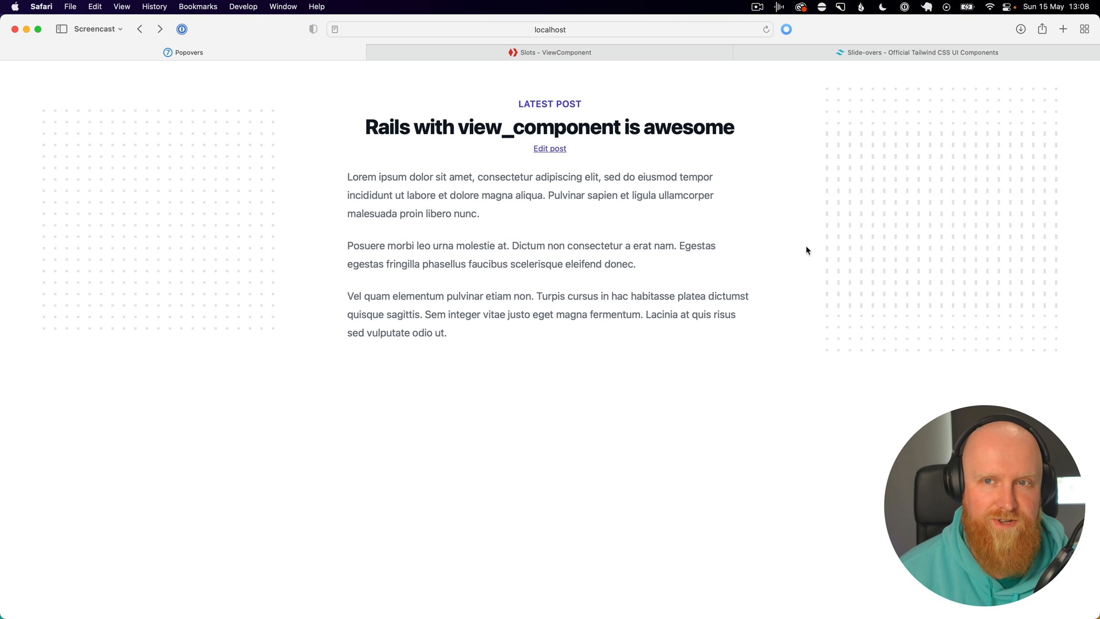
pyautogui.moveTo(751, 178)
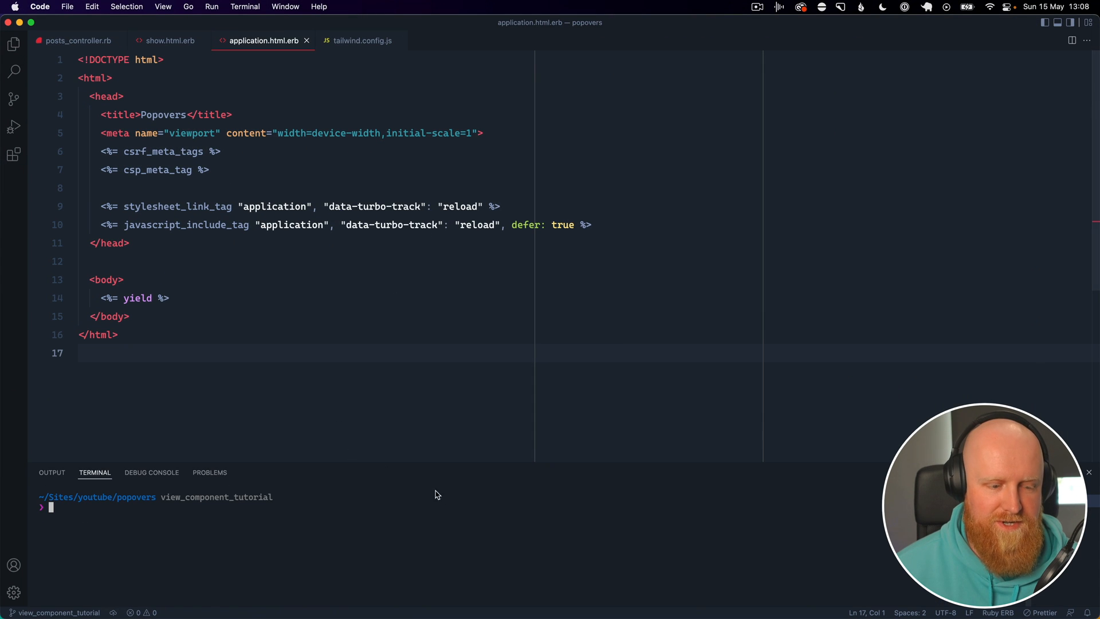
pyautogui.moveTo(440, 518)
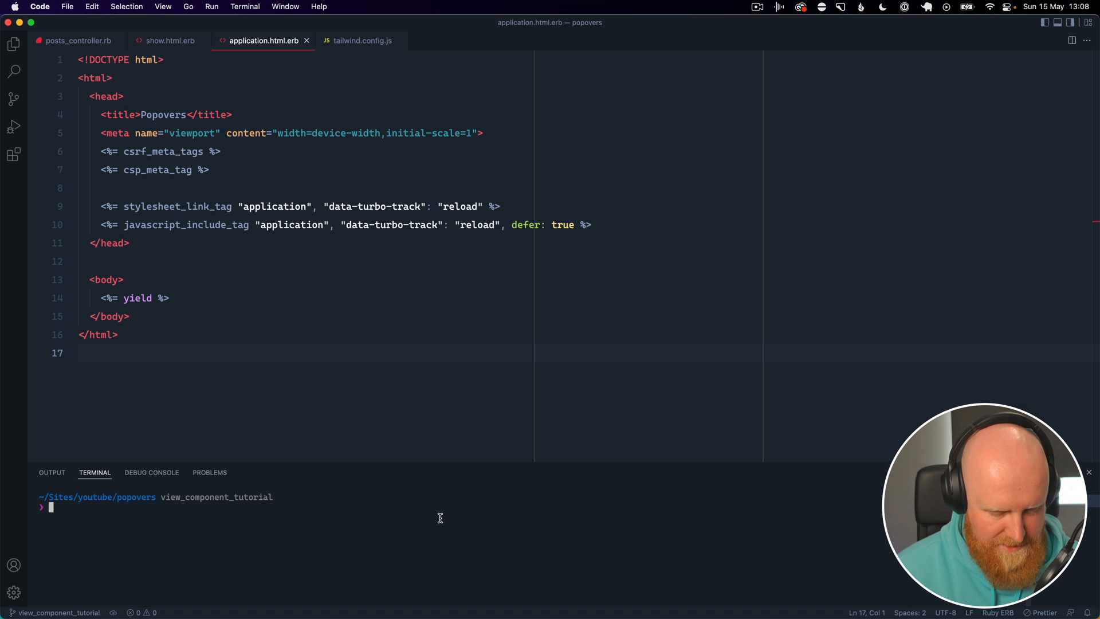
# Step: Run bundle add view_component in the integrated terminal
pyautogui.write('bundle add vi')
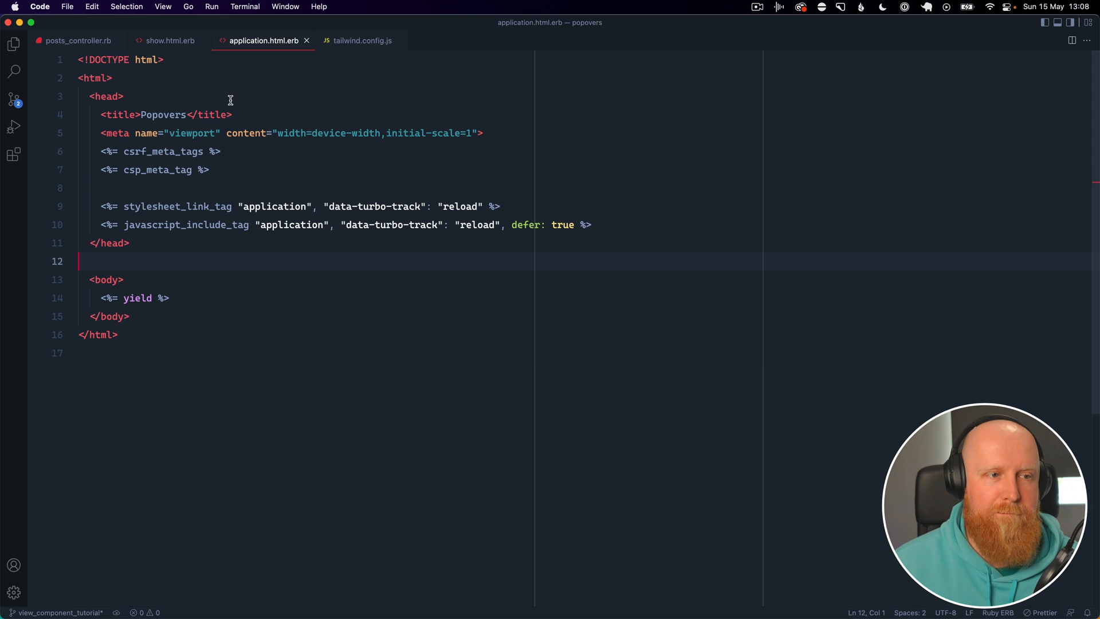
pyautogui.moveTo(394, 144)
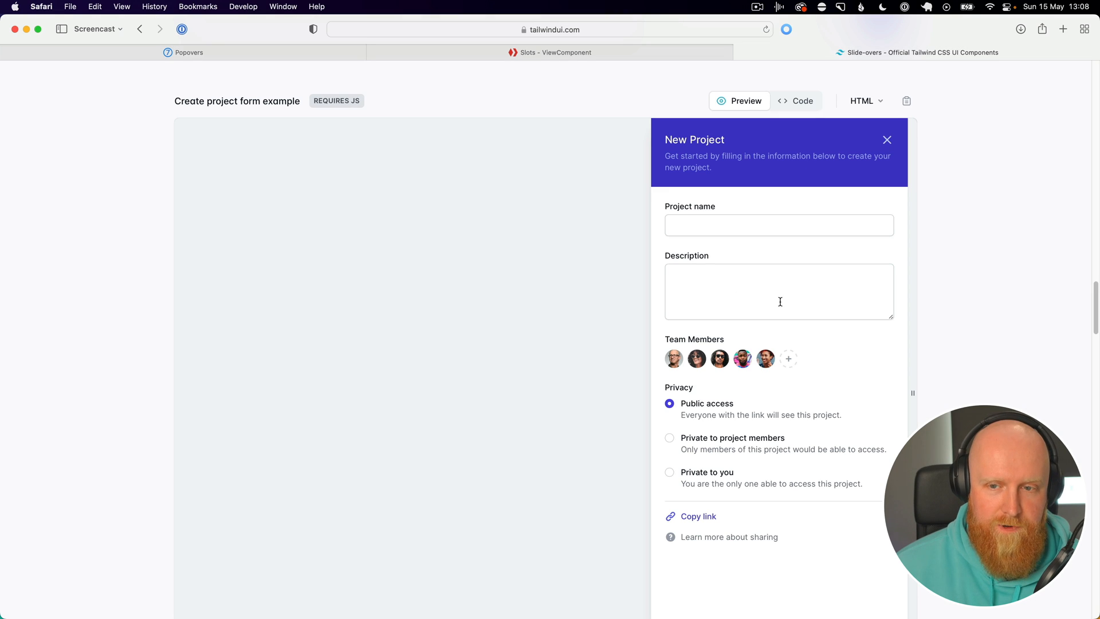
pyautogui.moveTo(657, 141)
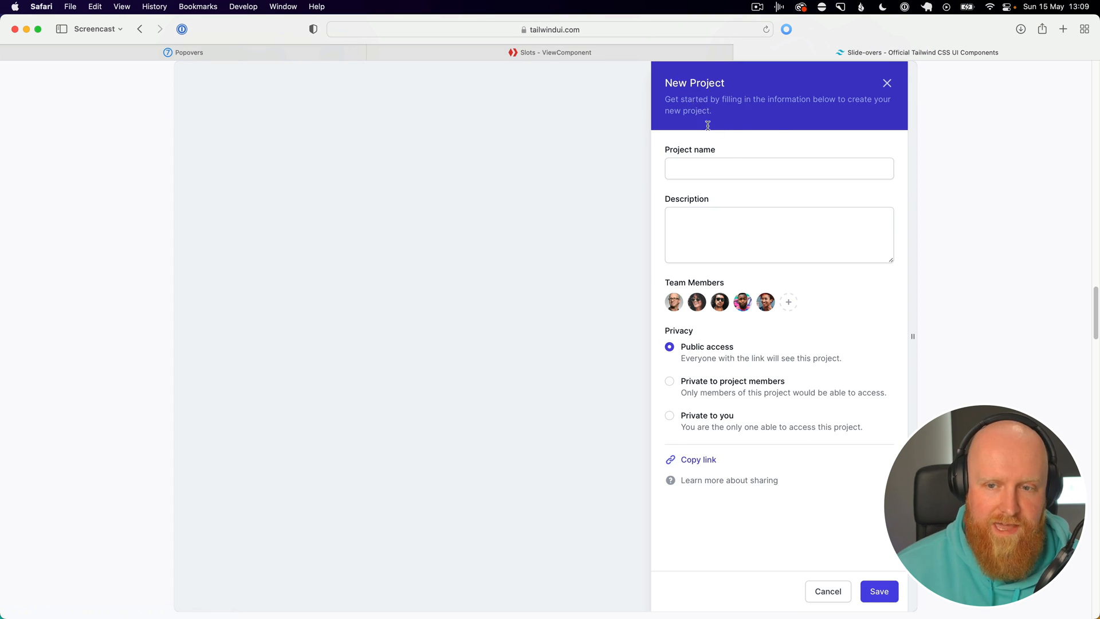
pyautogui.moveTo(753, 578)
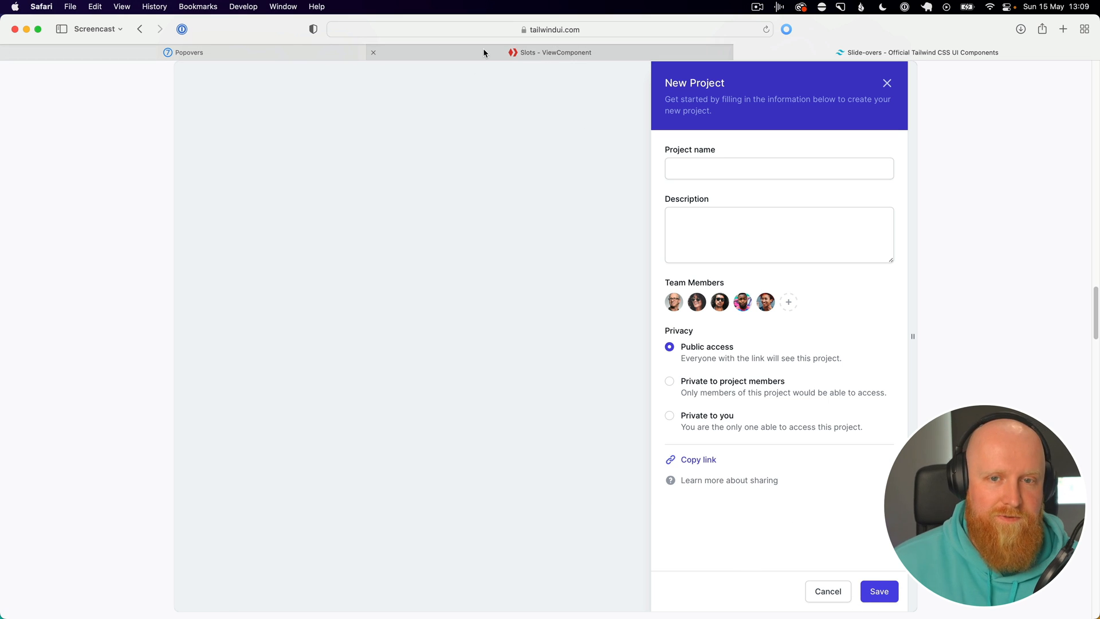
# Step: Switch Safari to the ViewComponent Slots documentation tab
pyautogui.click(554, 52)
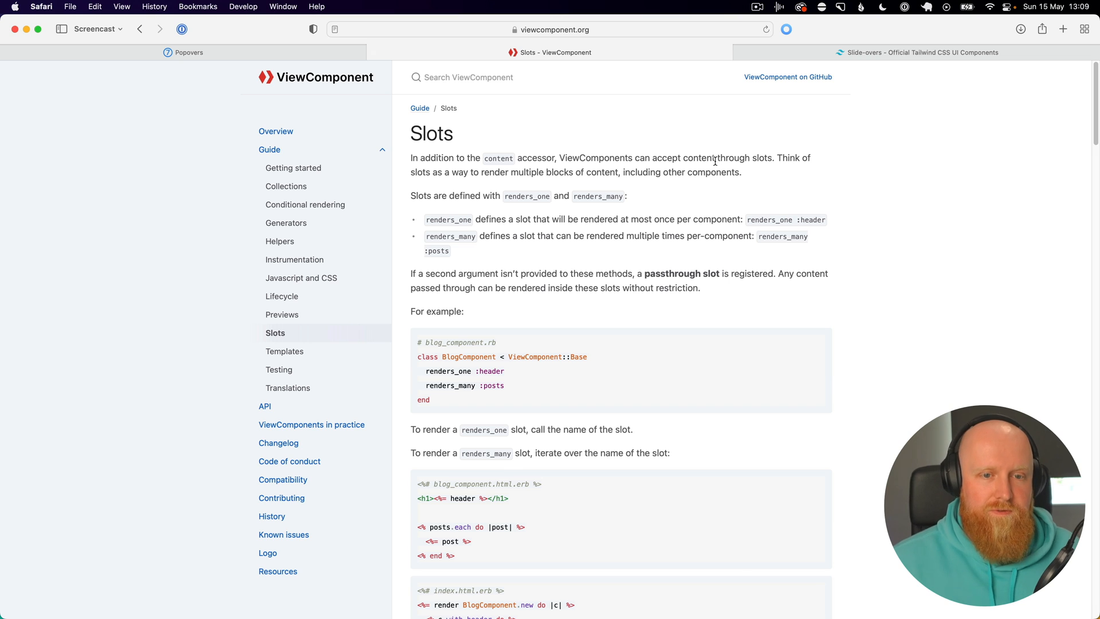
pyautogui.moveTo(699, 185)
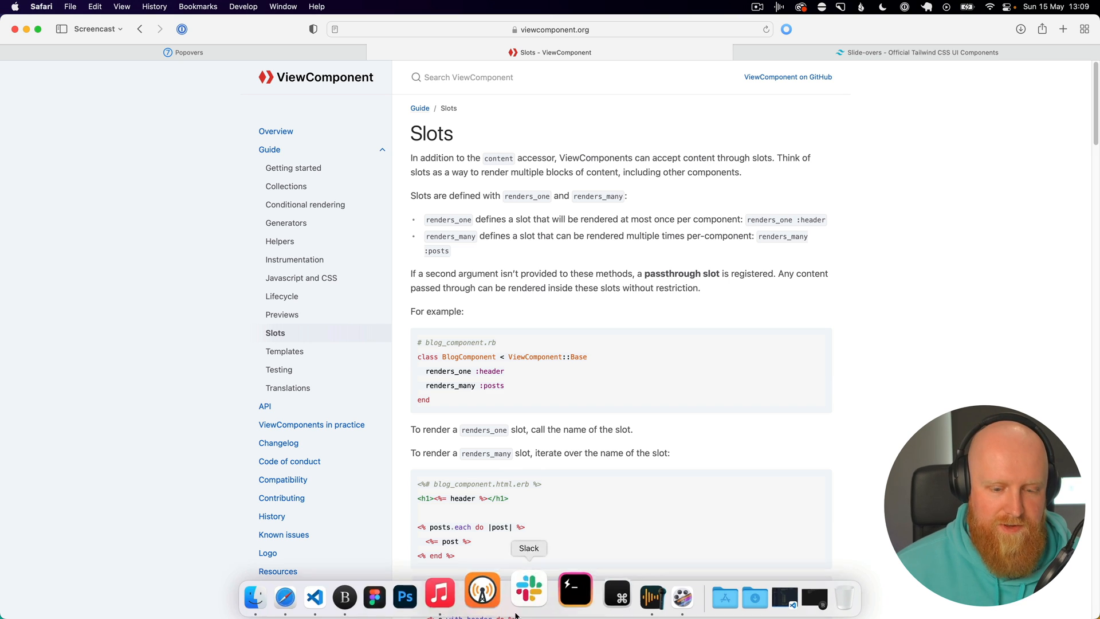
# Step: Add './app/components/**/*.html.erb' and '.rb' paths to the tailwind.config.js content list
pyautogui.click(314, 597)
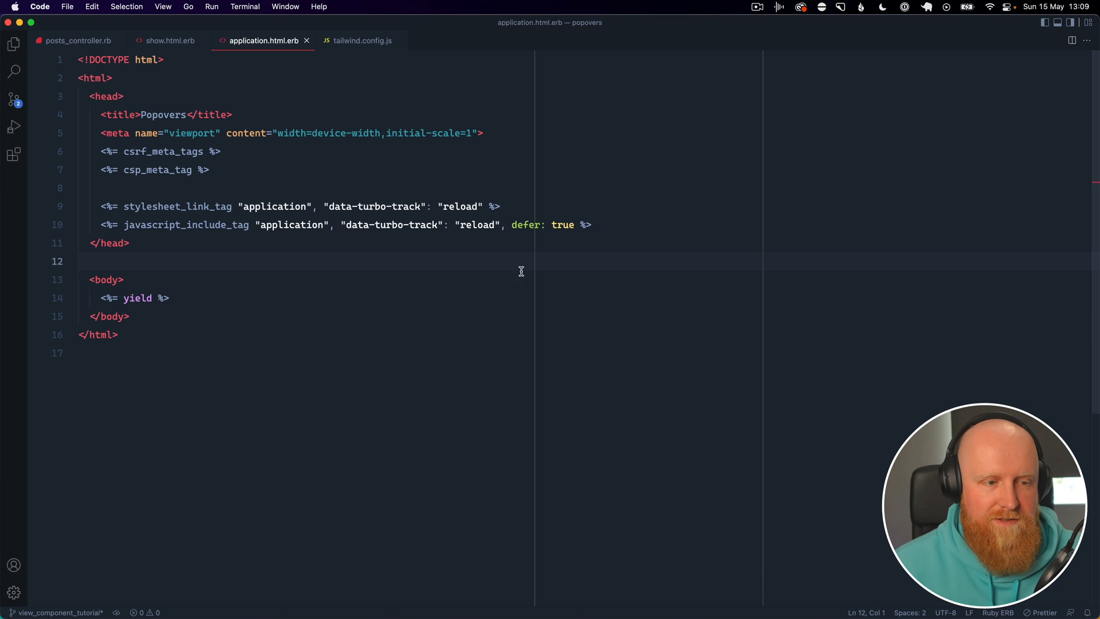
pyautogui.click(362, 40)
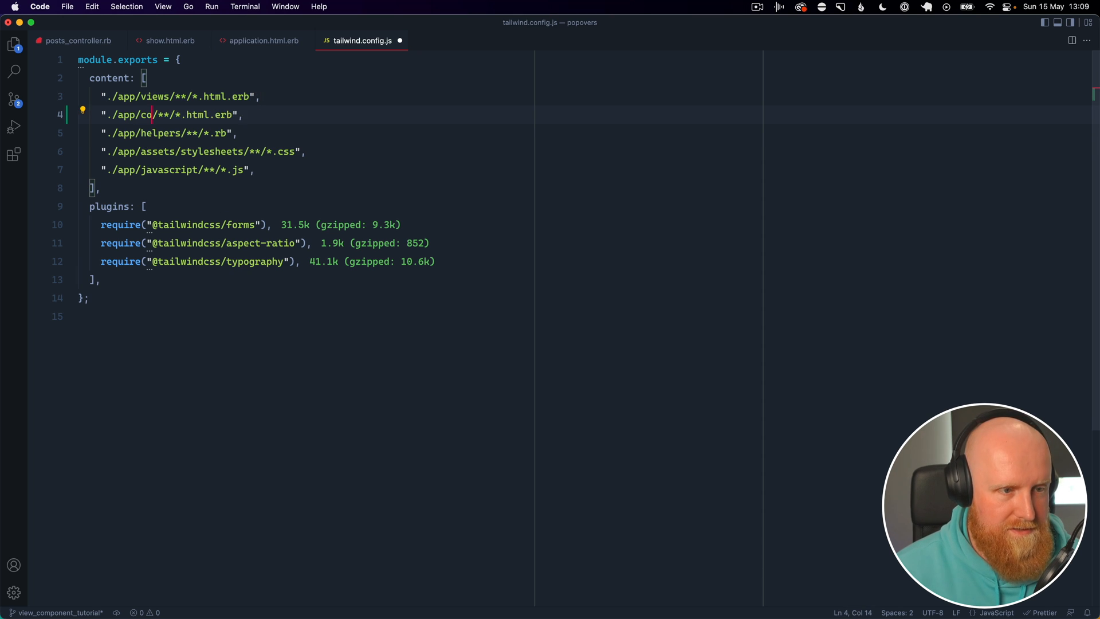
pyautogui.write('mponents')
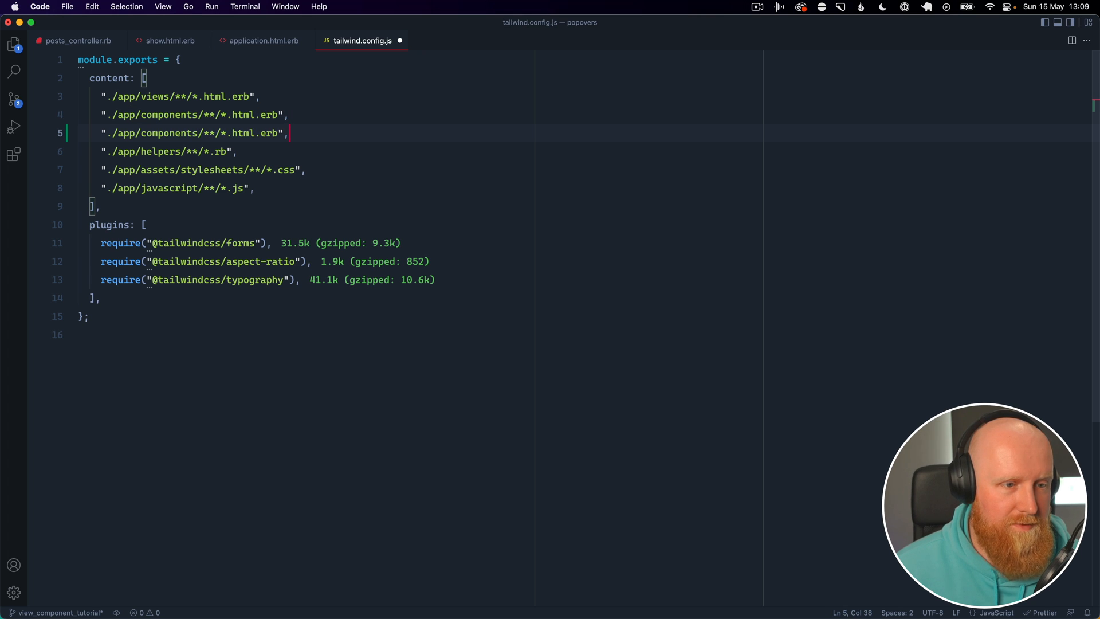
pyautogui.doubleClick(243, 134)
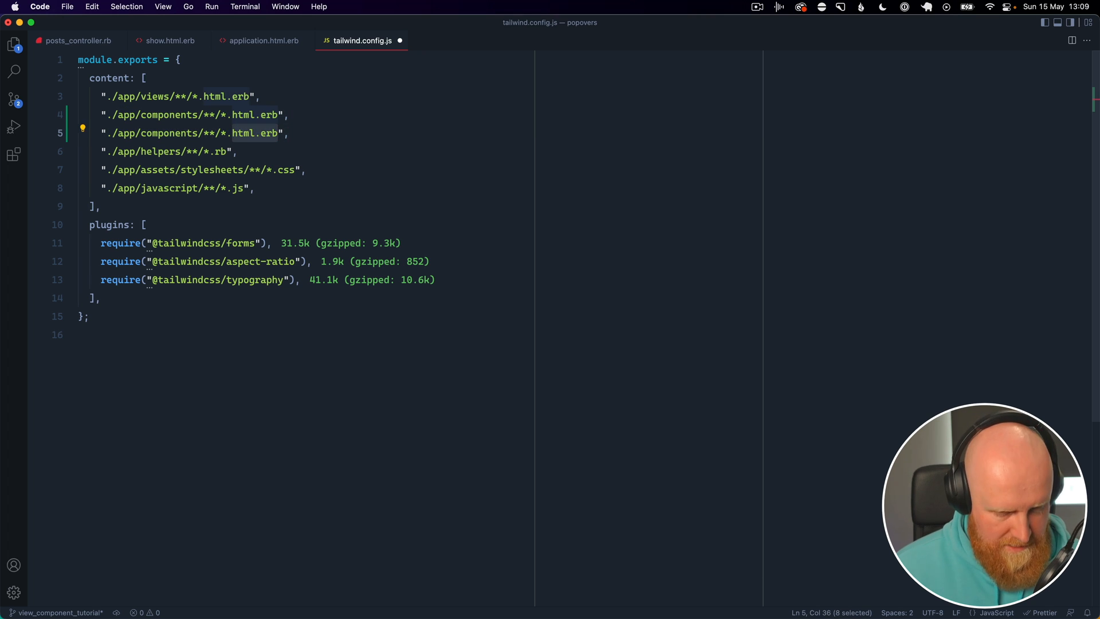
pyautogui.write('rb')
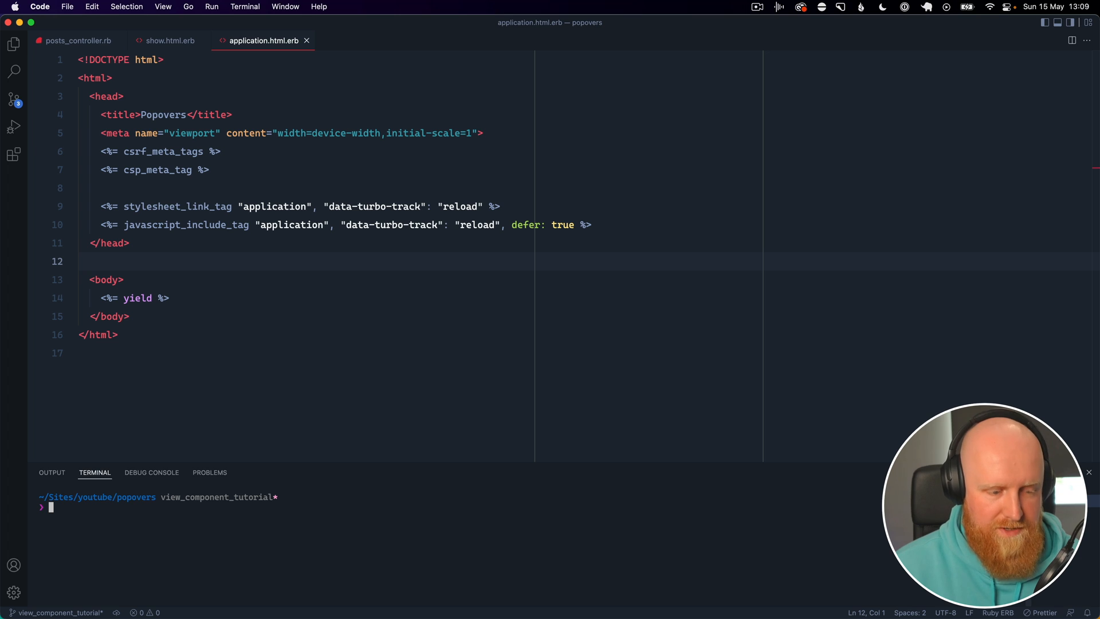
# Step: Run rails g component Popover and open the generated popover_component.rb file
pyautogui.write('r genera')
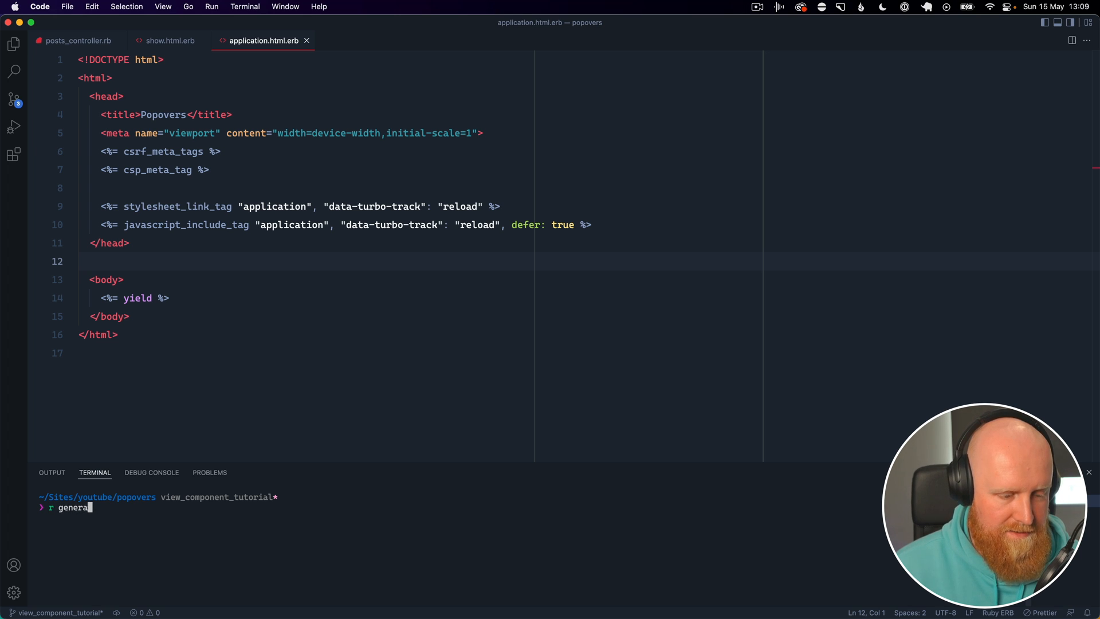
pyautogui.write('te compionent')
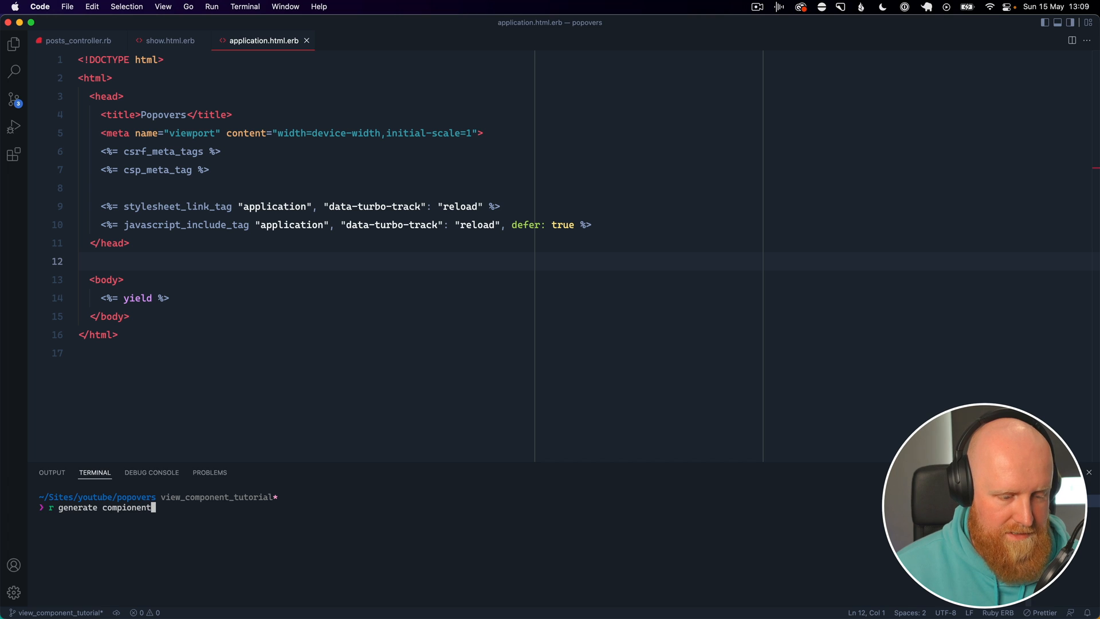
pyautogui.press('Backspace')
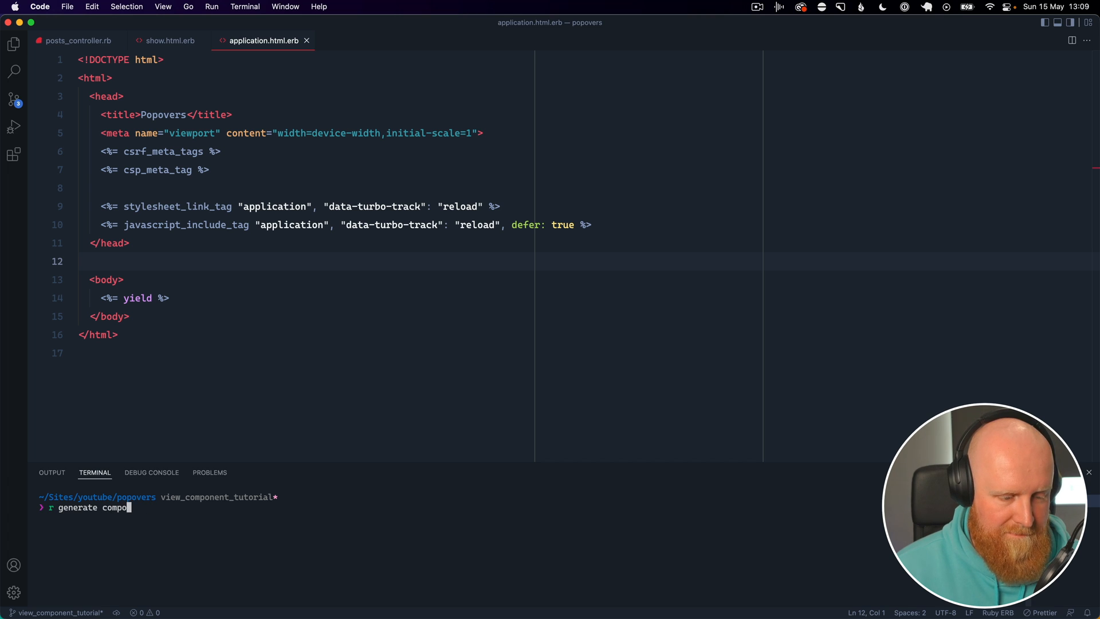
pyautogui.write('nent')
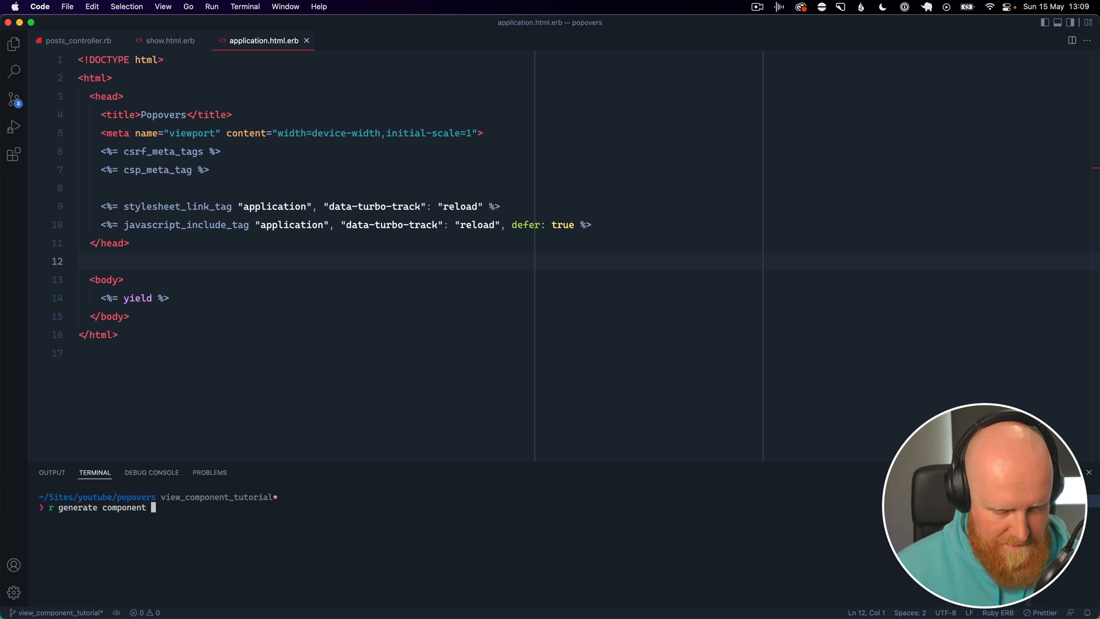
pyautogui.write('Popover')
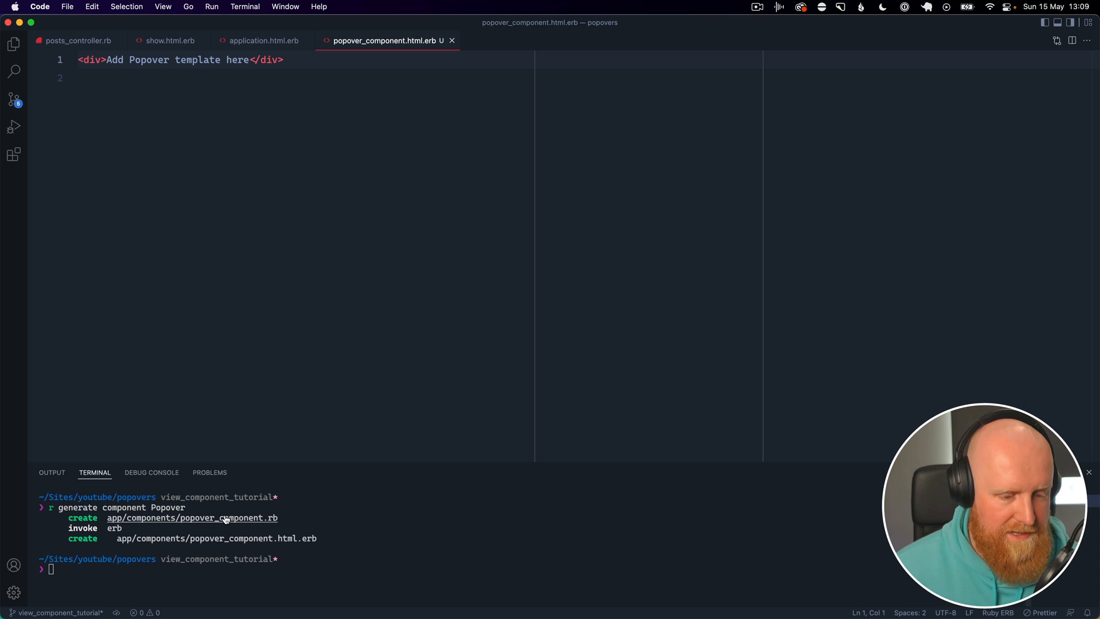
pyautogui.click(191, 516)
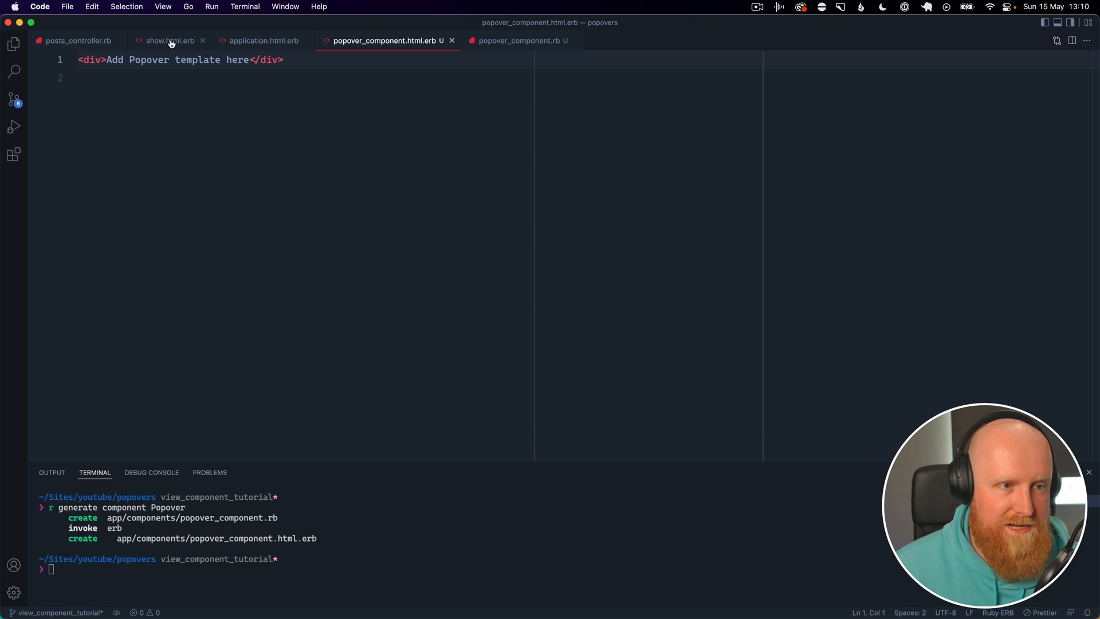
# Step: Review show.html.erb, then open views/posts/edit.html.erb from the Explorer tree
pyautogui.click(168, 40)
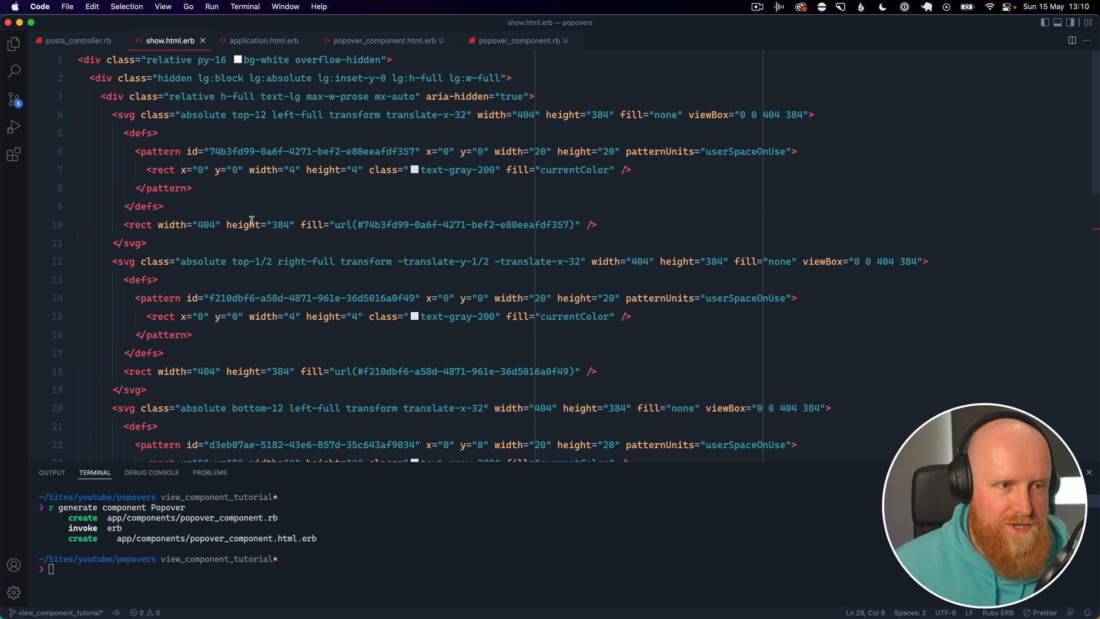
pyautogui.scroll(-3)
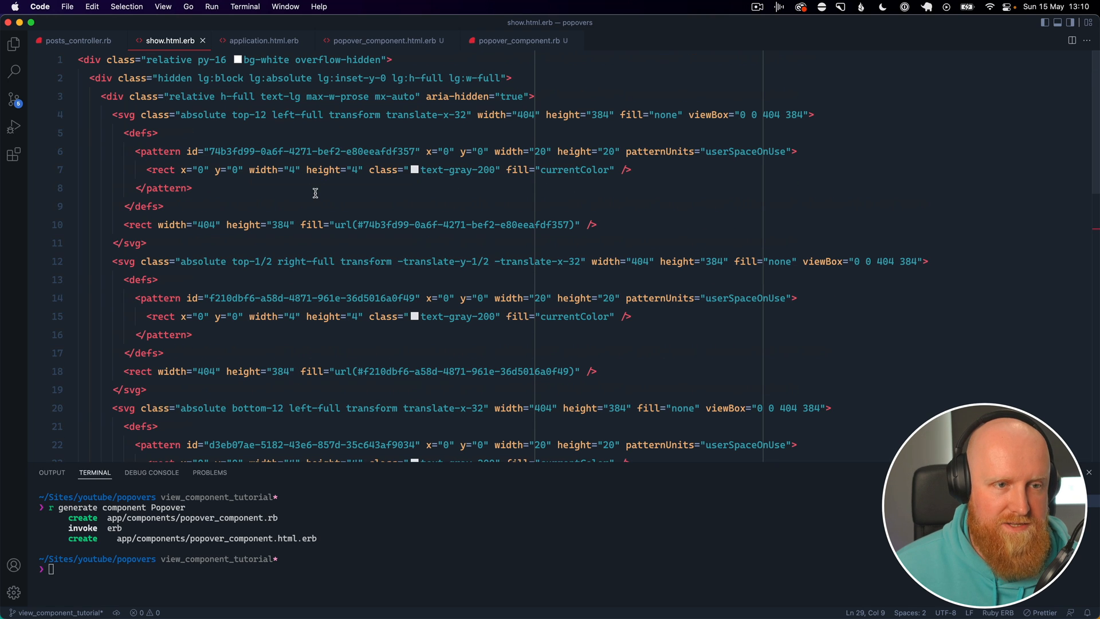
pyautogui.moveTo(42, 63)
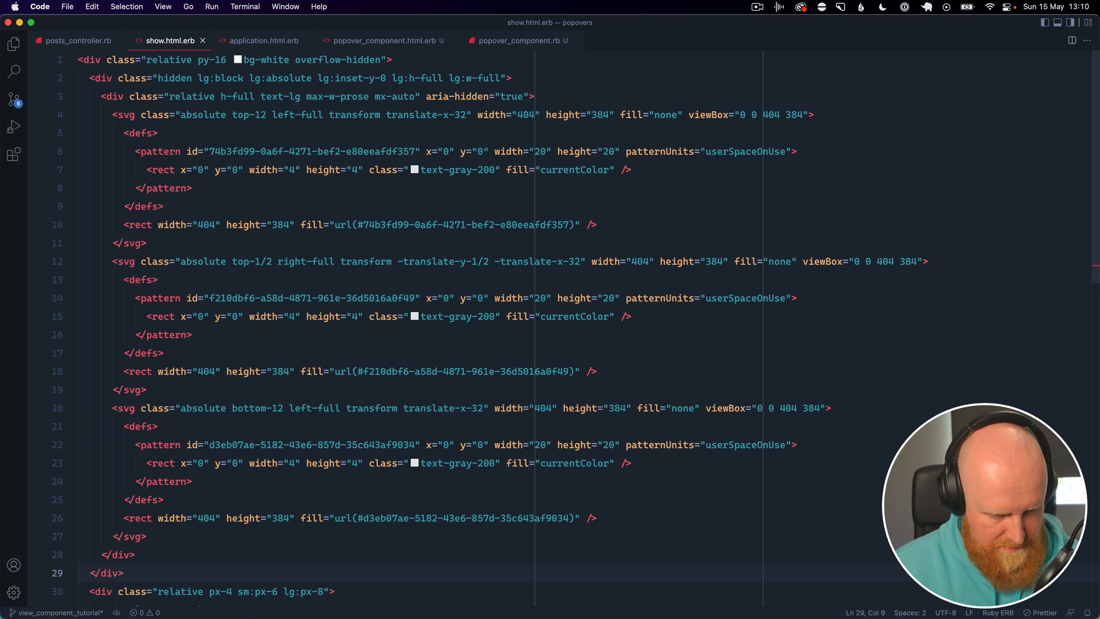
pyautogui.click(14, 43)
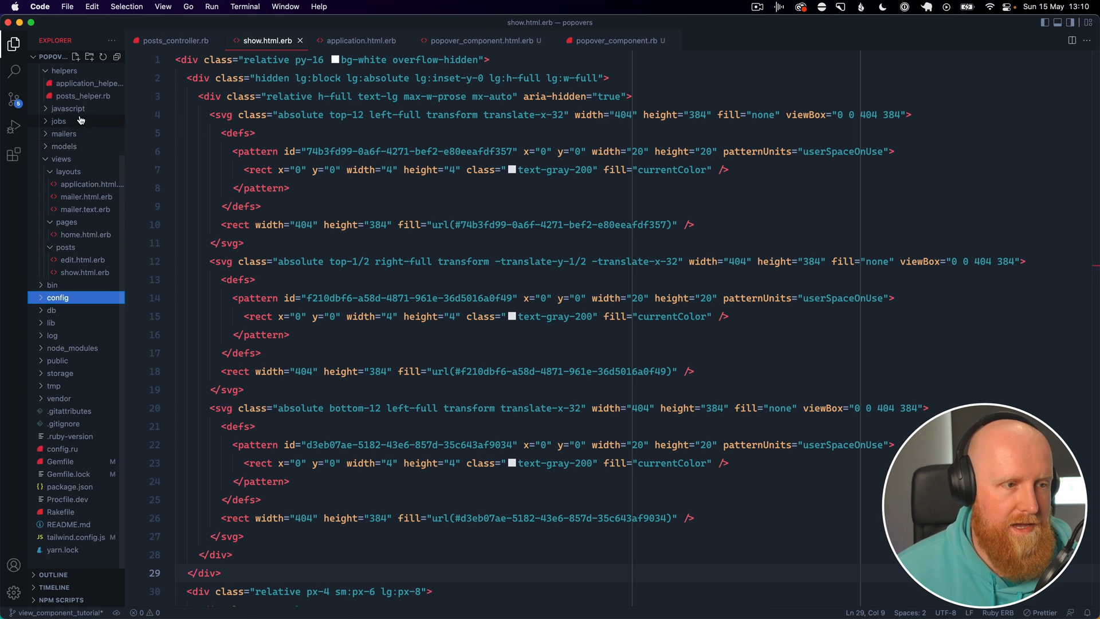
pyautogui.click(82, 260)
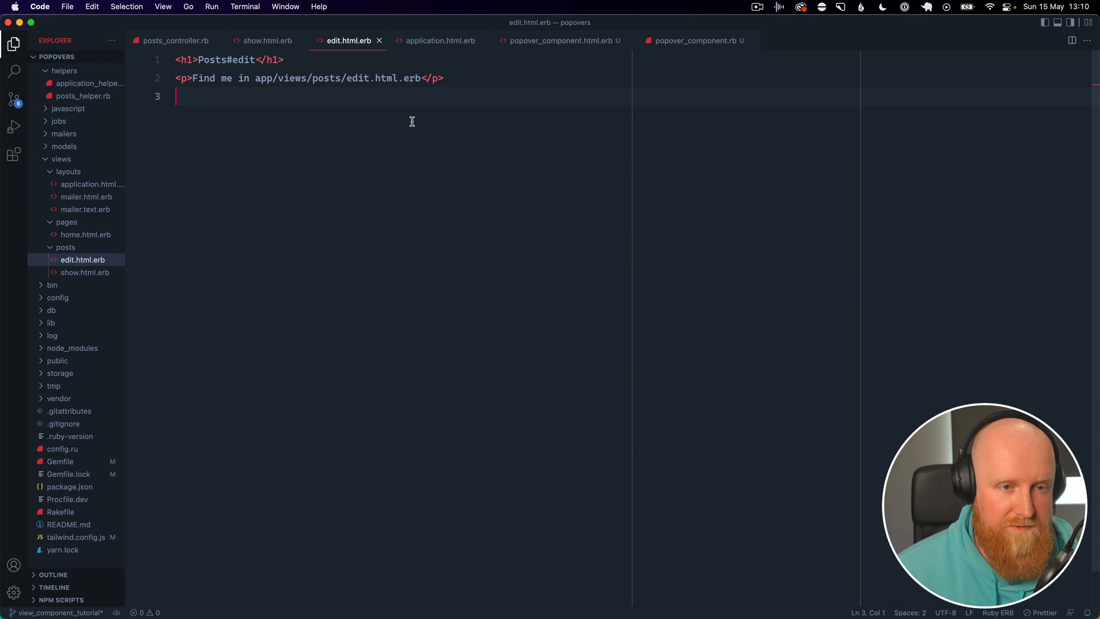
# Step: Replace edit.html.erb content with a turbo_frame_tag :popover block containing the word edit
pyautogui.press('Cmd+A')
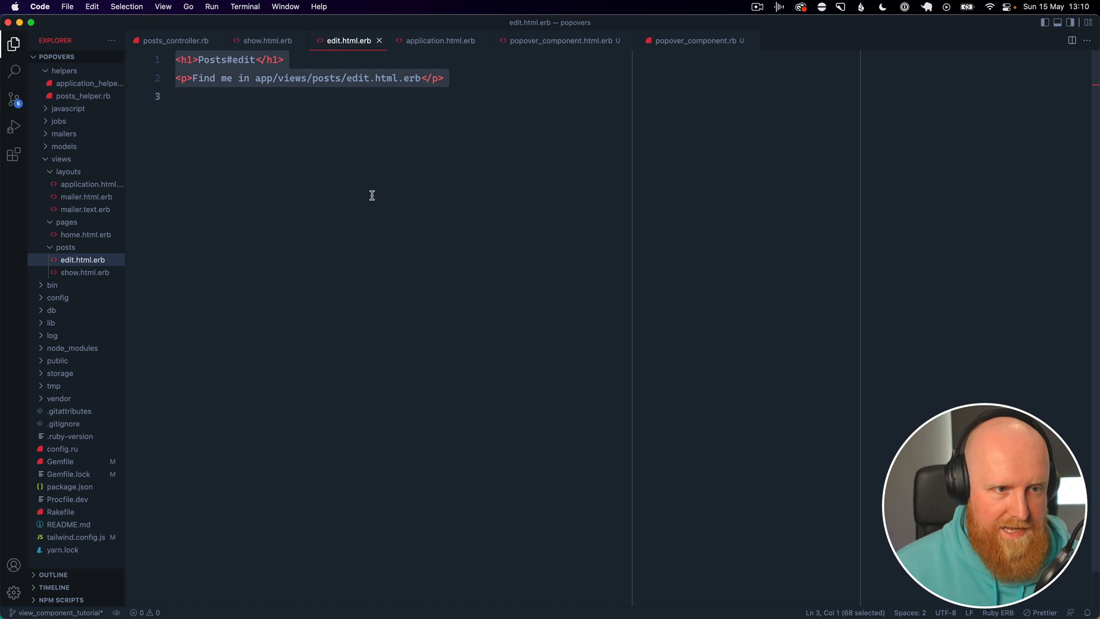
pyautogui.write('<%%>')
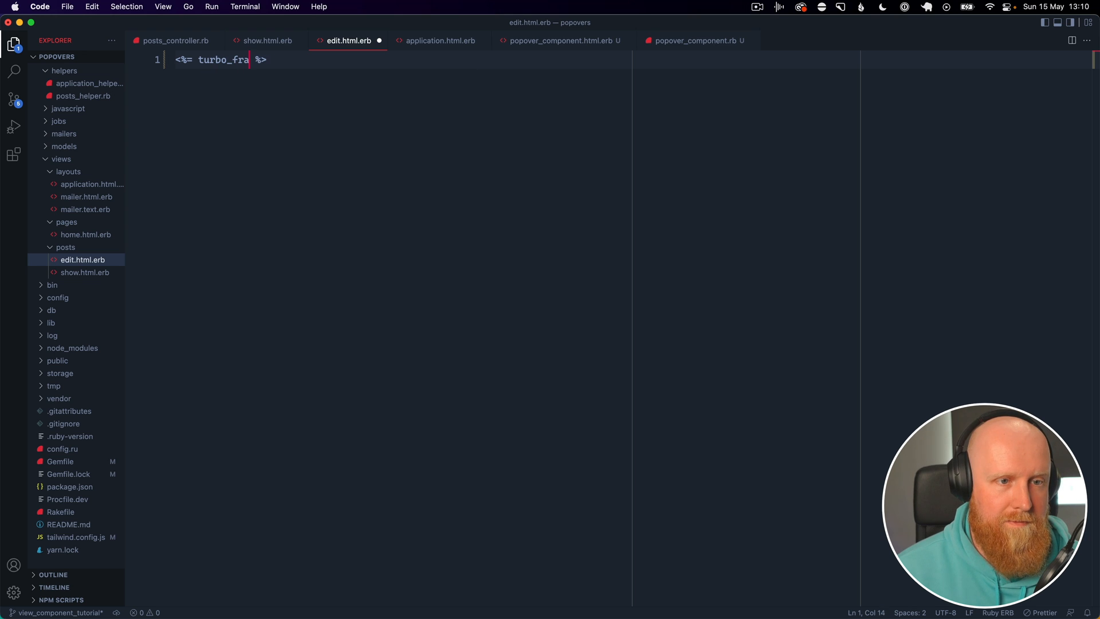
pyautogui.write('me_tag :')
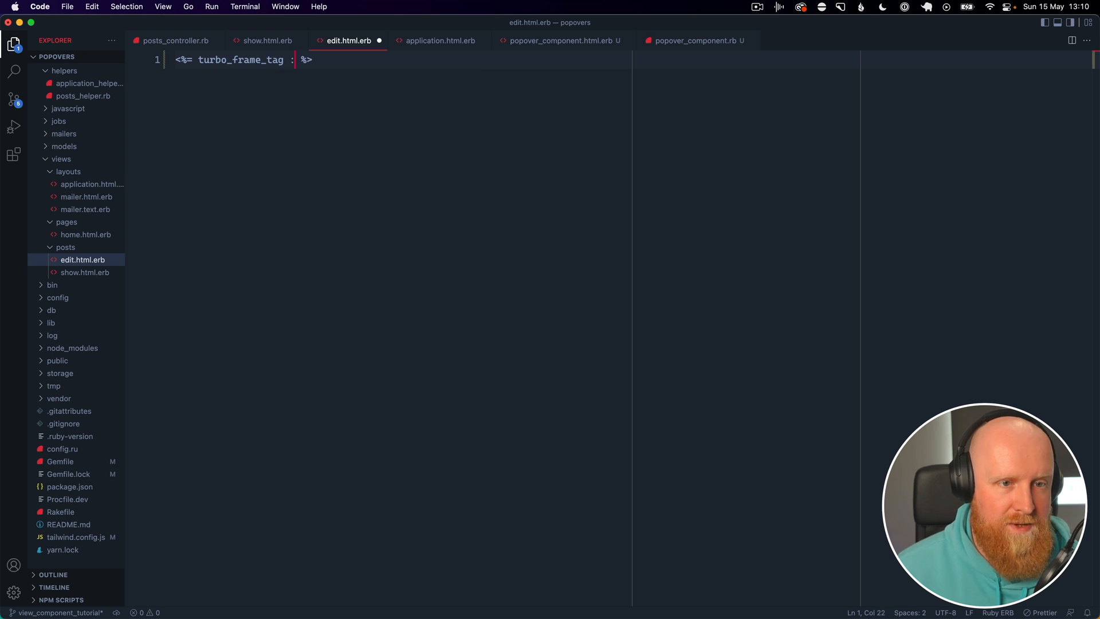
pyautogui.write(':popover do')
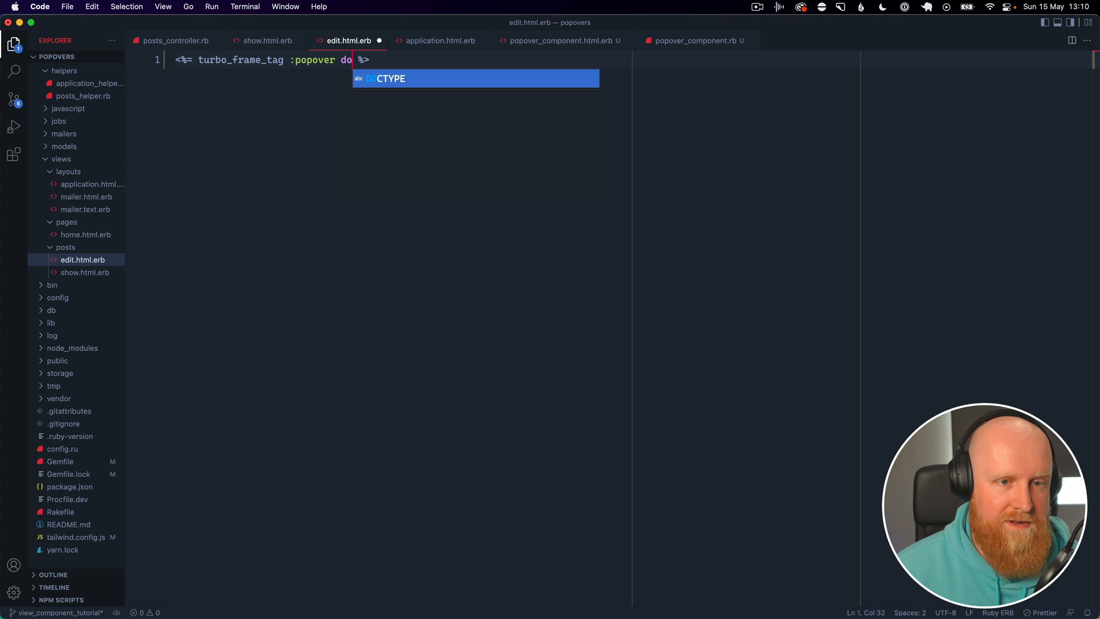
pyautogui.write('<% end %>')
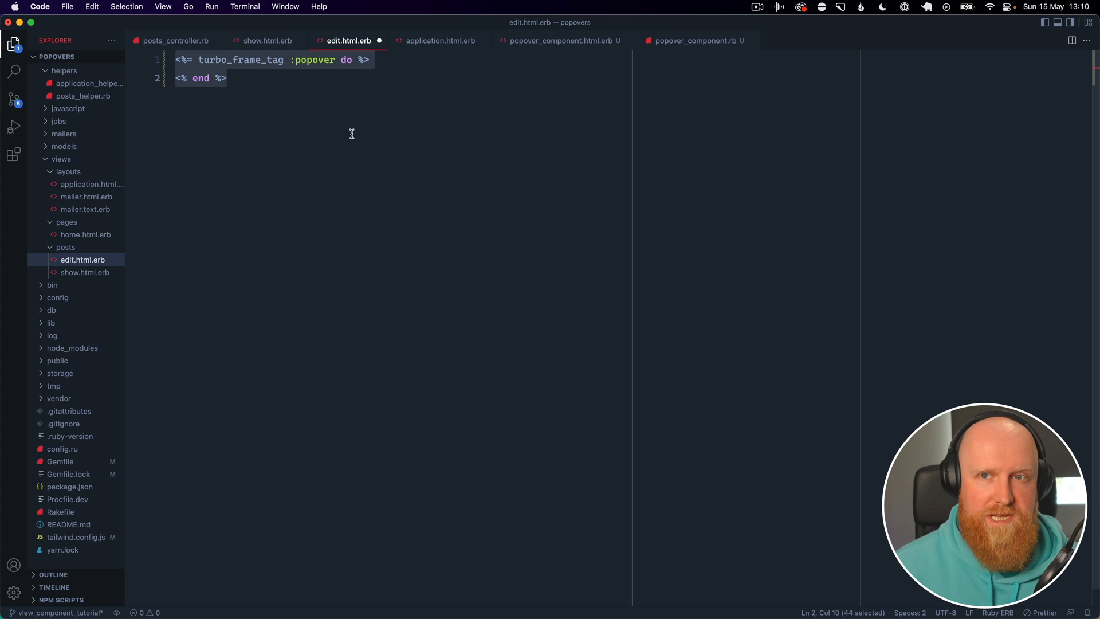
pyautogui.click(226, 78)
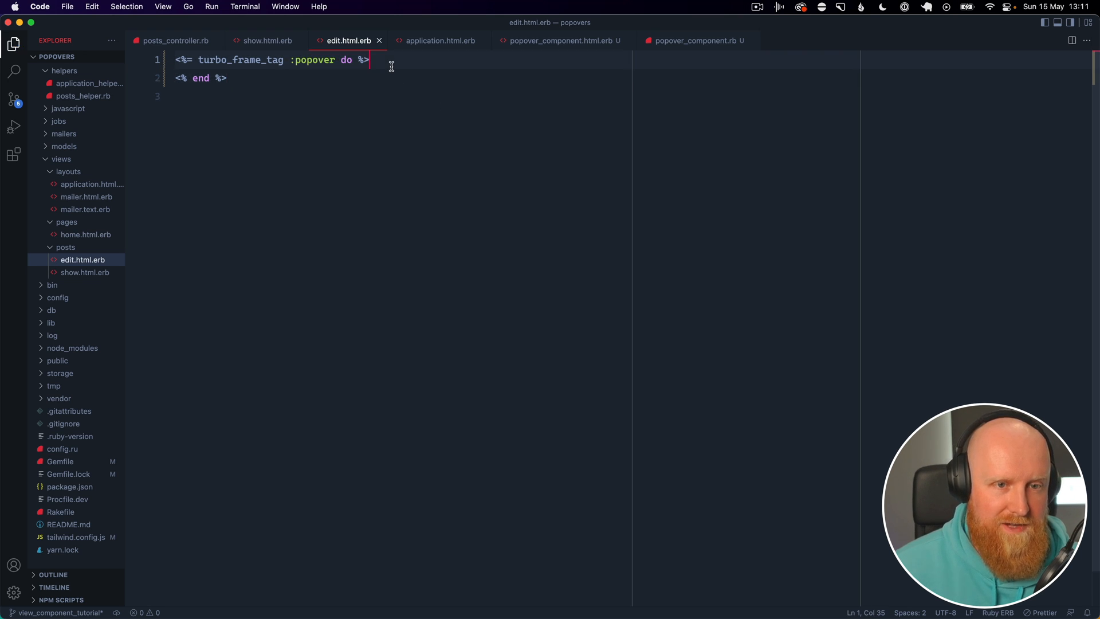
pyautogui.write('edit')
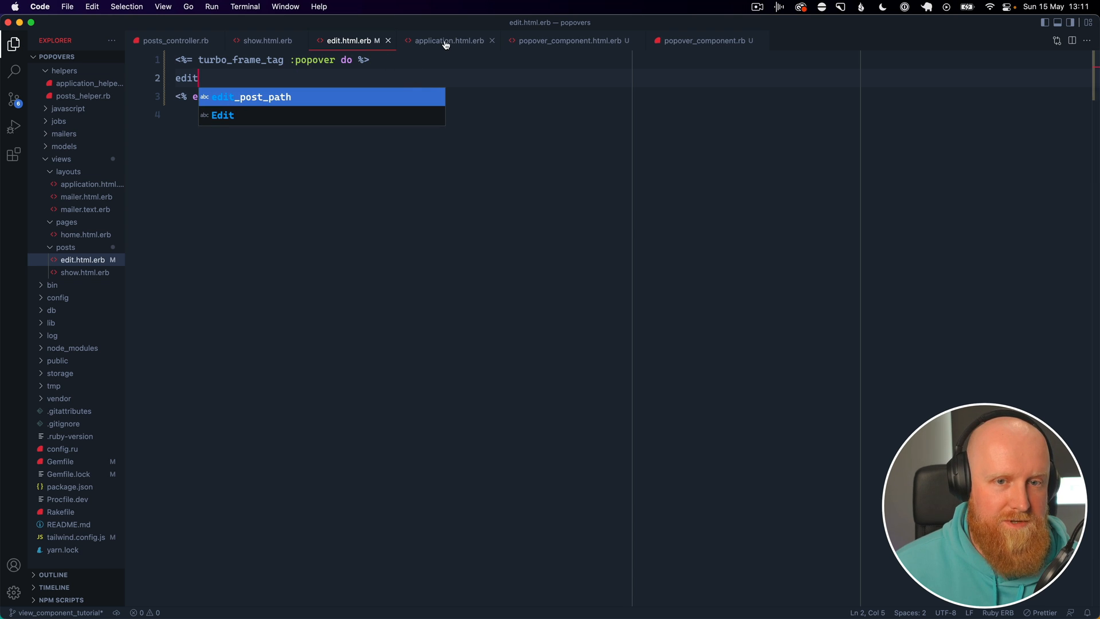
# Step: Switch to the show.html.erb tab after saving the edit template
pyautogui.click(448, 40)
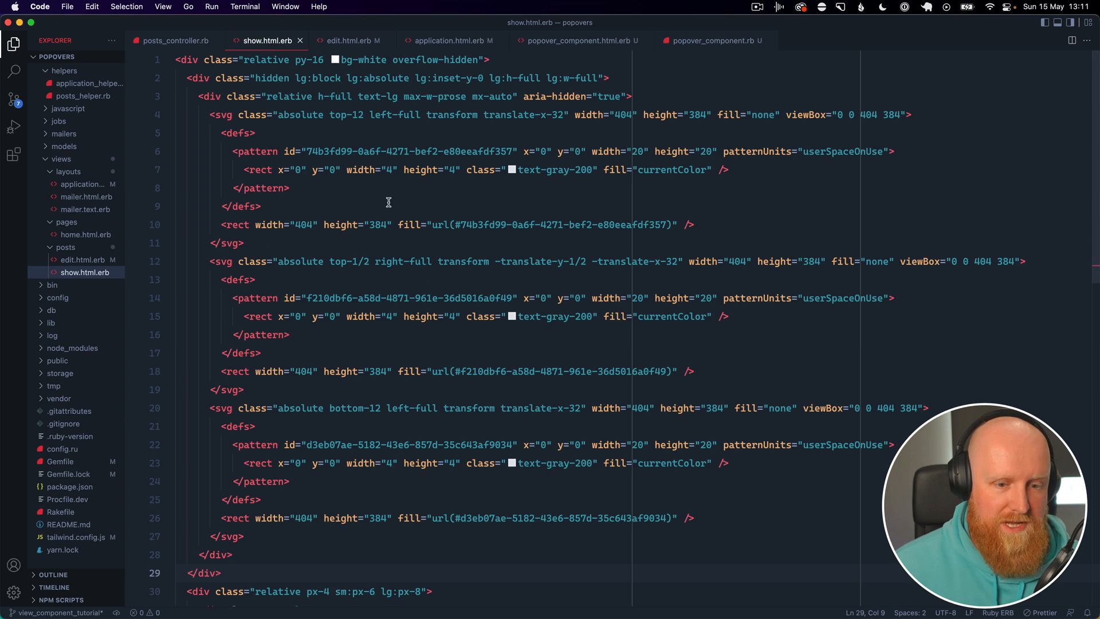
pyautogui.write('edit')
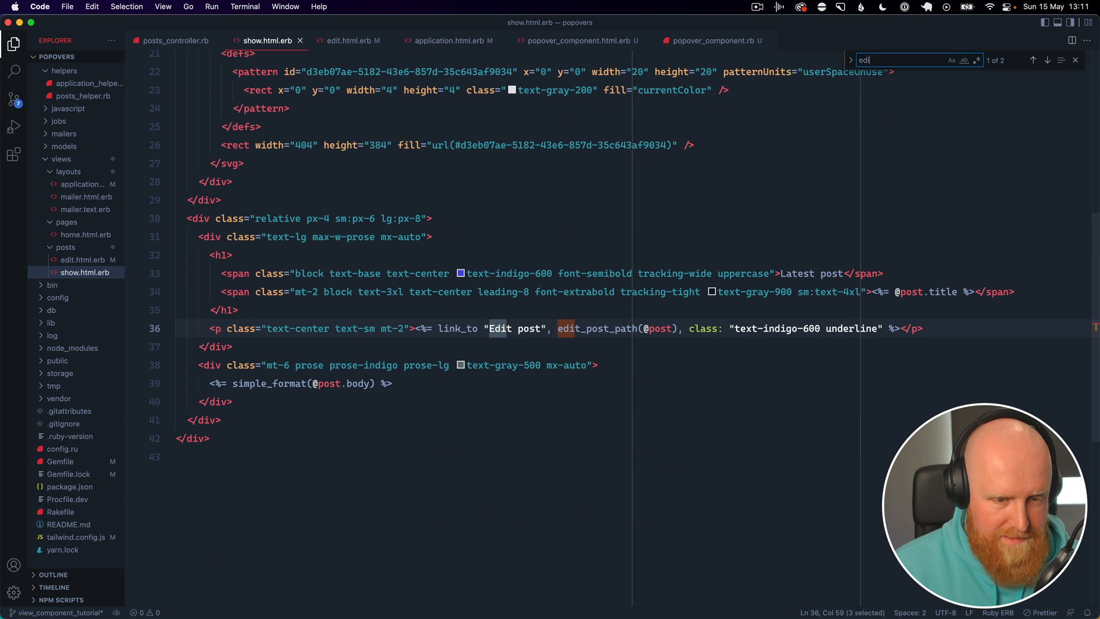
pyautogui.click(1075, 60)
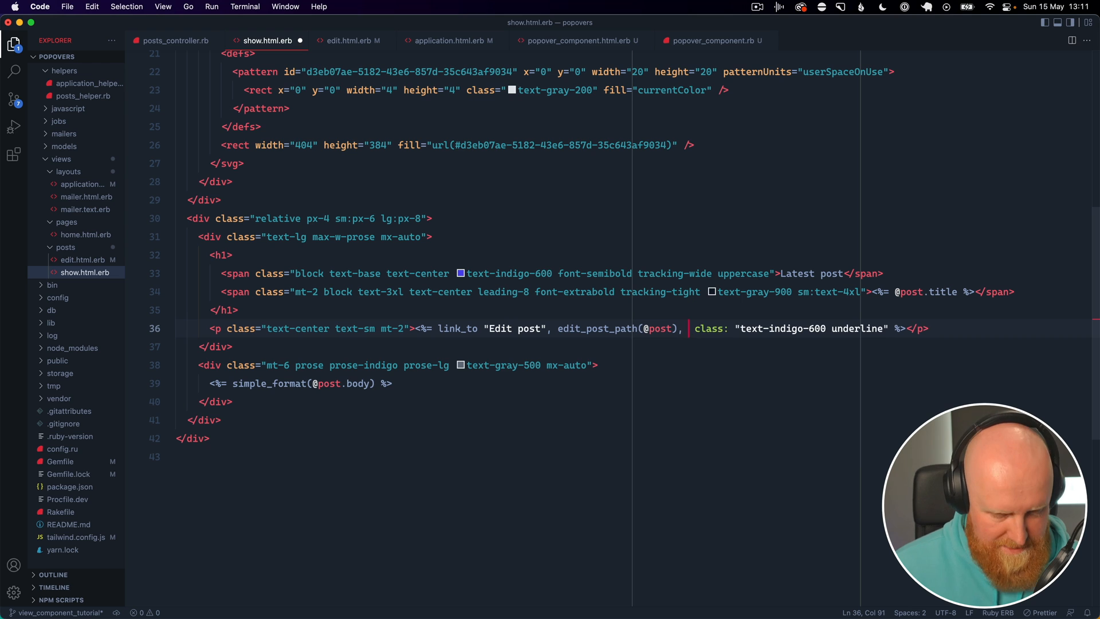
pyautogui.write('data: {}')
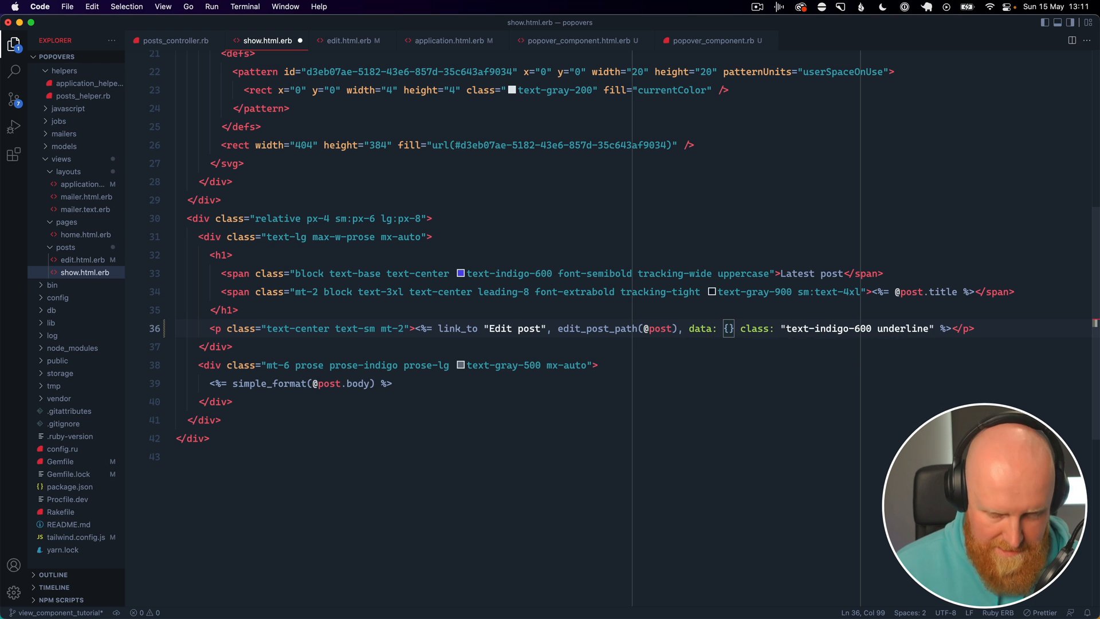
pyautogui.write('tru')
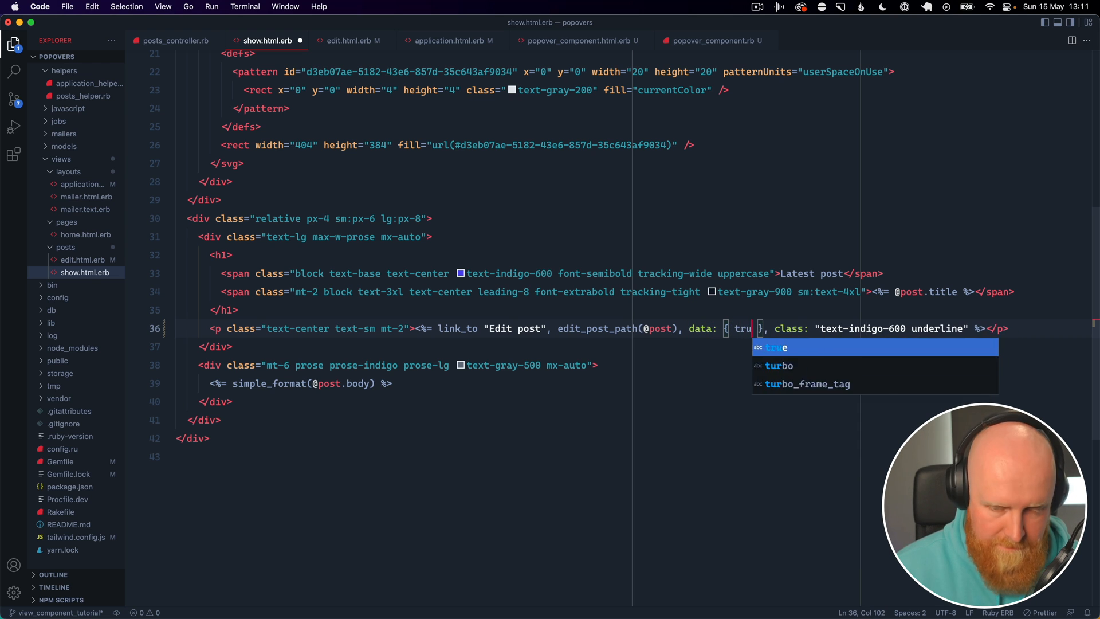
pyautogui.write('turbo_framew')
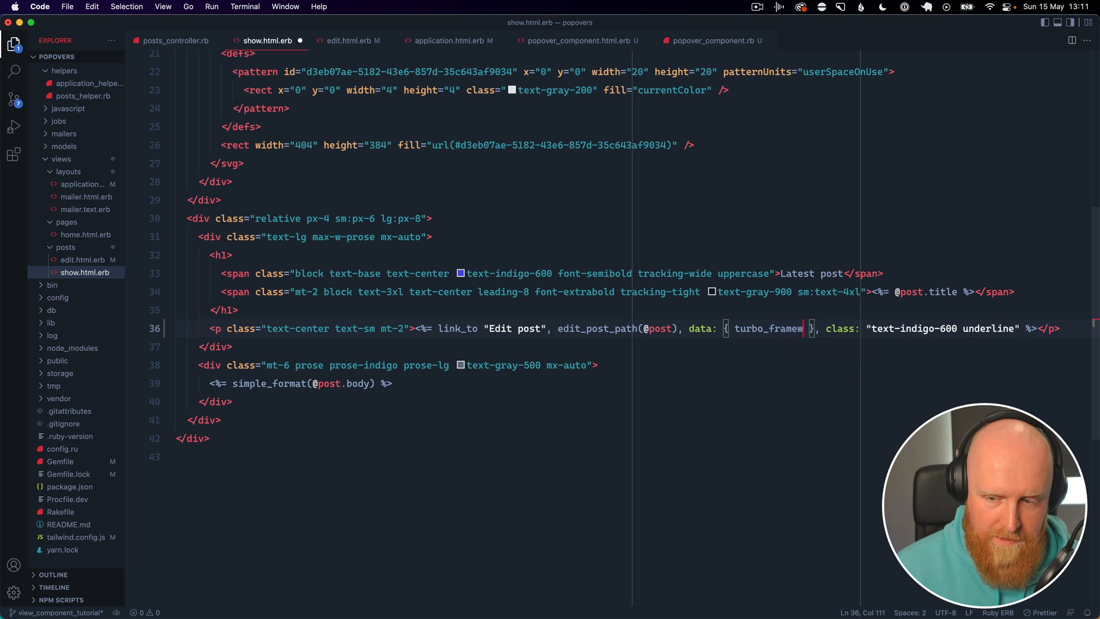
pyautogui.write(': "')
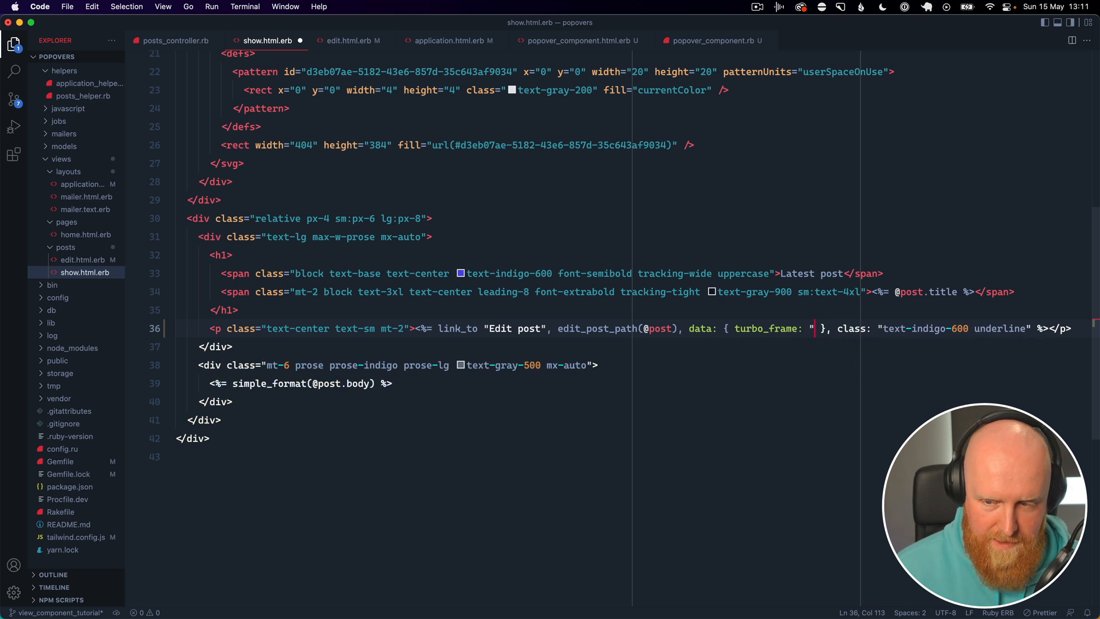
pyautogui.write('popover')
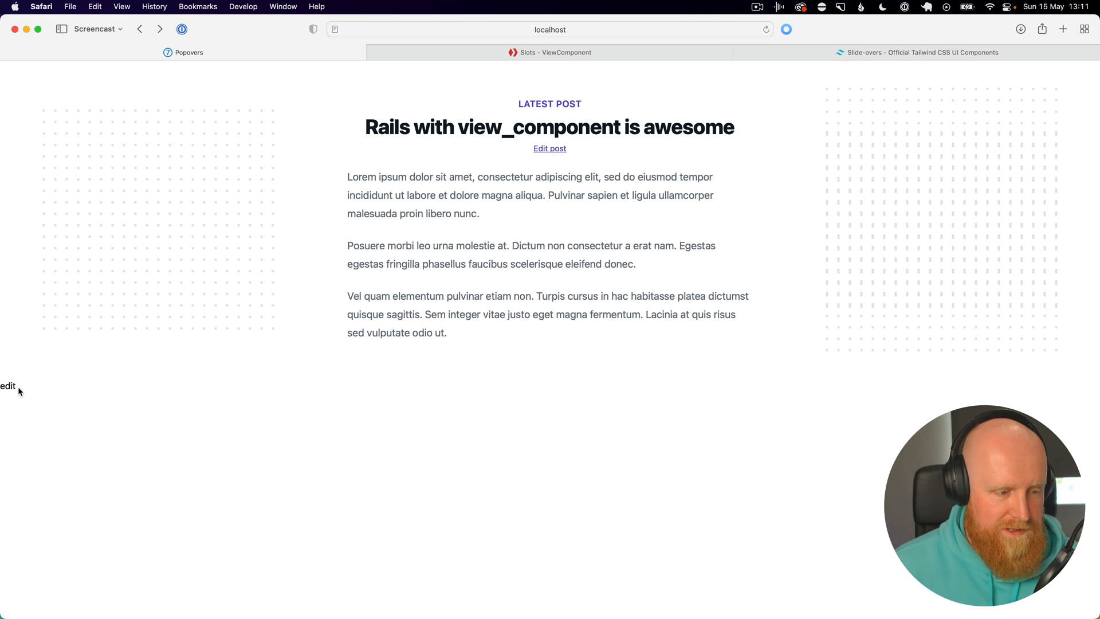
# Step: Check the edit placeholder loads on the post page, then return to the Tailwind slide-over example
pyautogui.doubleClick(8, 385)
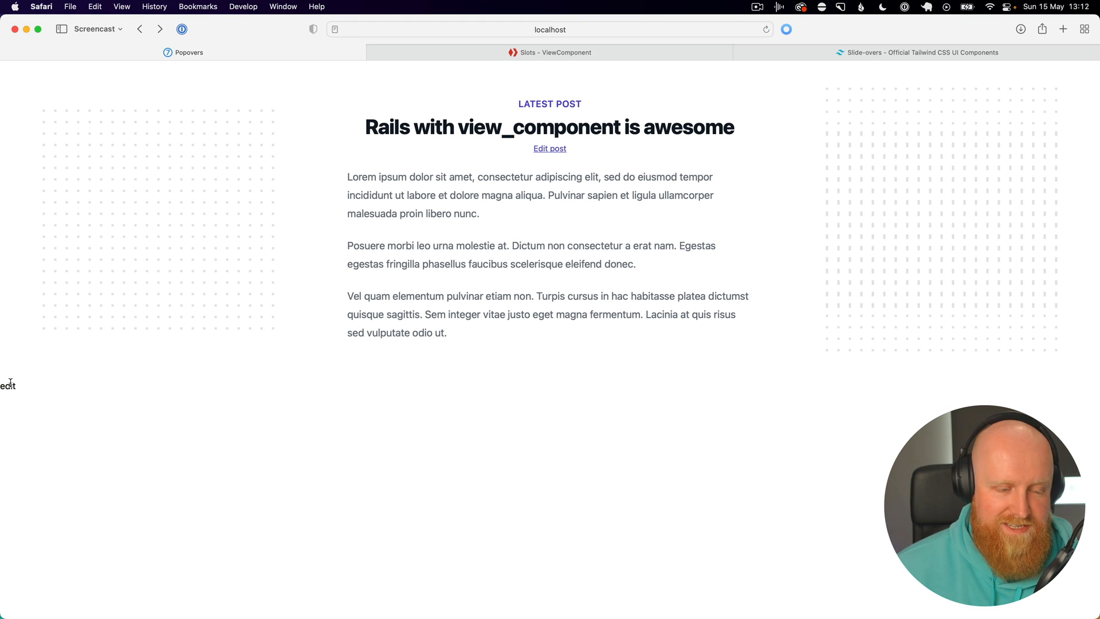
pyautogui.moveTo(843, 60)
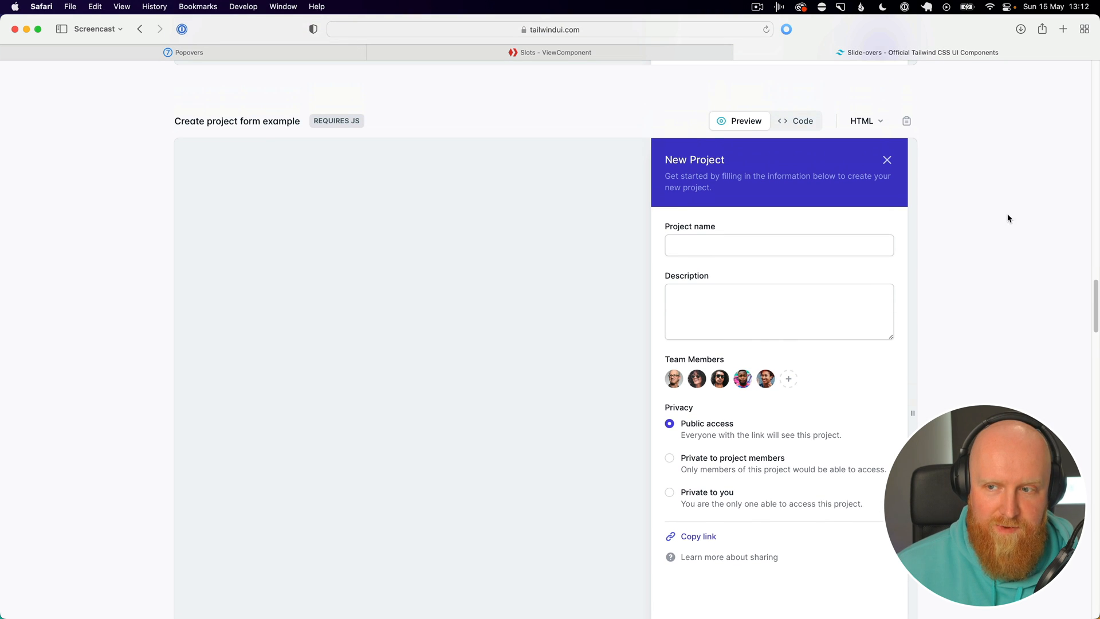
pyautogui.click(906, 121)
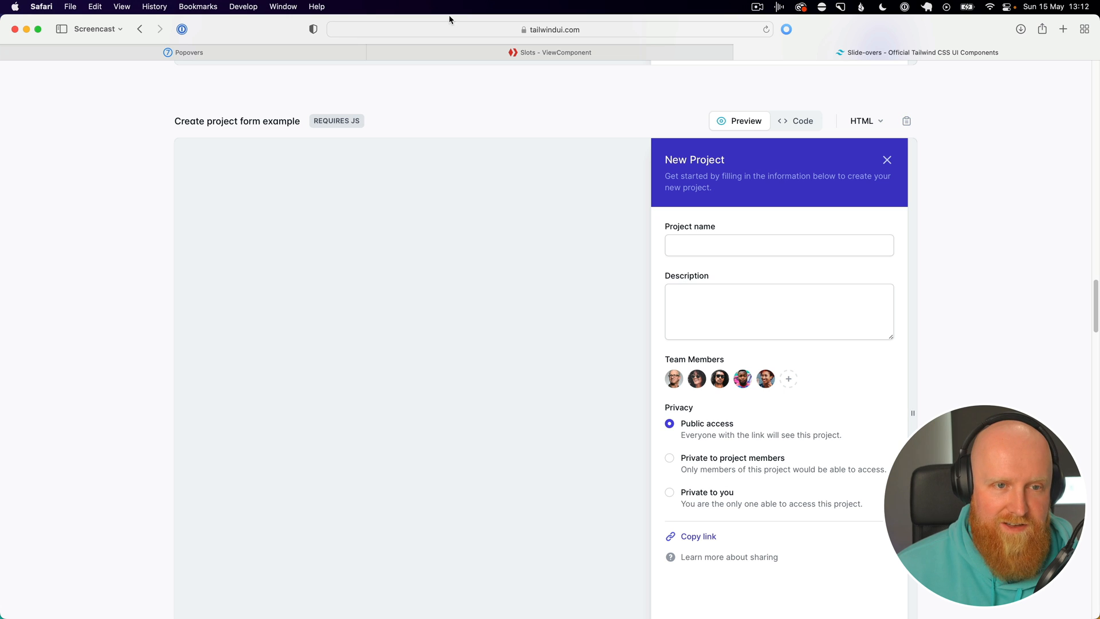
pyautogui.moveTo(687, 298)
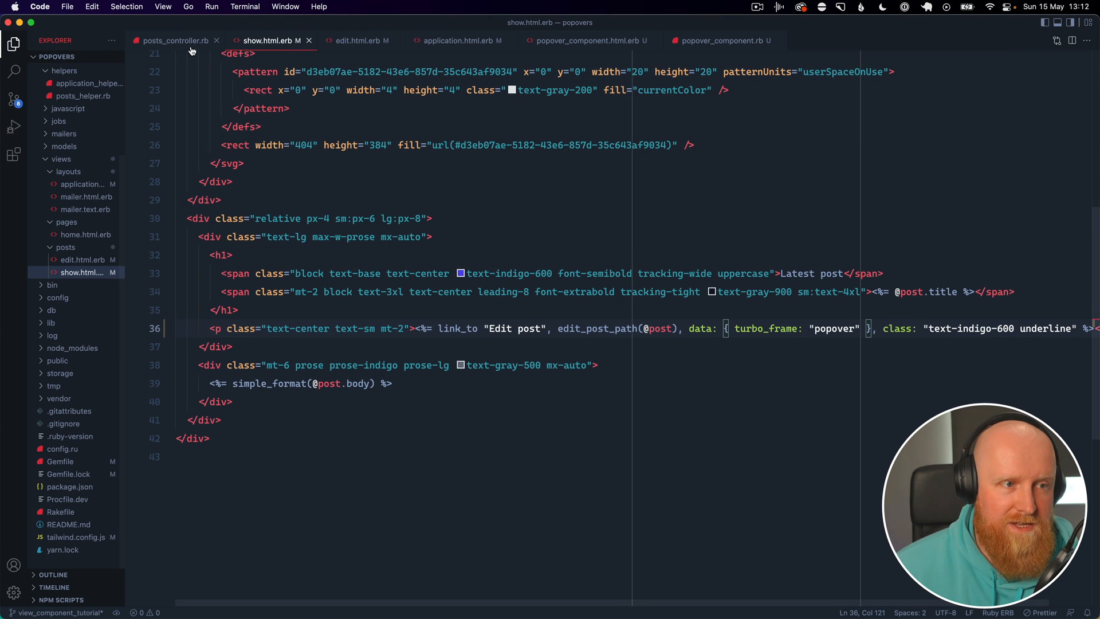
# Step: Paste the Tailwind slide-over markup over the edit placeholder in edit.html.erb
pyautogui.click(358, 40)
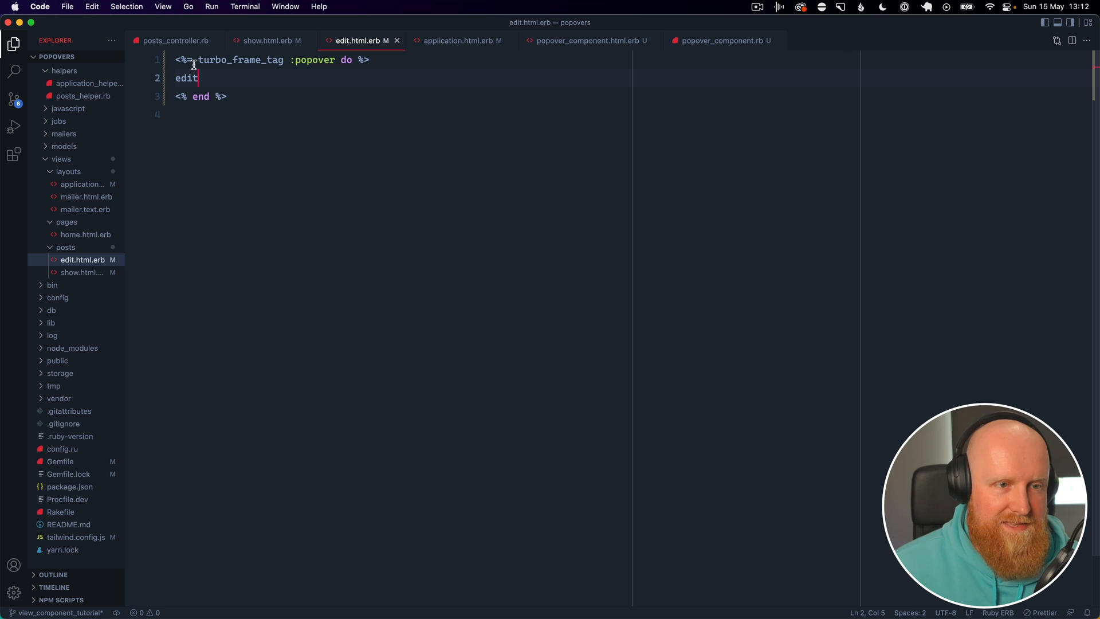
pyautogui.doubleClick(185, 78)
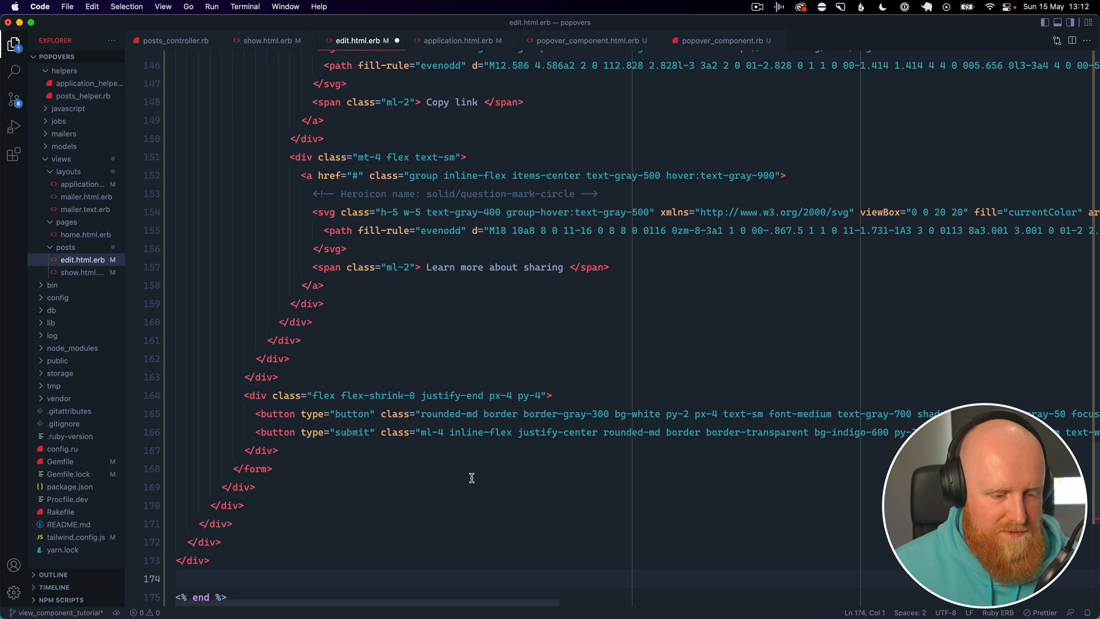
pyautogui.press('F3')
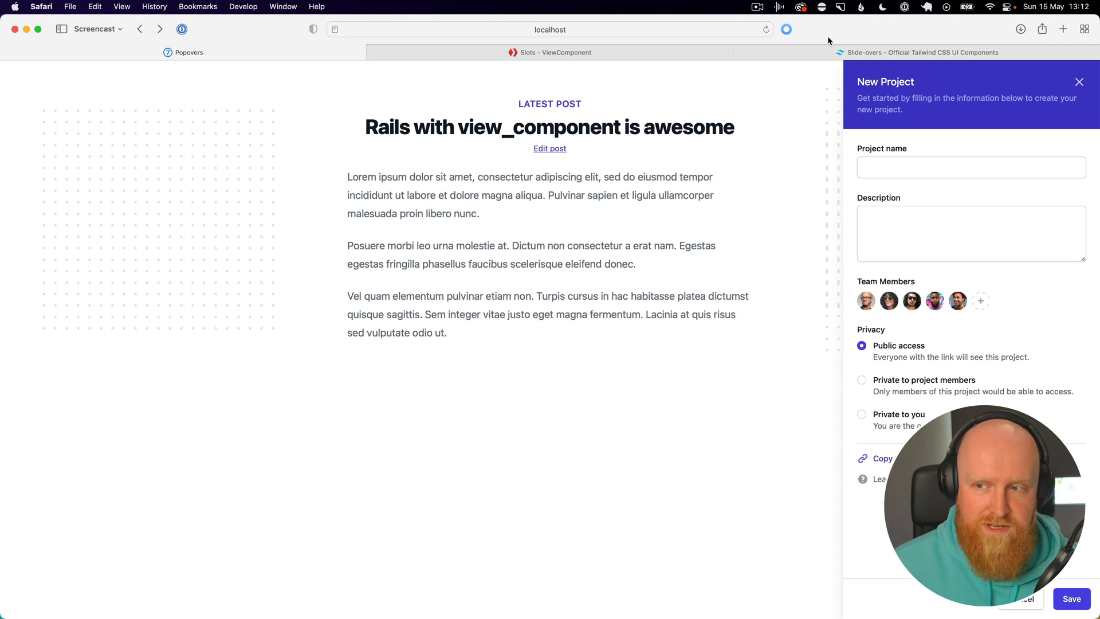
pyautogui.moveTo(939, 102)
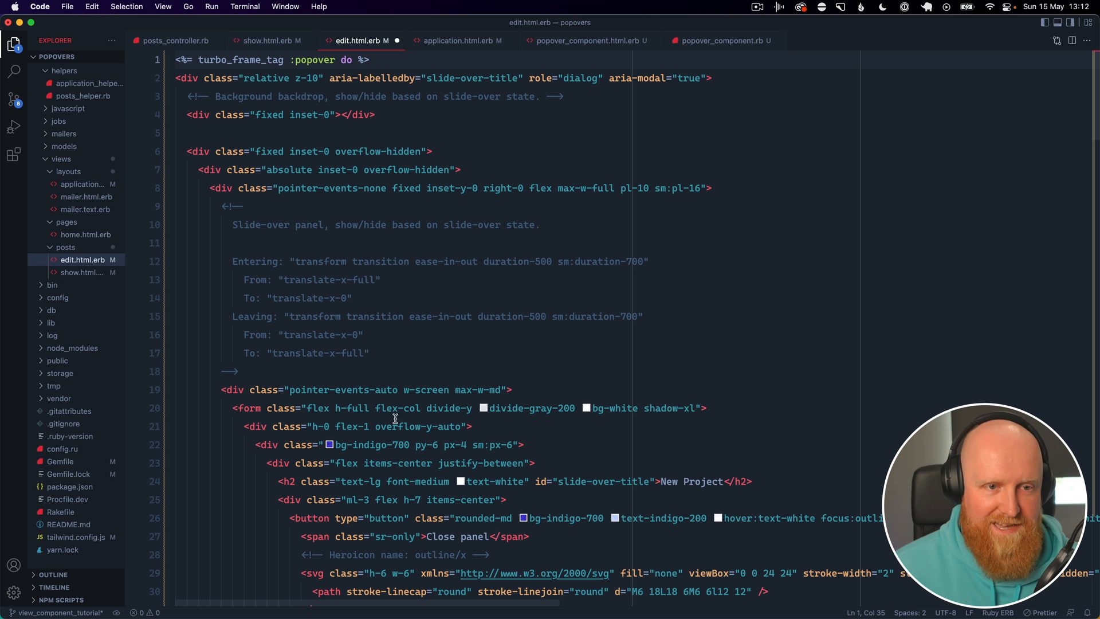
pyautogui.moveTo(355, 75)
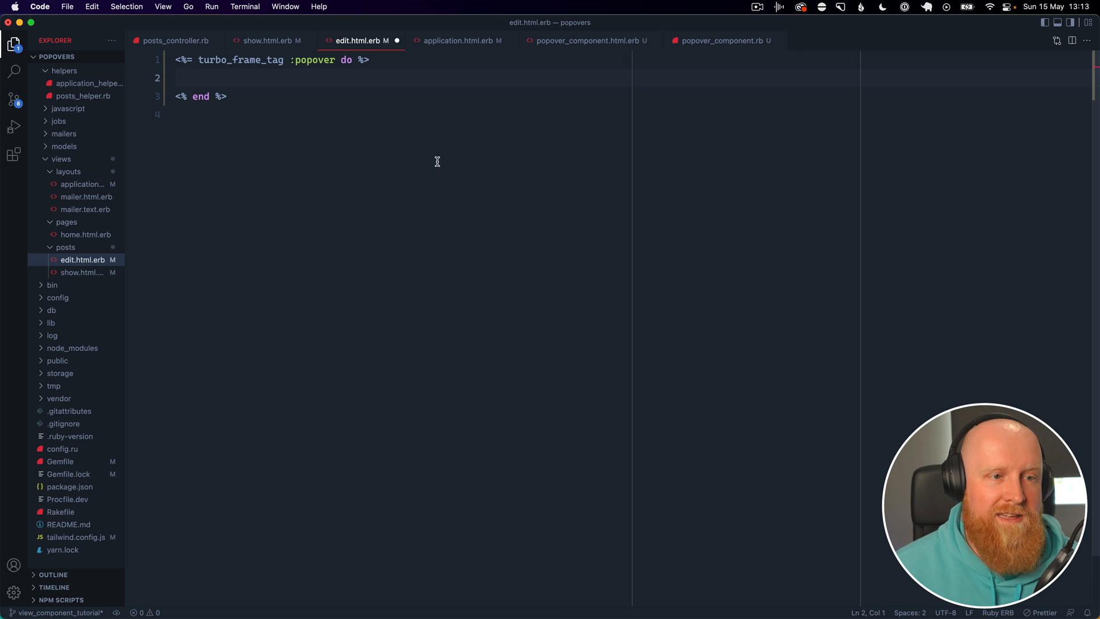
# Step: Paste the slide-over markup into popover_component.html.erb and begin a render call in edit.html.erb
pyautogui.click(585, 40)
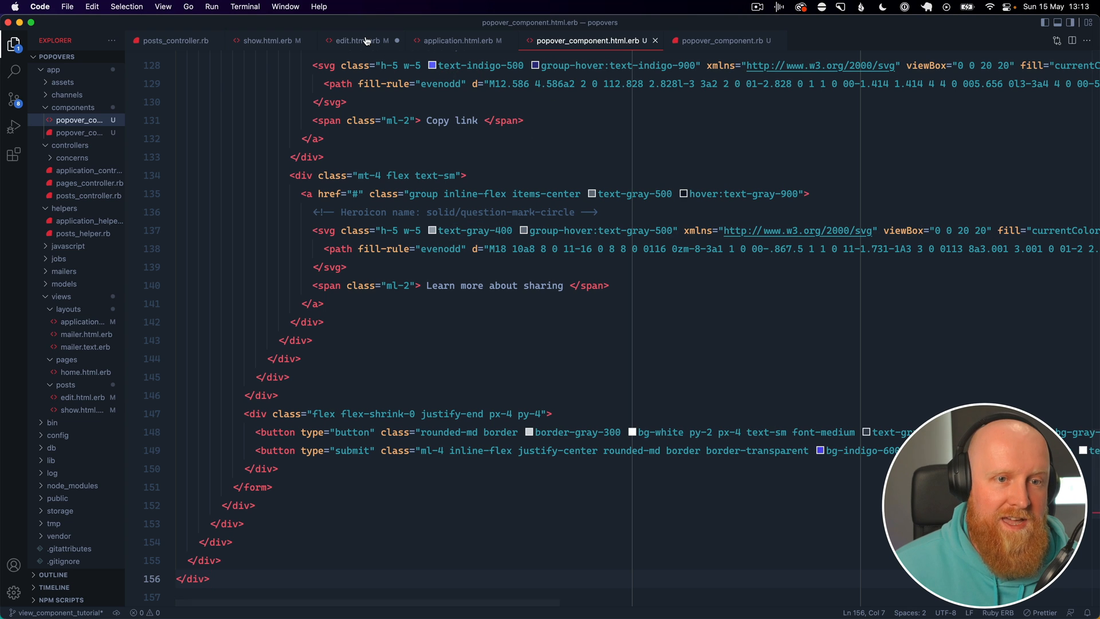
pyautogui.click(362, 40)
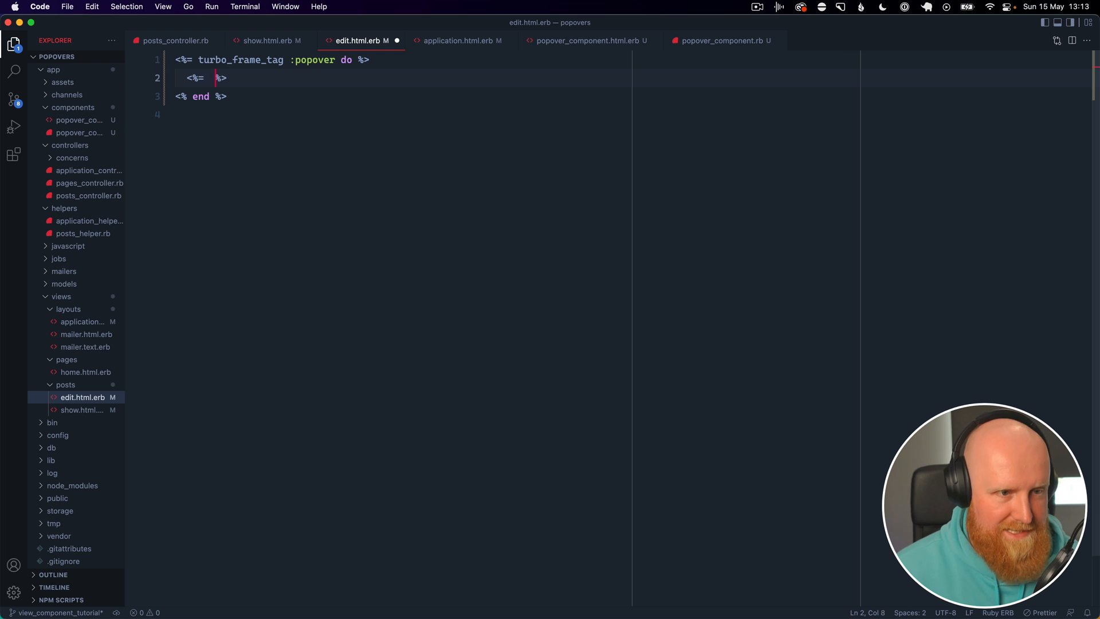
pyautogui.write('re')
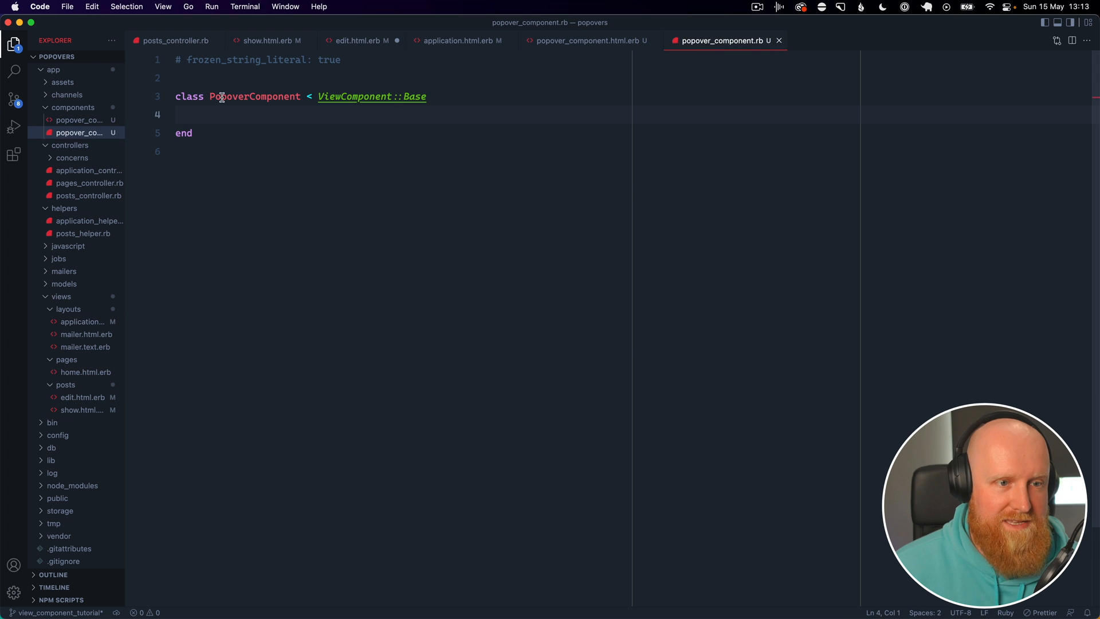
# Step: Complete <%= render(PopoverComponent.new) %> in the edit view, copying the class name from popover_component.rb
pyautogui.doubleClick(255, 96)
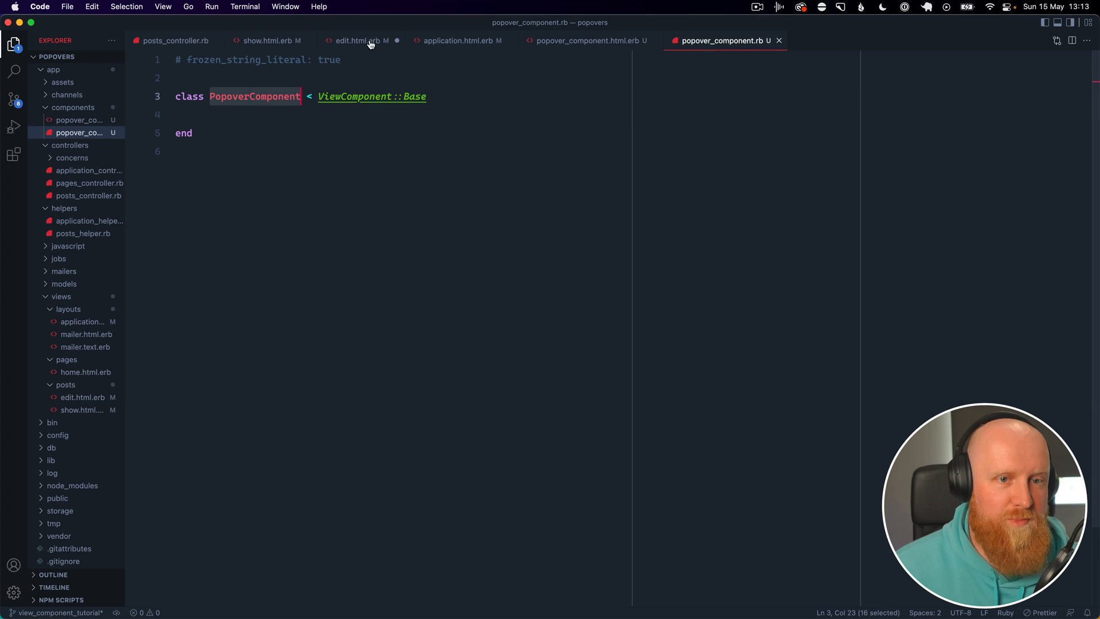
pyautogui.click(358, 40)
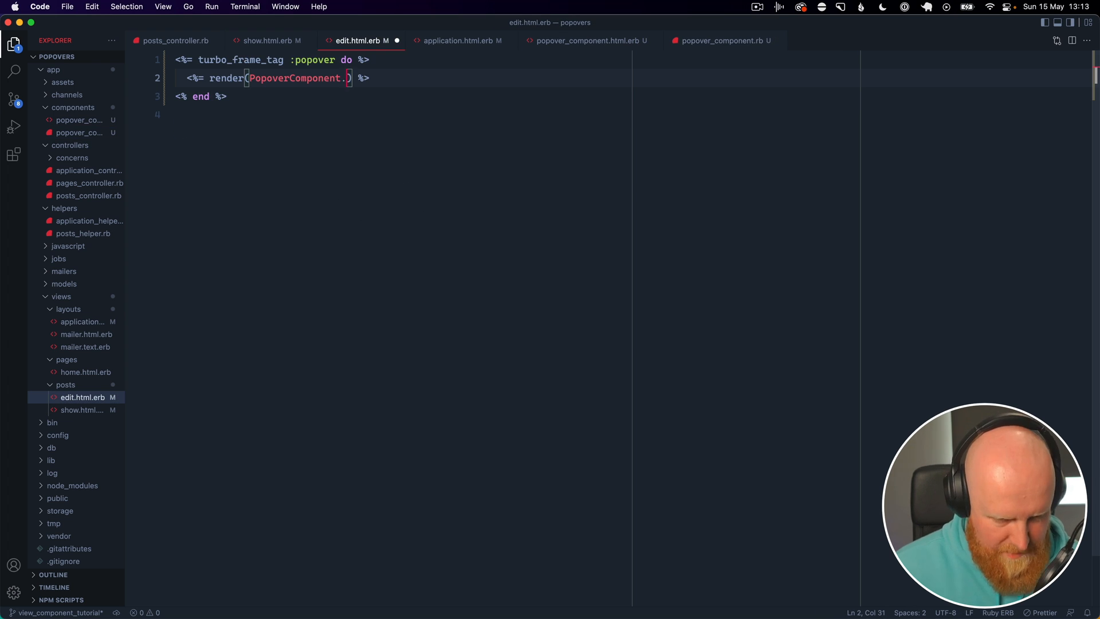
pyautogui.write('new')
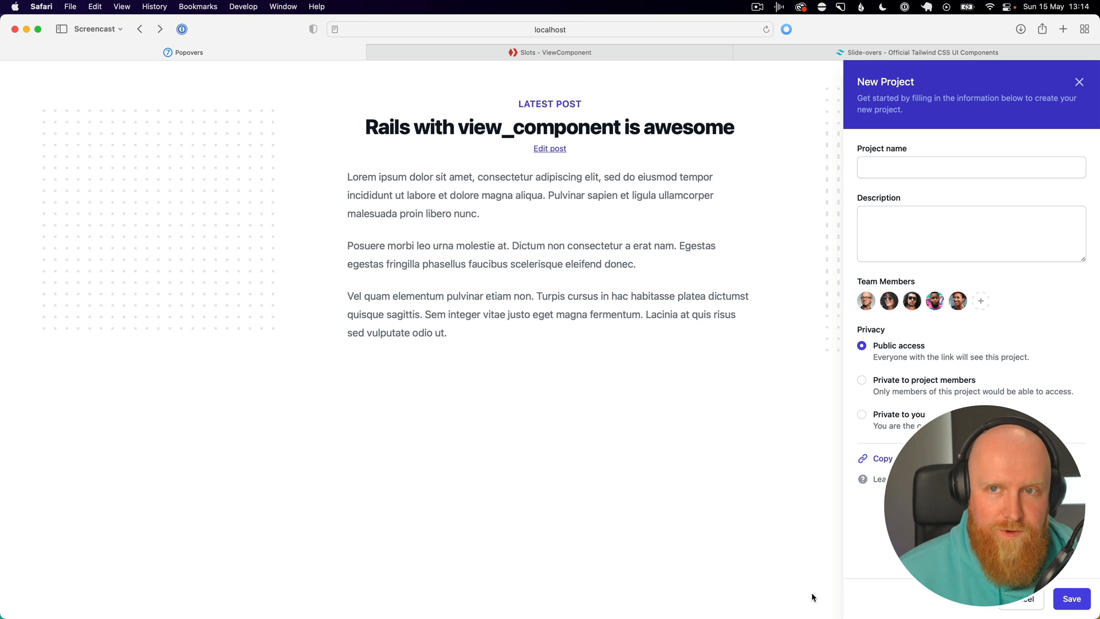
pyautogui.moveTo(788, 353)
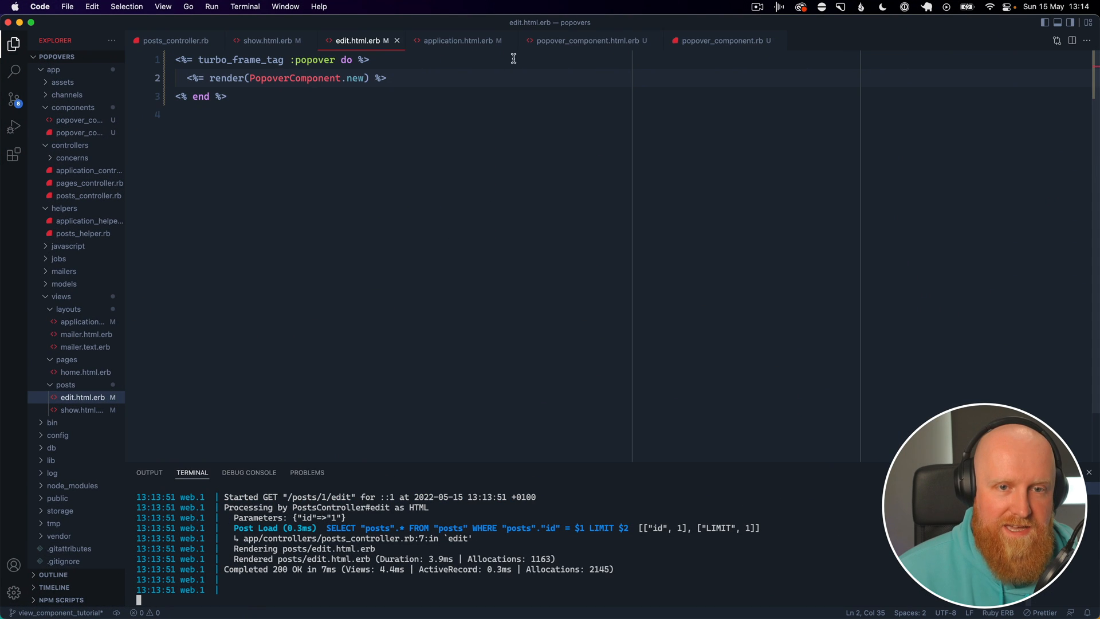
pyautogui.click(723, 40)
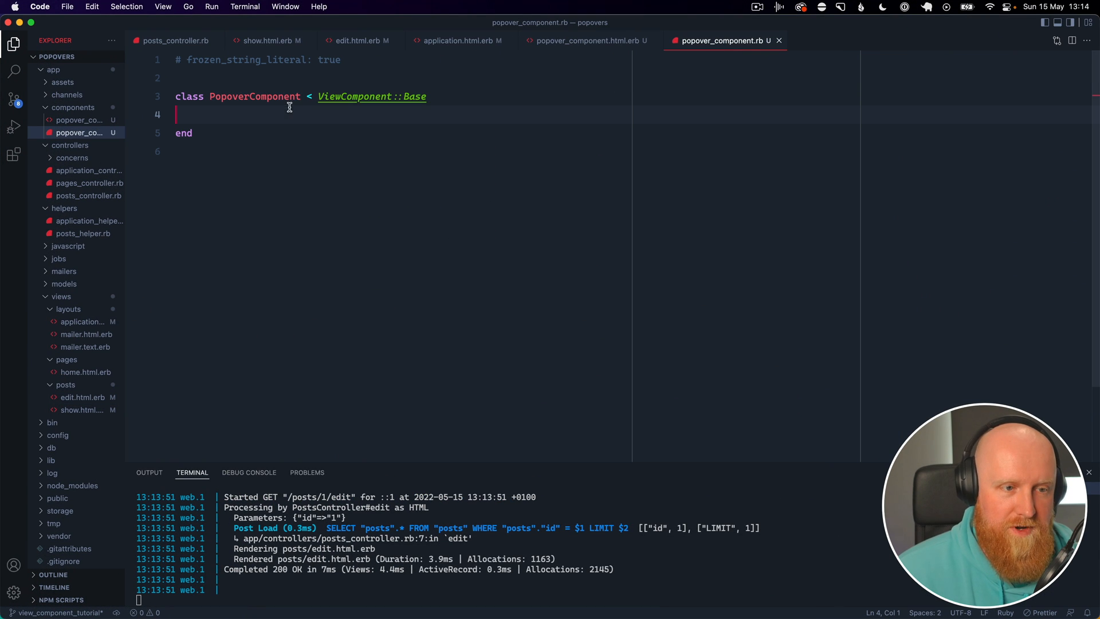
pyautogui.write('def')
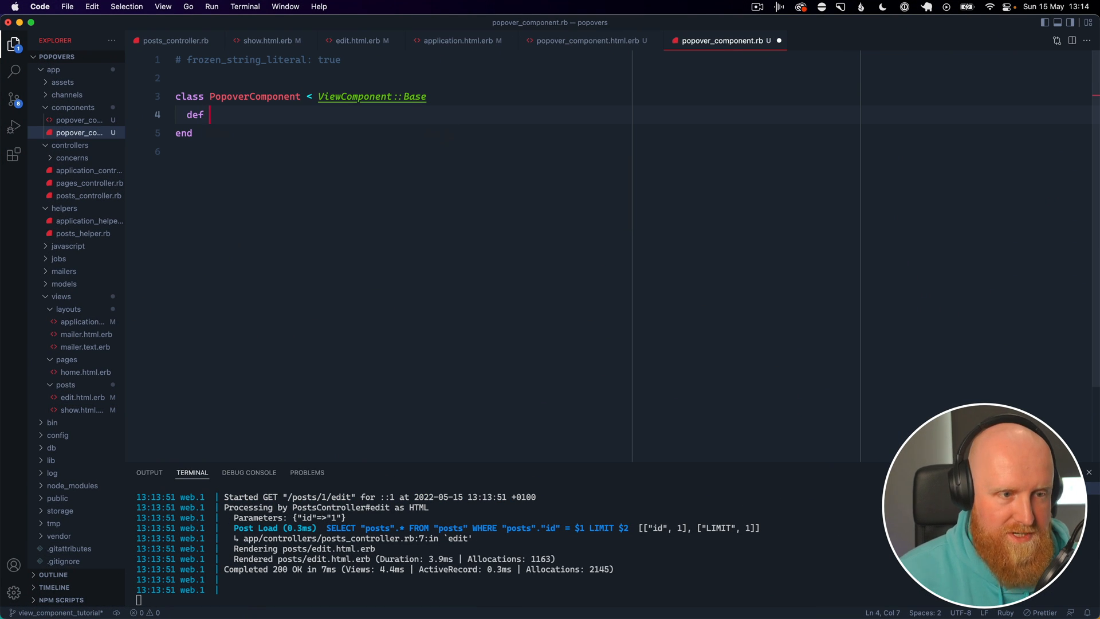
pyautogui.write('initializ')
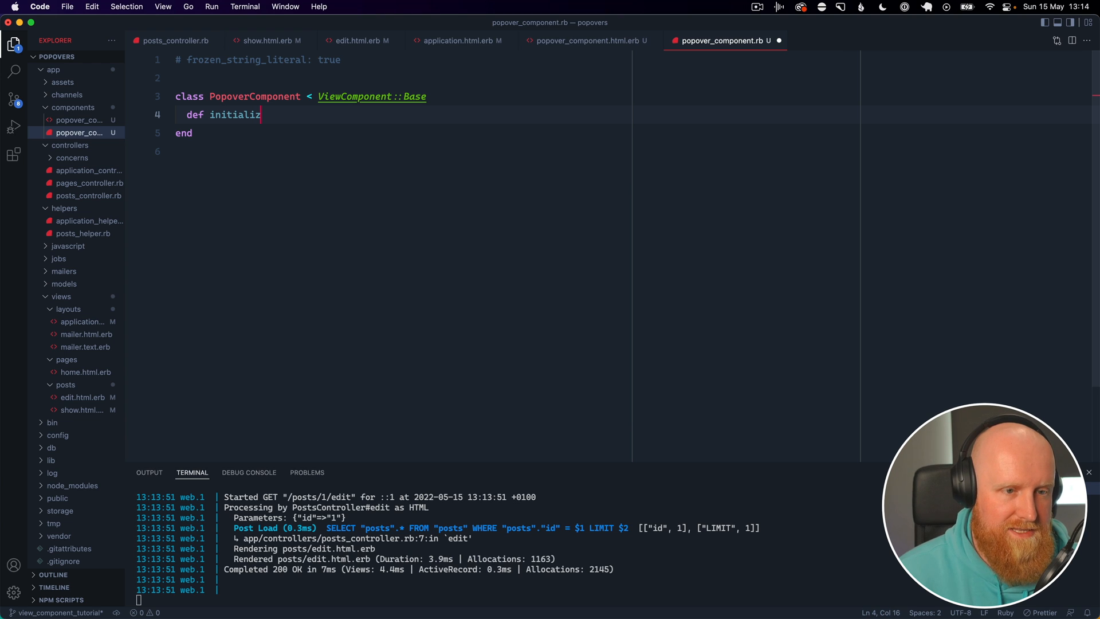
pyautogui.write('(tiot)')
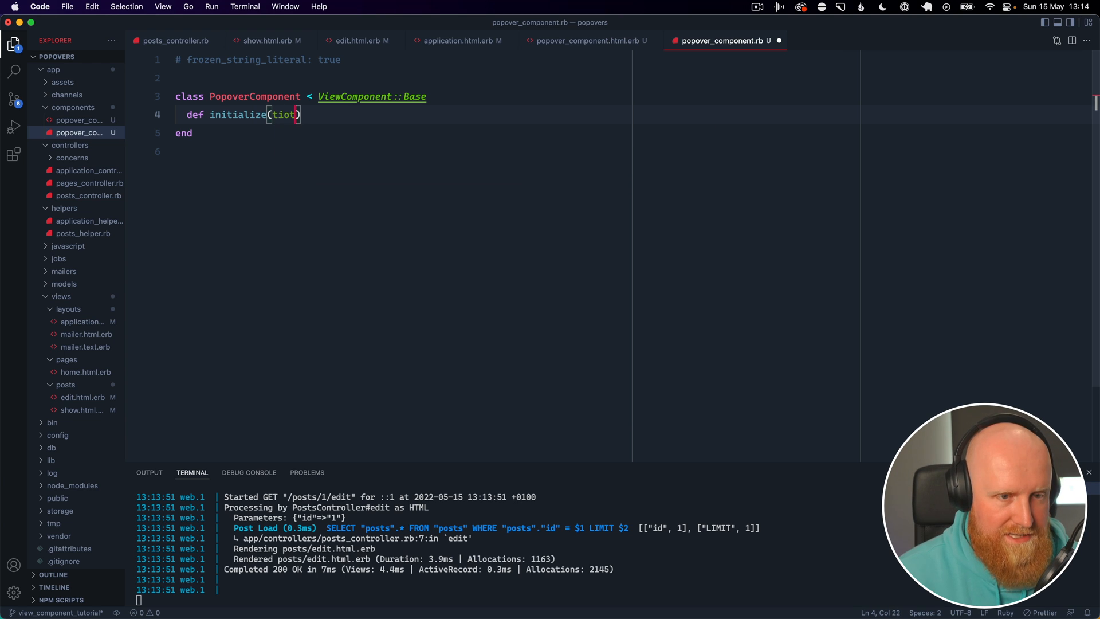
pyautogui.write('title:')
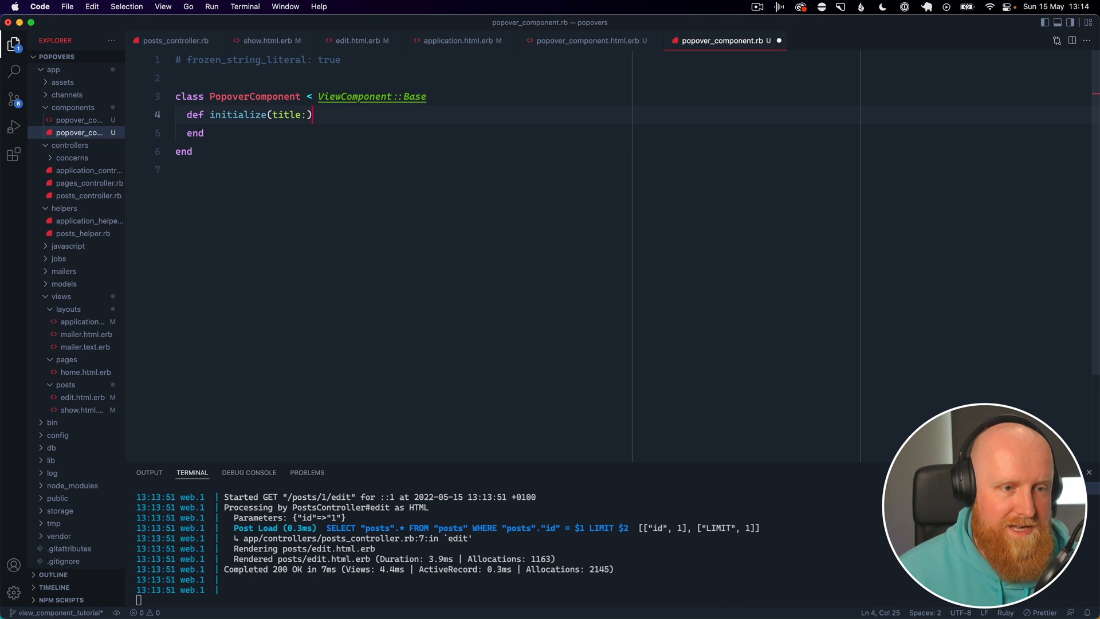
pyautogui.press('Enter')
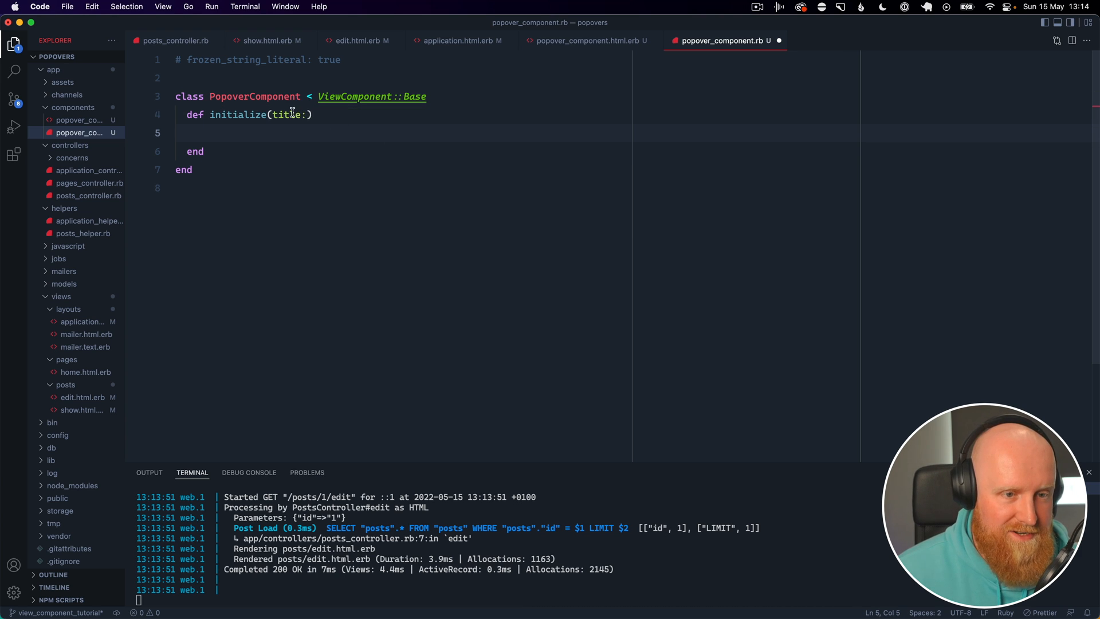
pyautogui.doubleClick(285, 114)
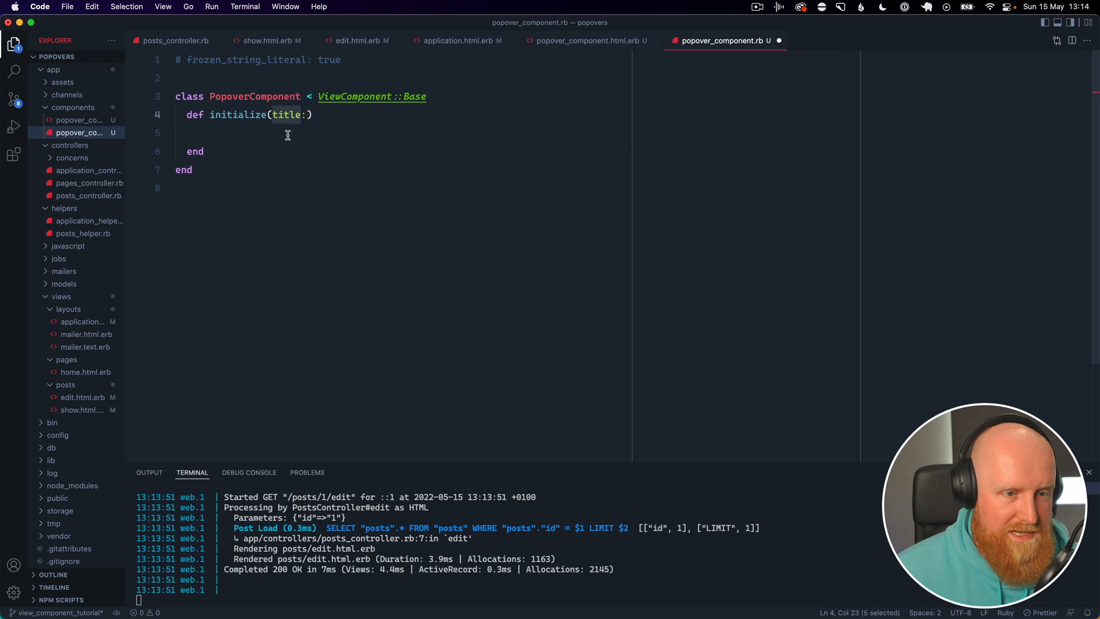
pyautogui.write('@title = title')
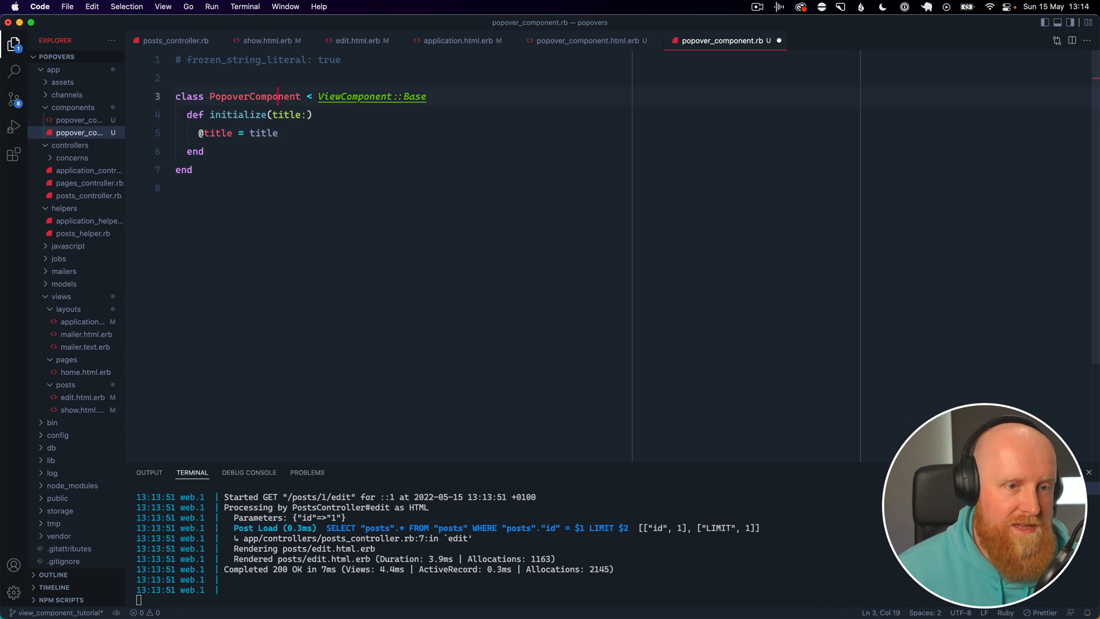
# Step: Expose the title via attr_reader :title and return to the component template
pyautogui.write('attr_reader')
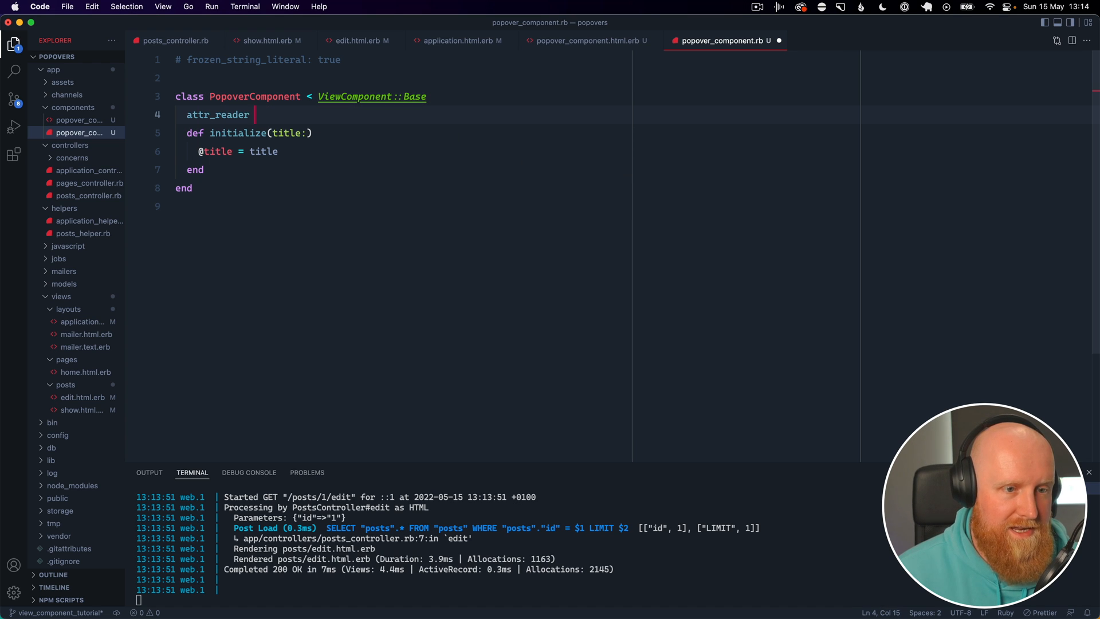
pyautogui.write(':title')
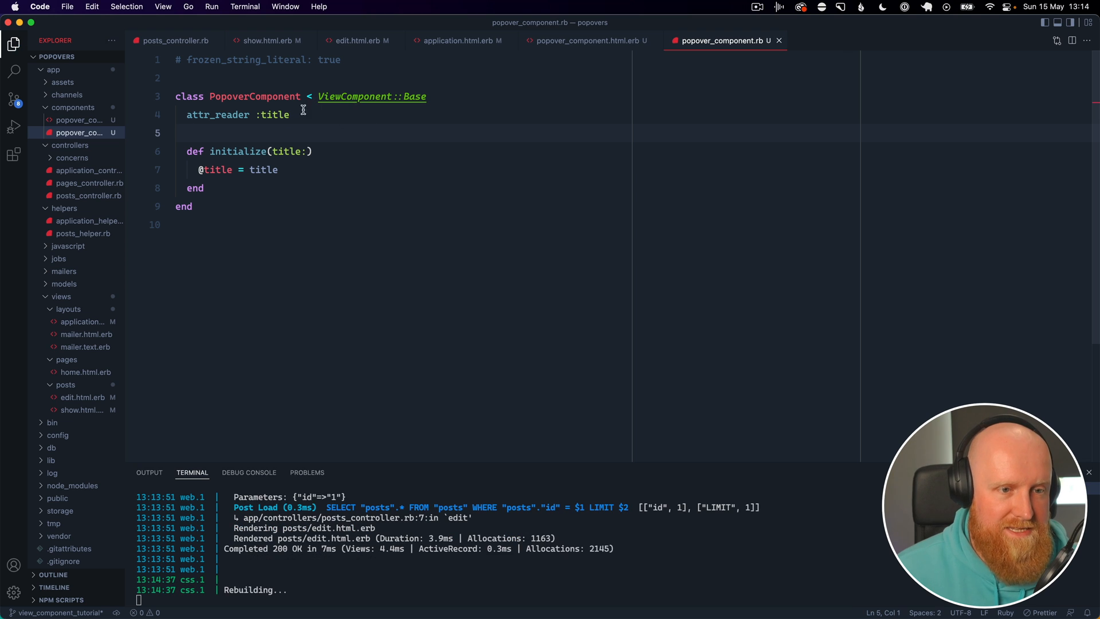
pyautogui.click(587, 40)
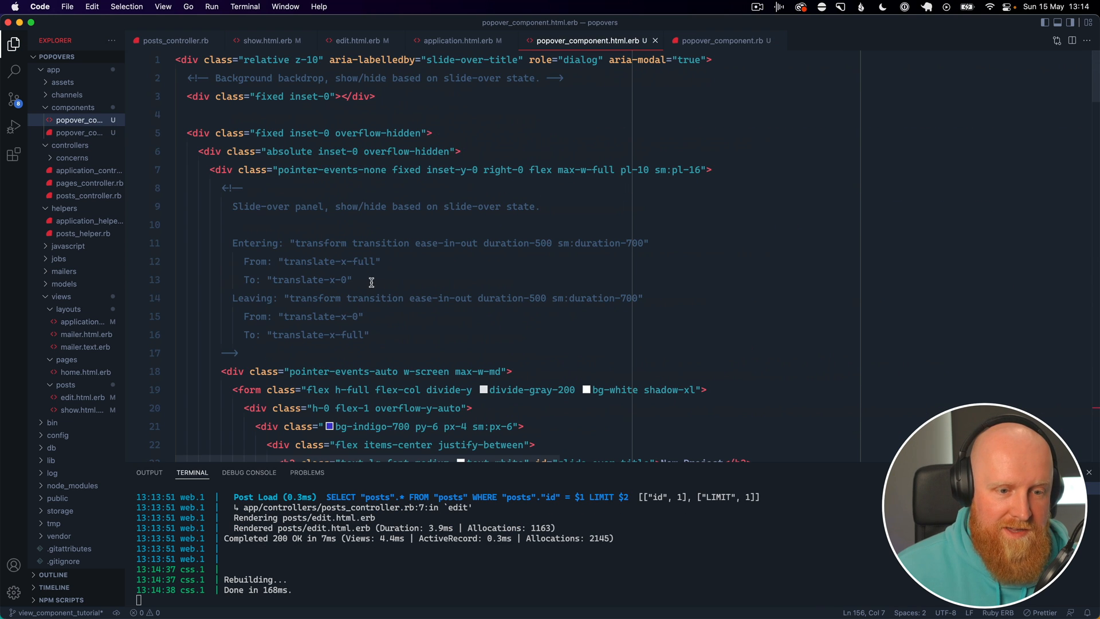
# Step: Replace the h2's 'New Project' text with <%= title %> in the popover template
pyautogui.scroll(-3)
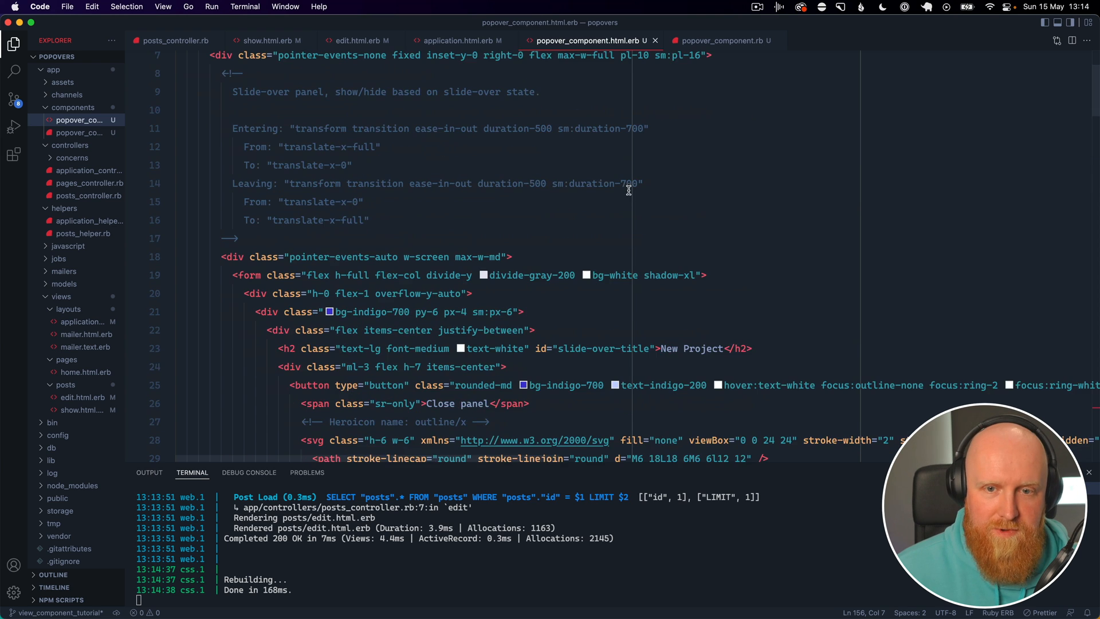
pyautogui.scroll(-3)
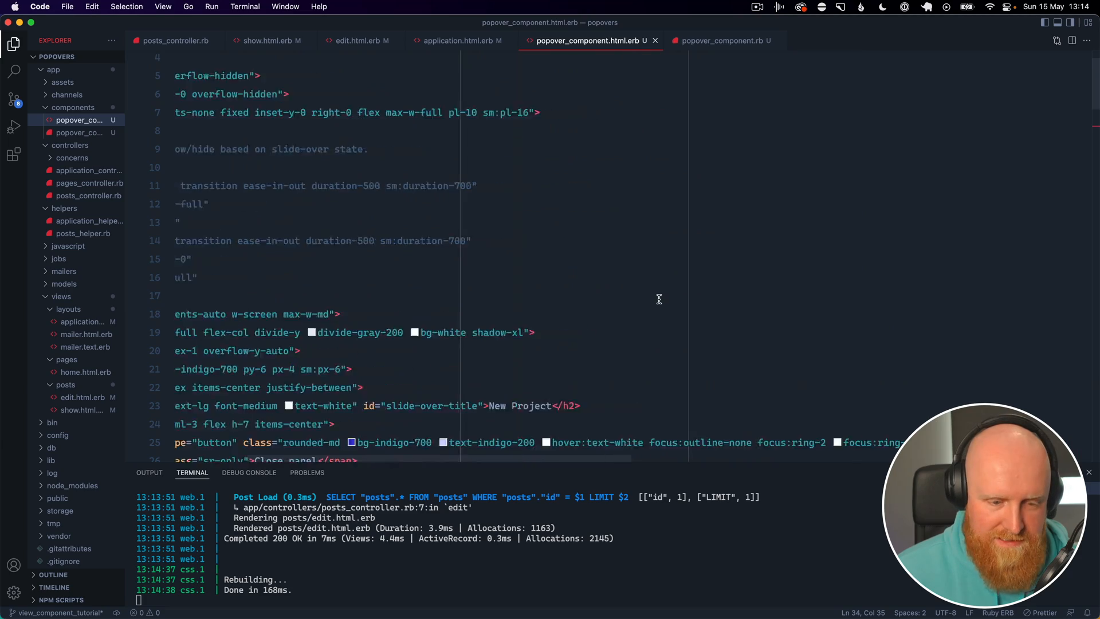
pyautogui.scroll(-3)
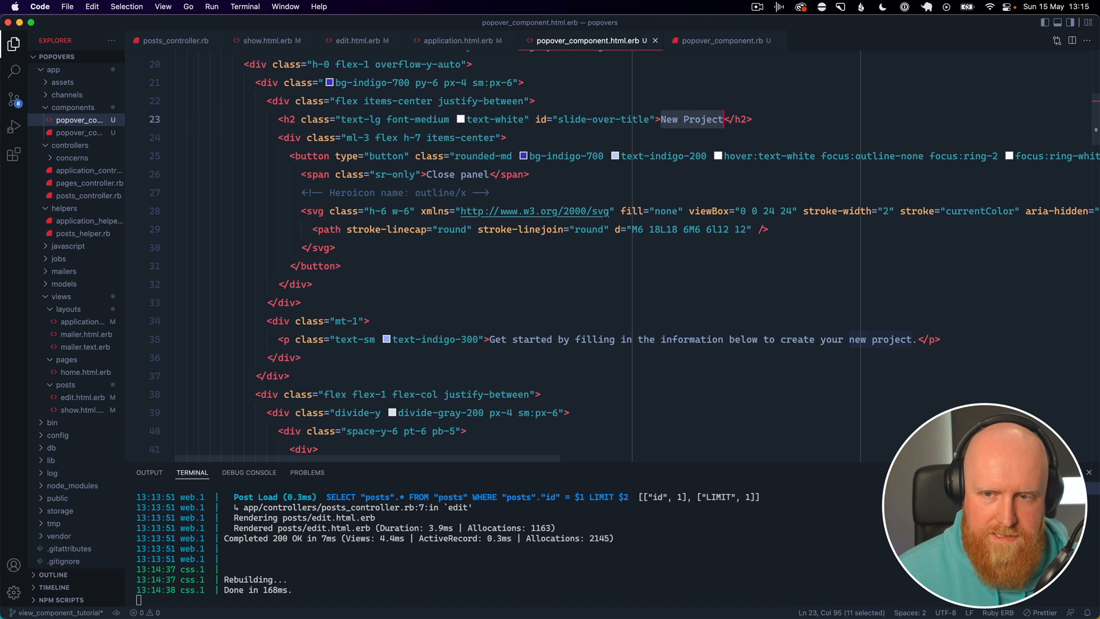
pyautogui.write('<%%>')
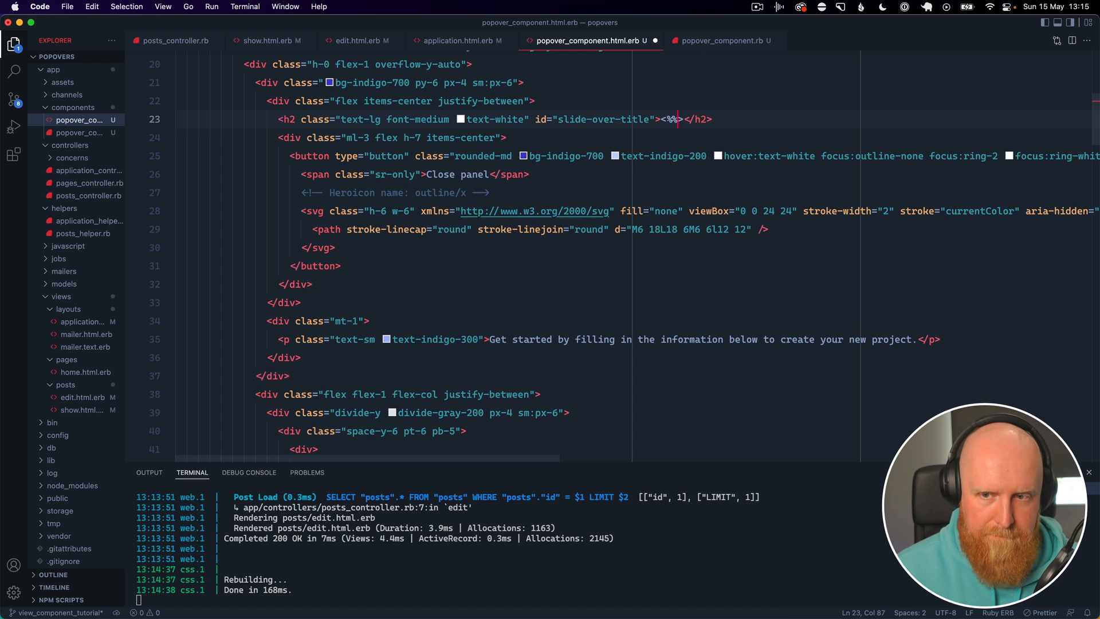
pyautogui.write('t')
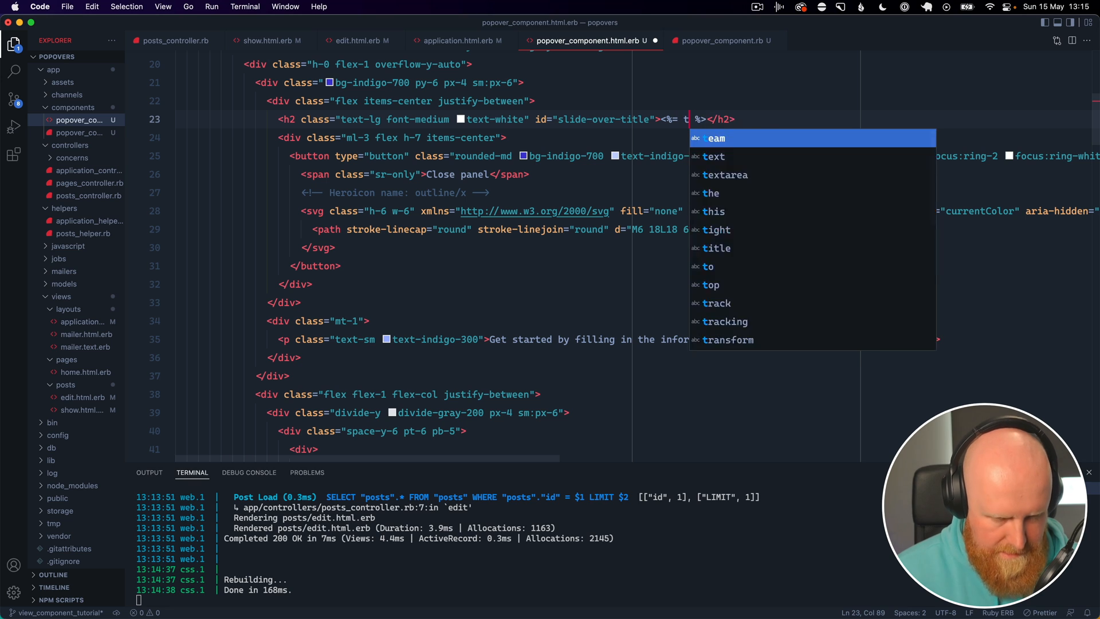
pyautogui.write('itle')
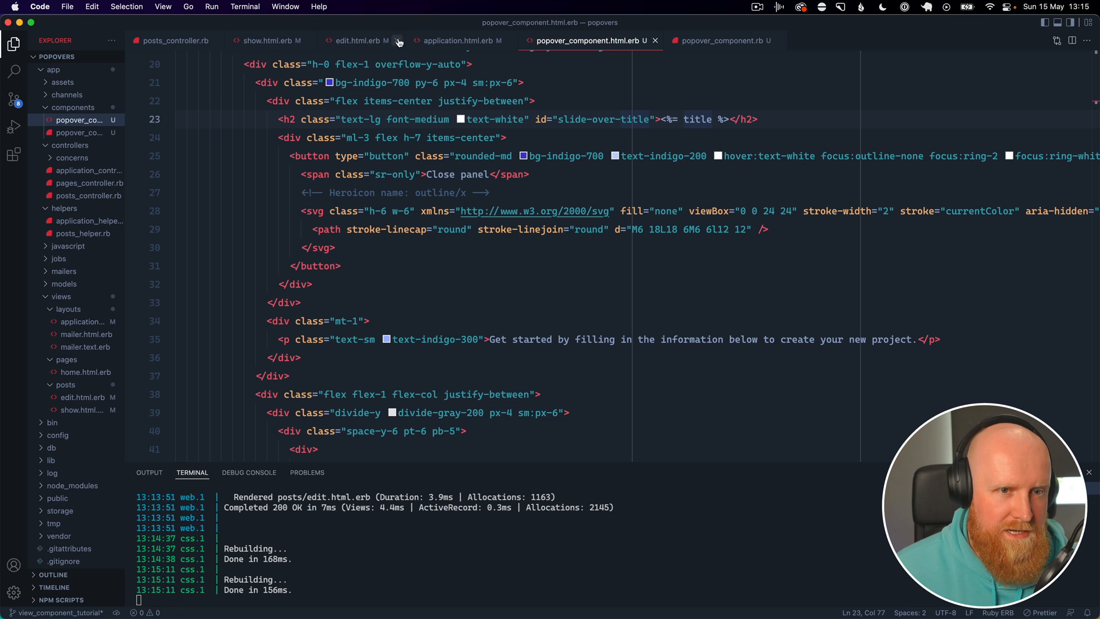
# Step: Render PopoverComponent.new(title: "Edit post") in edit.html.erb
pyautogui.click(360, 40)
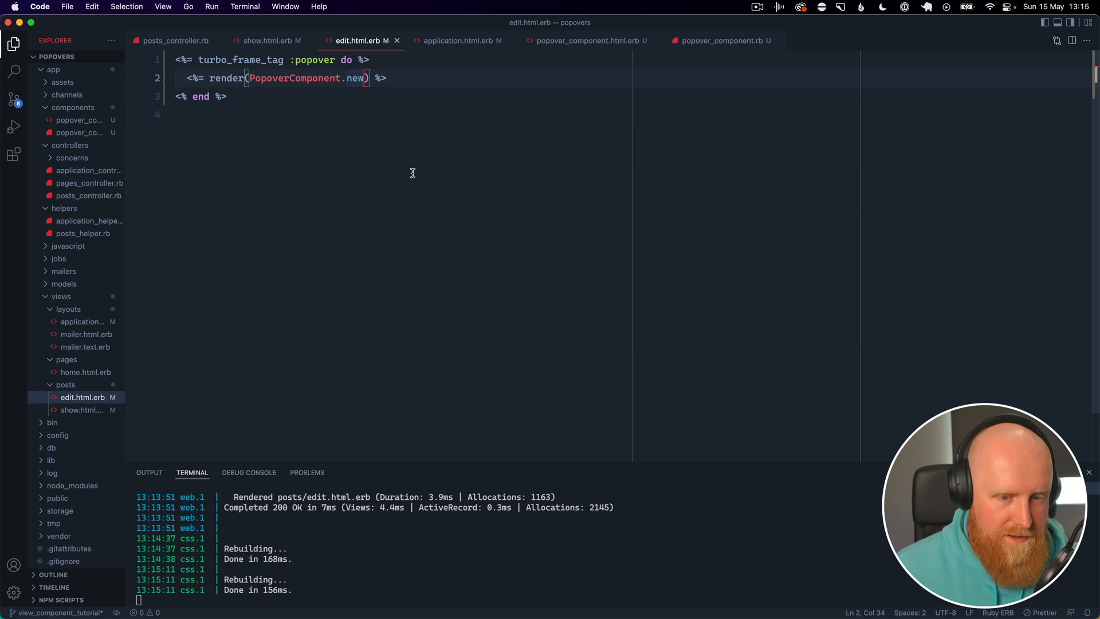
pyautogui.write('t)')
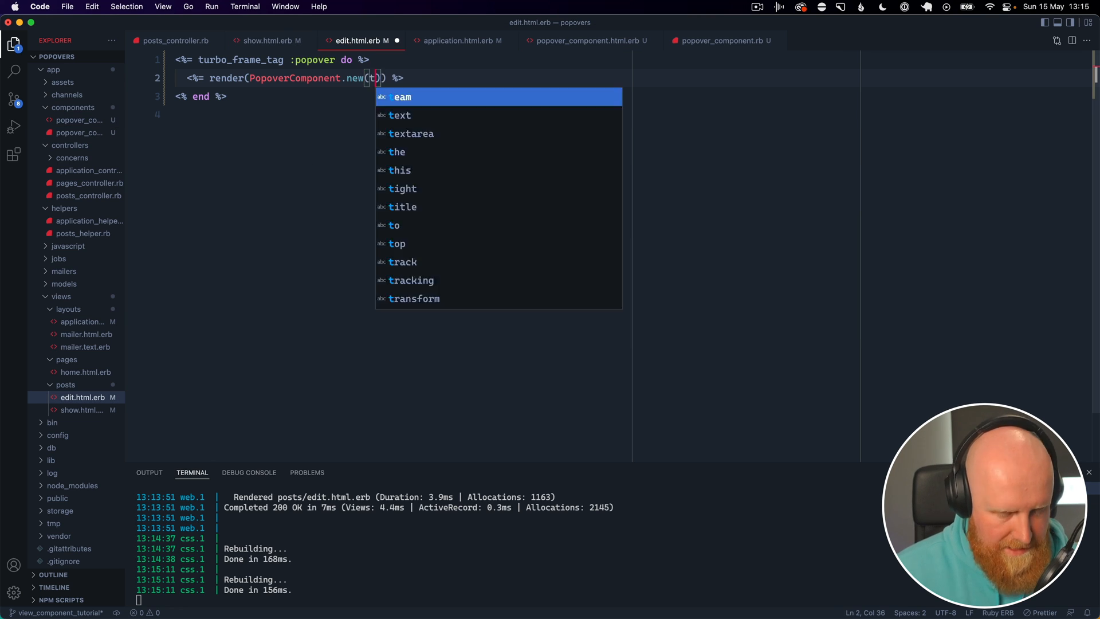
pyautogui.write('itle: "Ediot"')
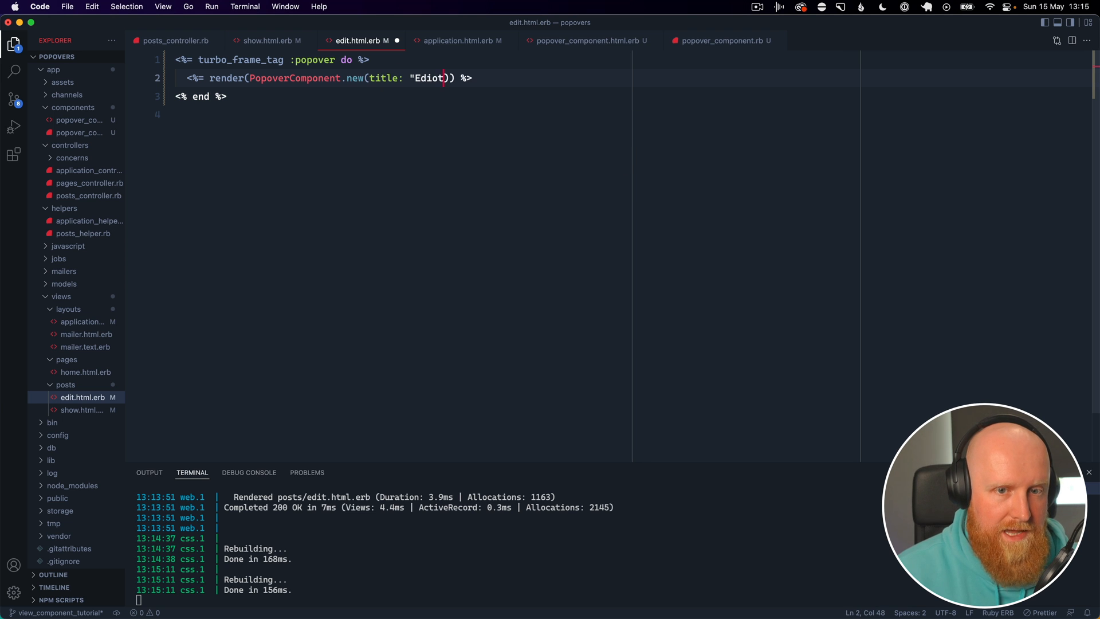
pyautogui.write('Edit post')
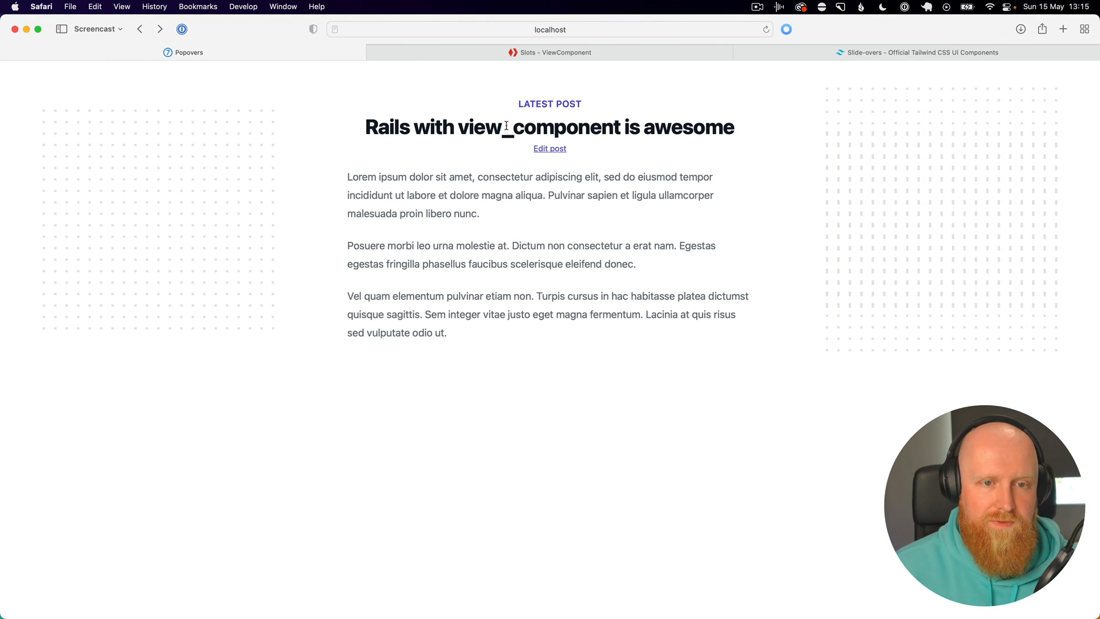
# Step: Check the Edit post slide-over in Safari and tidy the render call's arguments
pyautogui.click(550, 148)
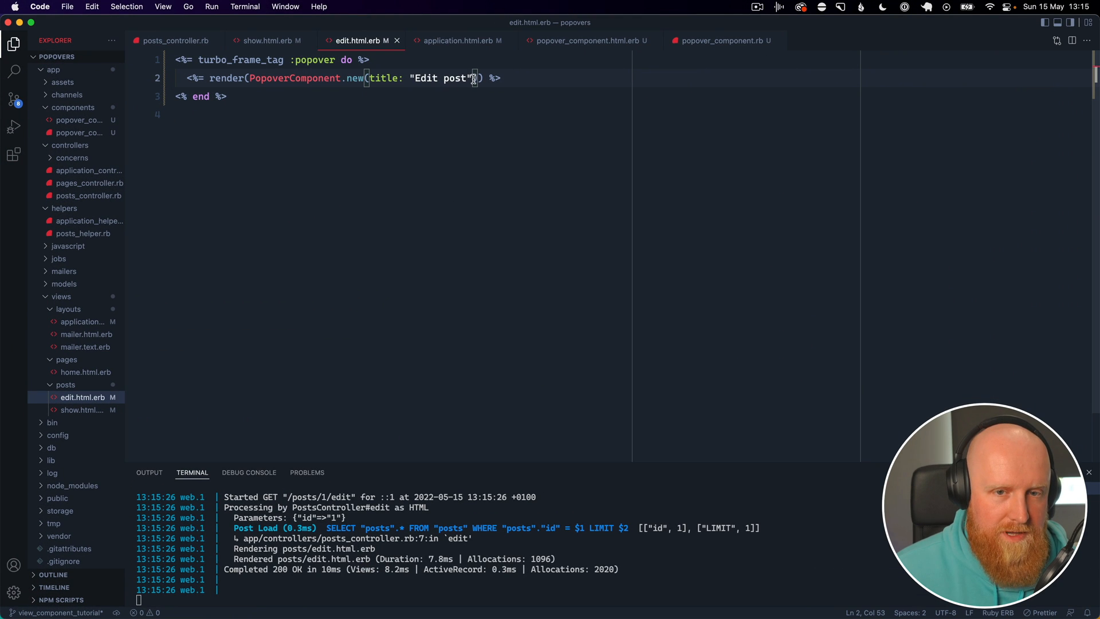
pyautogui.write(',')
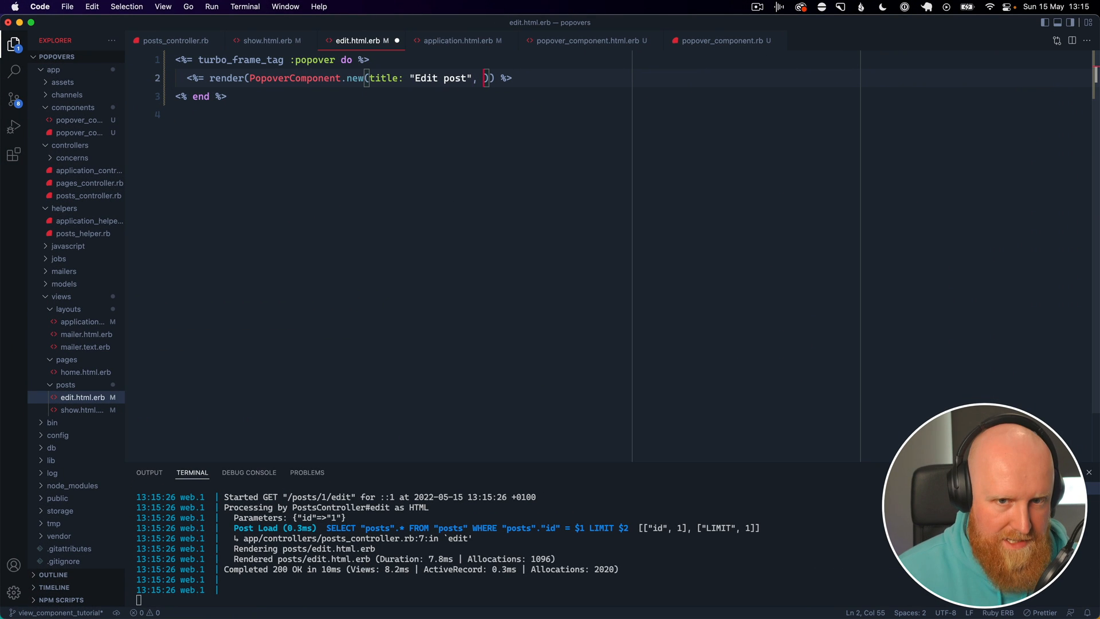
pyautogui.write('s')
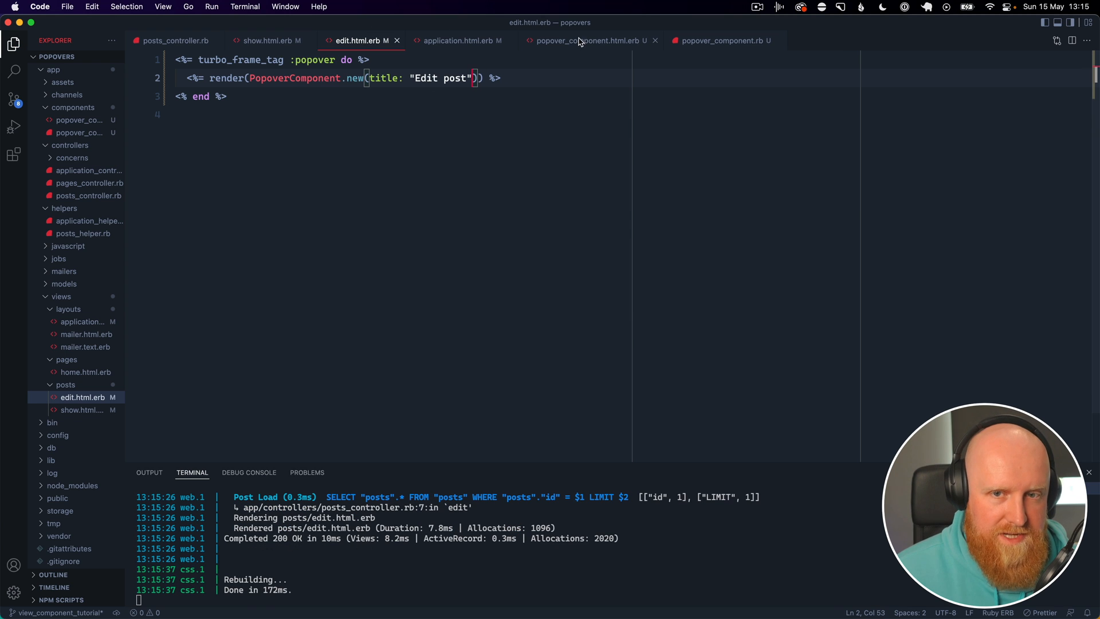
# Step: Read the ViewComponent Slots guide's renders_one / renders_many example and select its header slot name
pyautogui.click(588, 40)
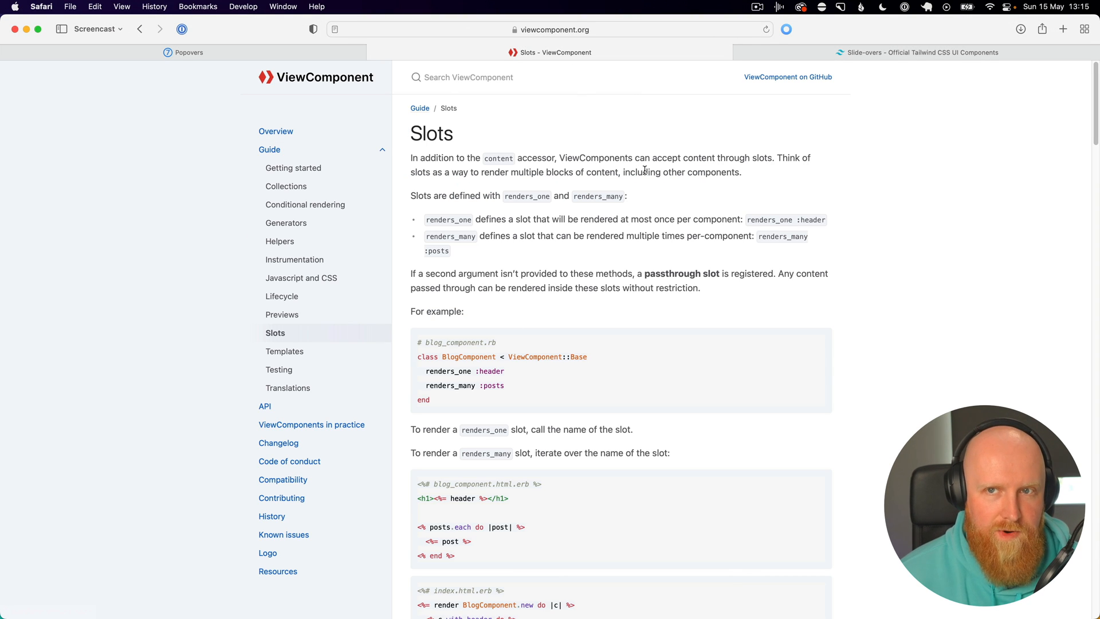
pyautogui.moveTo(575, 369)
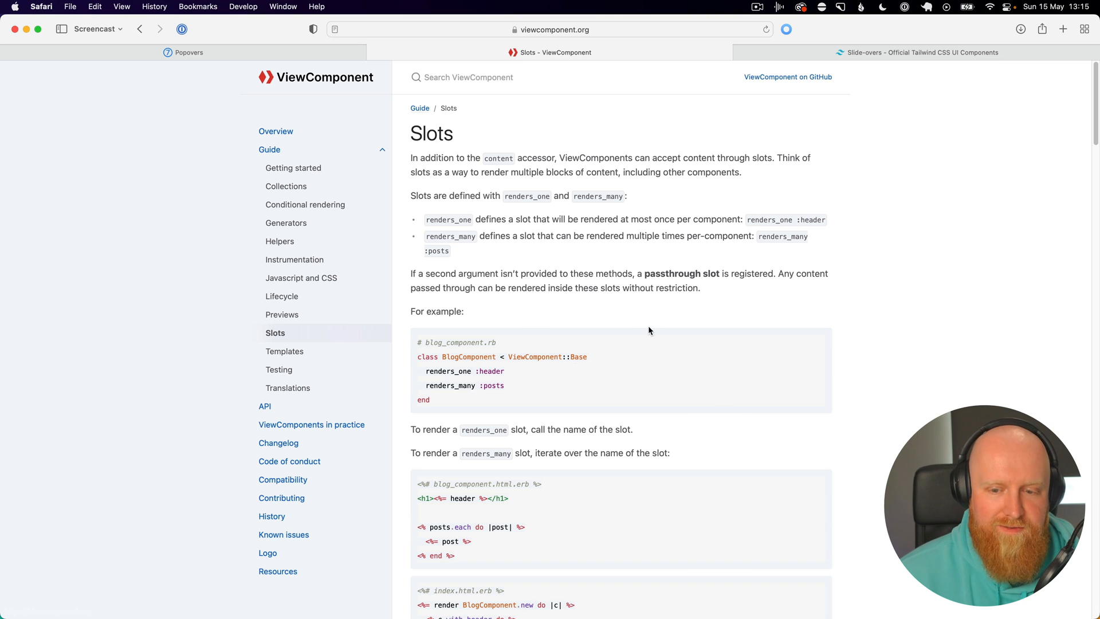
pyautogui.moveTo(629, 327)
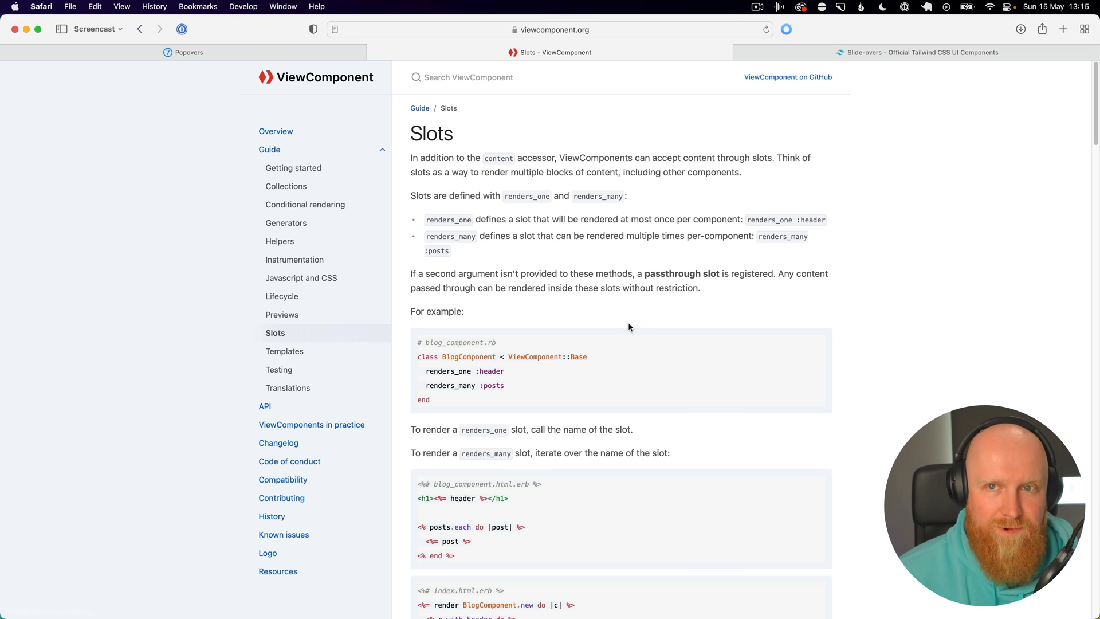
pyautogui.moveTo(288, 388)
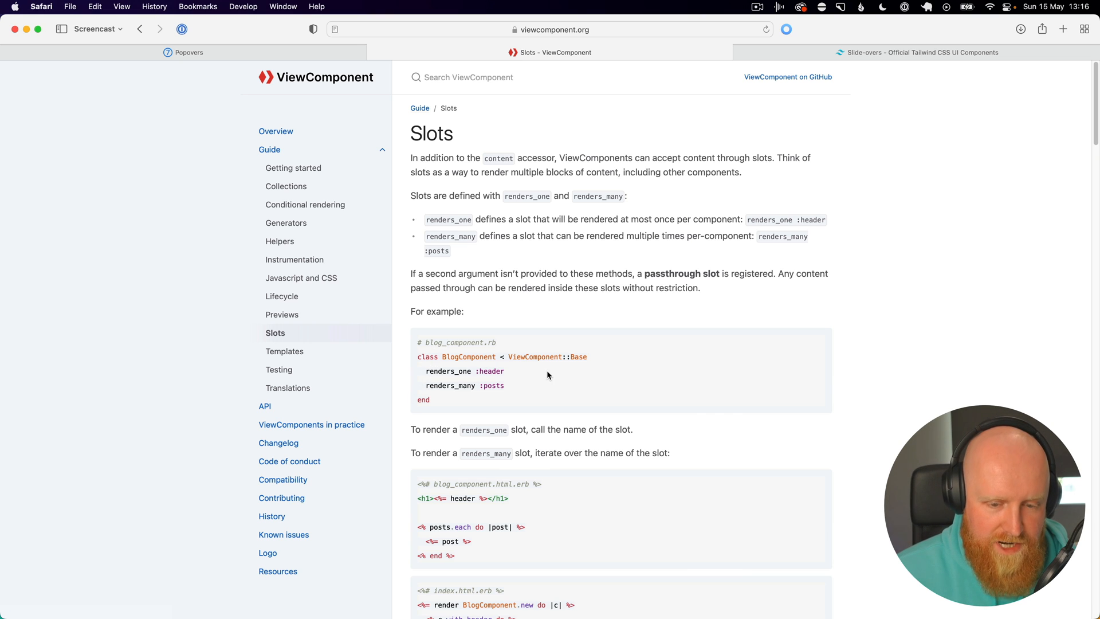
pyautogui.doubleClick(463, 371)
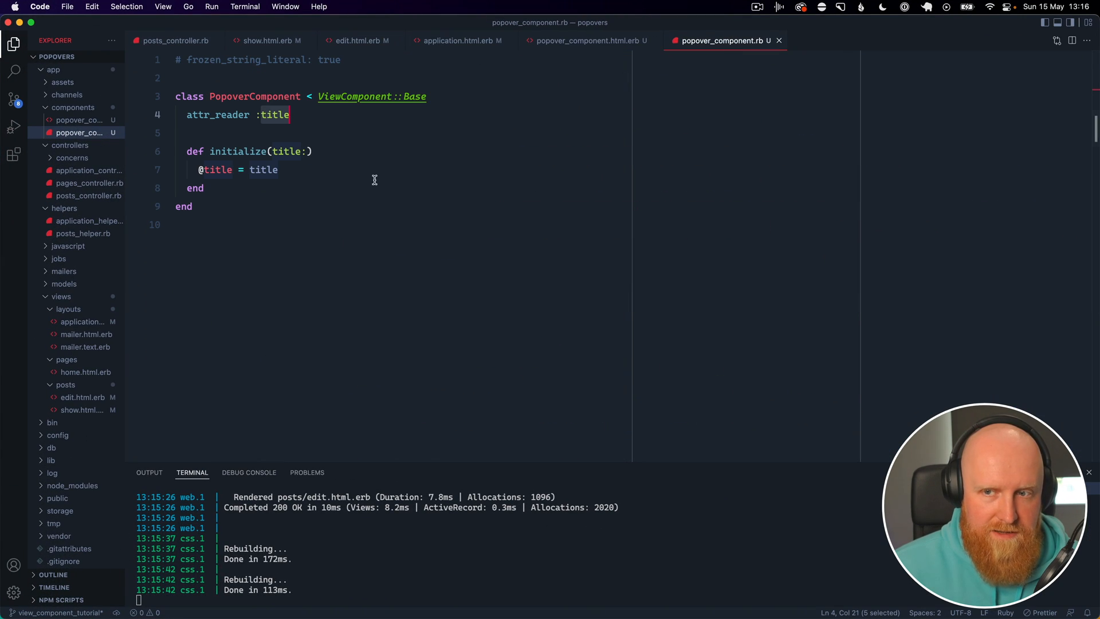
# Step: Declare renders_one :footer below attr_reader :title in popover_component.rb
pyautogui.write('renders_one :header')
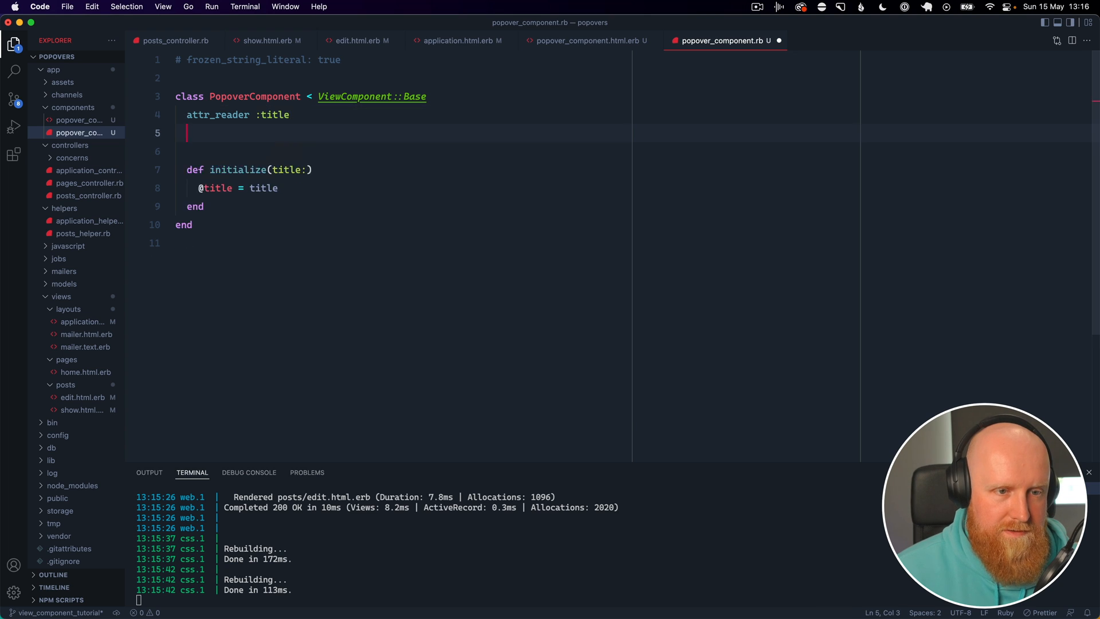
pyautogui.write('renders_one :foot')
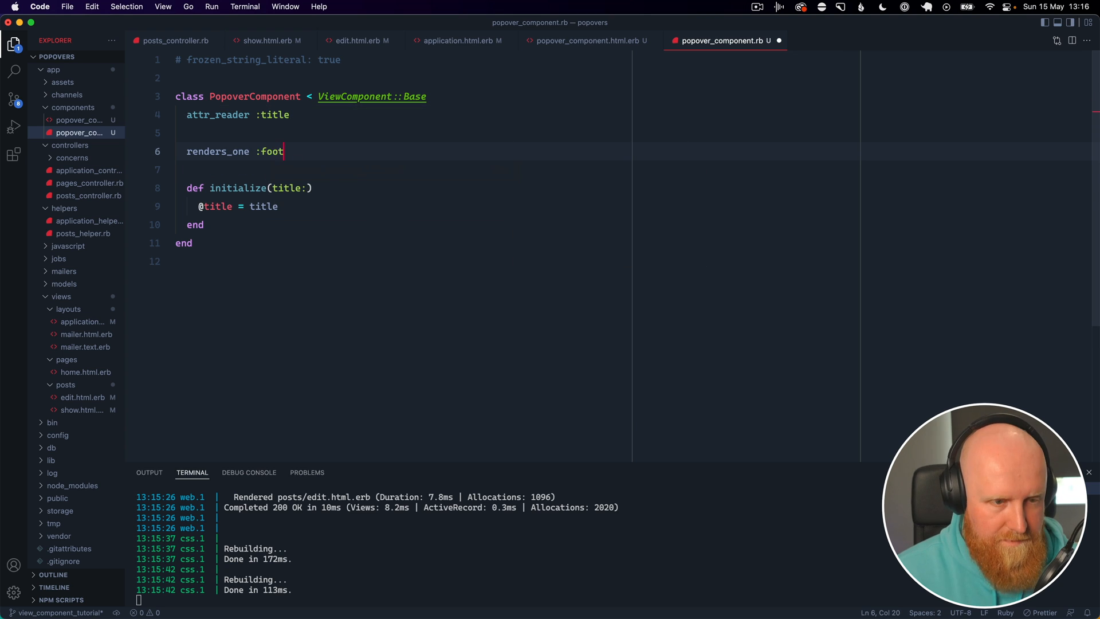
pyautogui.write('er')
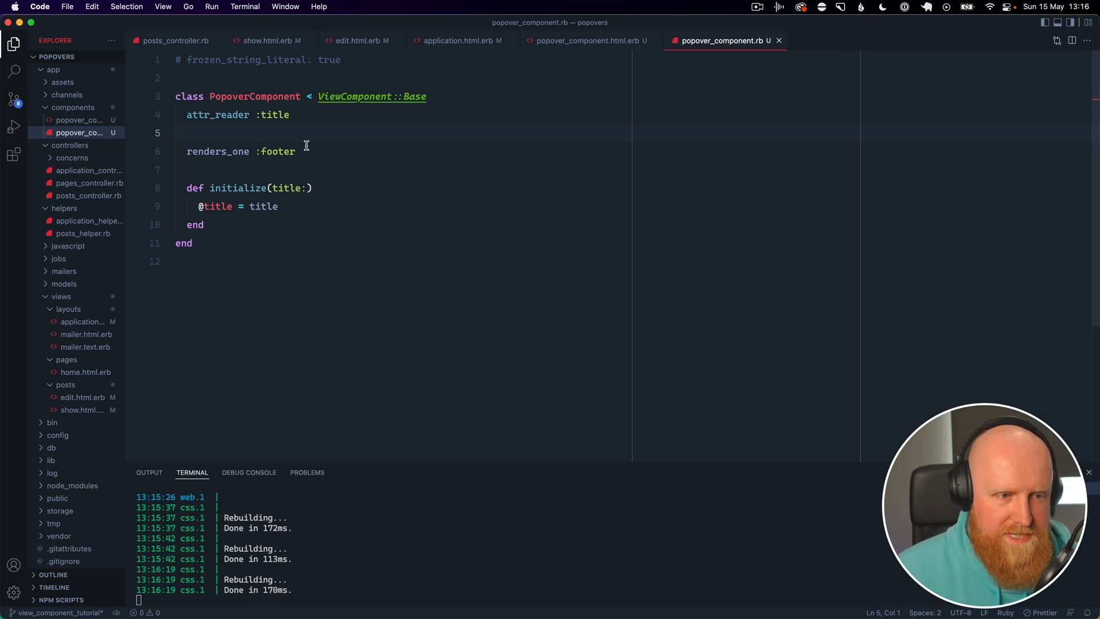
# Step: Cut the template's form-field markup and start typing CONTENT... in its place
pyautogui.click(586, 40)
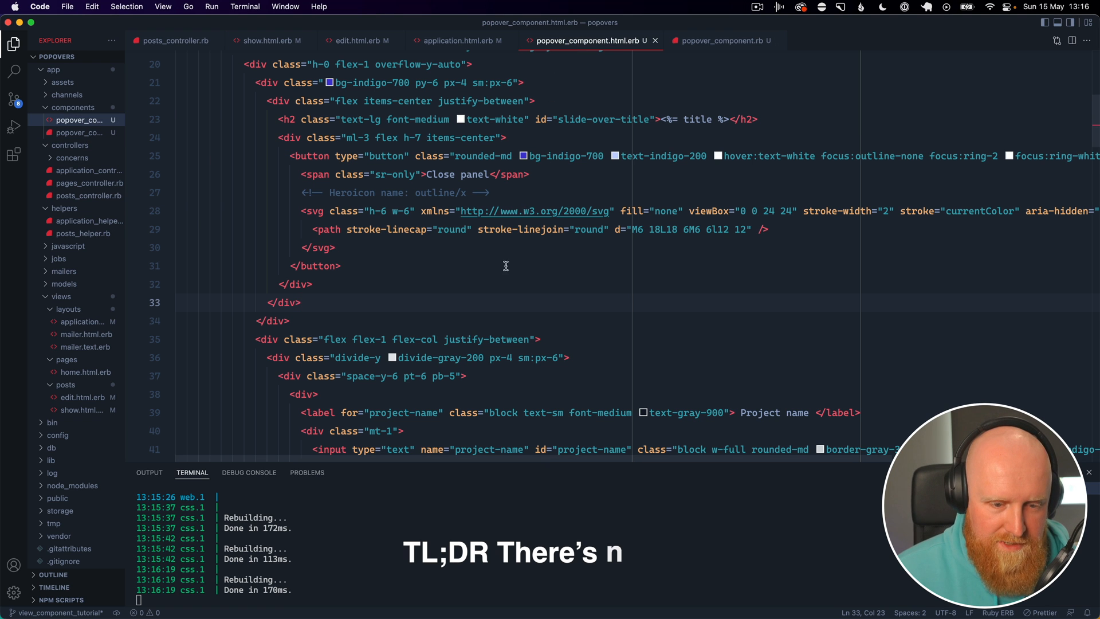
pyautogui.scroll(-3)
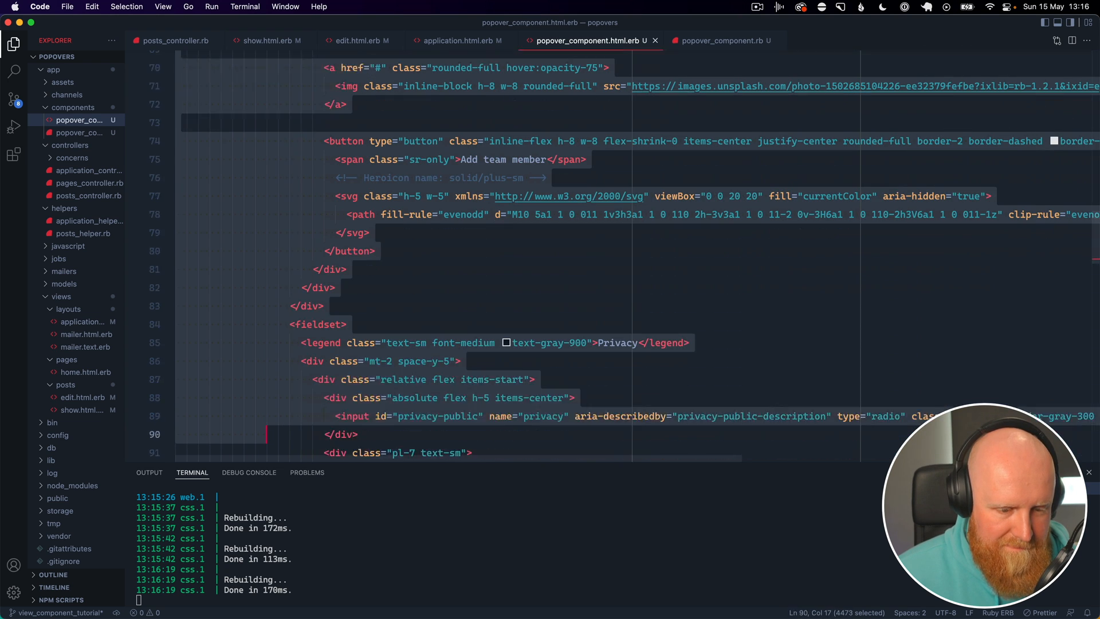
pyautogui.scroll(-3)
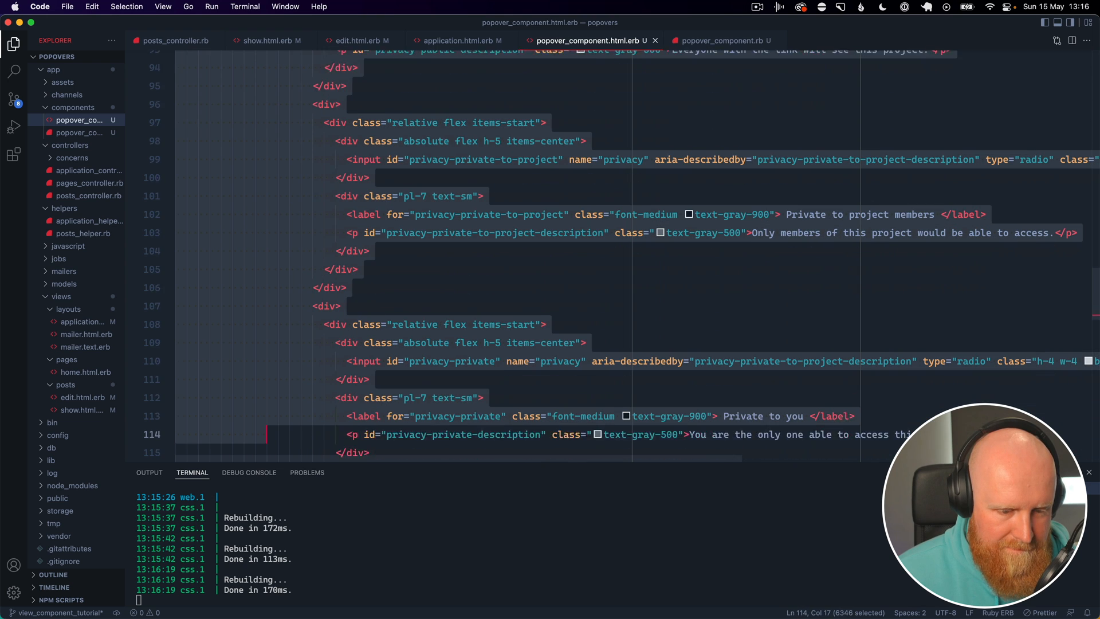
pyautogui.scroll(-3)
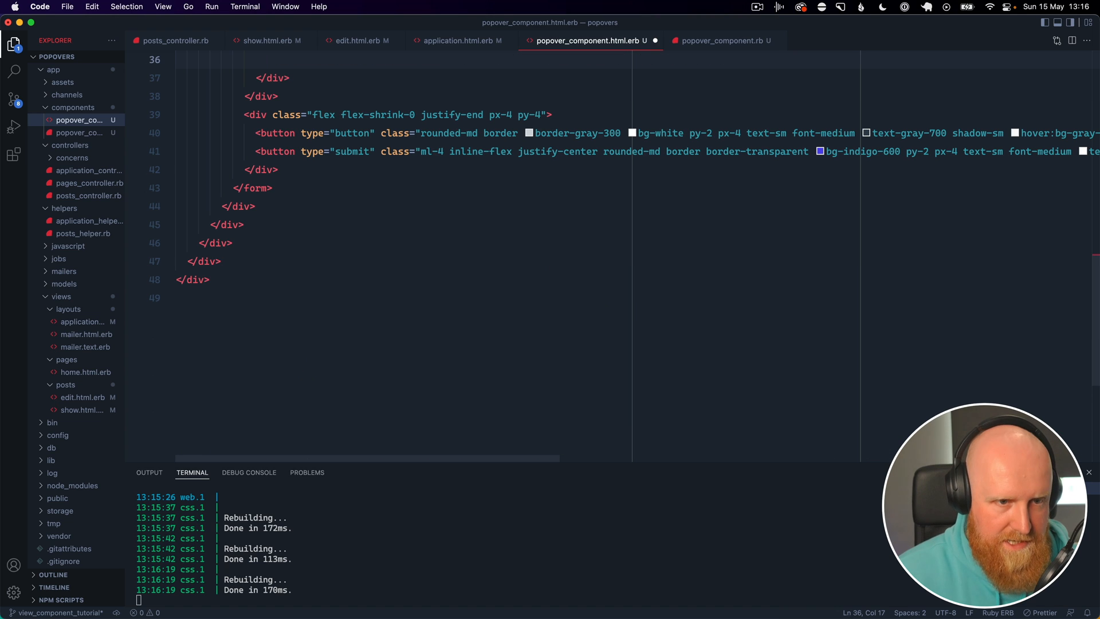
pyautogui.write('CON')
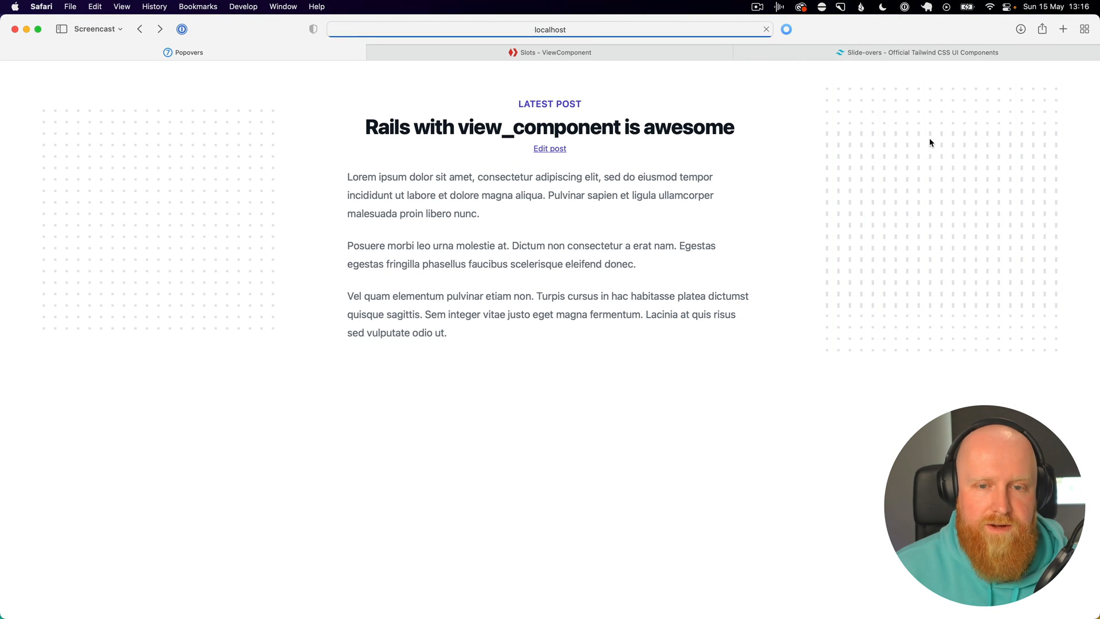
# Step: Open the Edit post slide-over in Safari, now showing only the title and CONTENT... placeholder
pyautogui.click(550, 148)
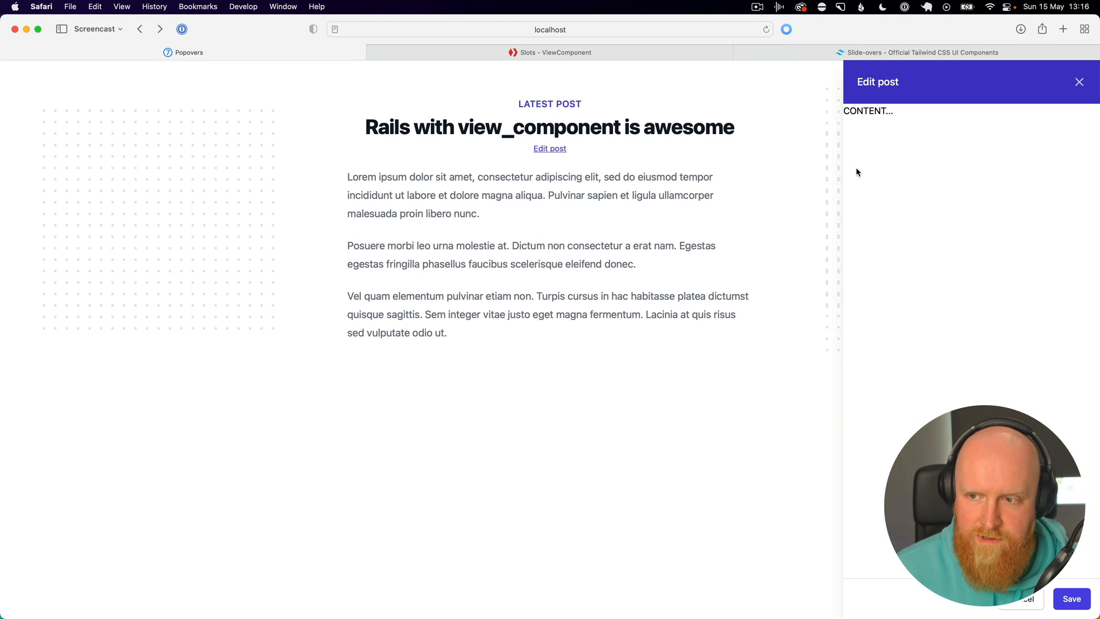
pyautogui.moveTo(812, 179)
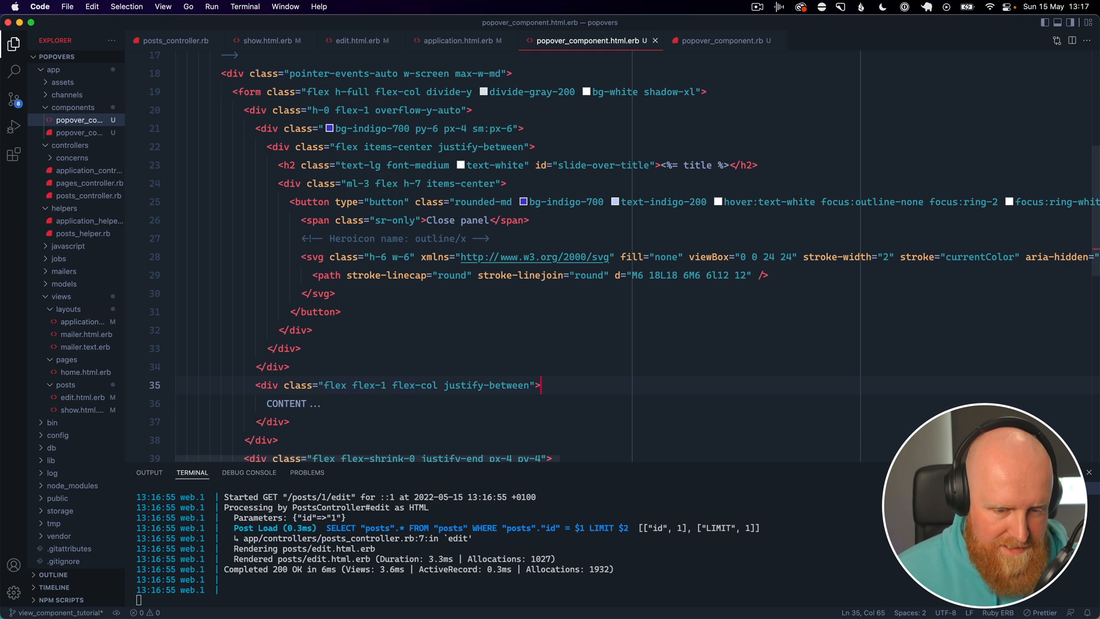
# Step: Add p-6 to the body div and replace CONTENT... with <%= content %>
pyautogui.write('p')
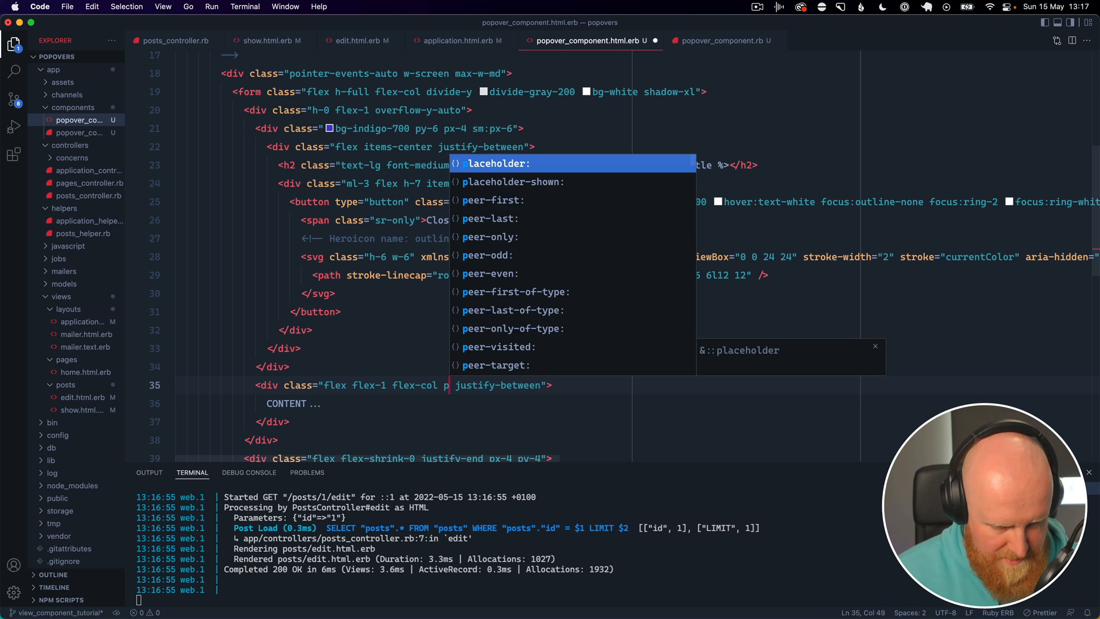
pyautogui.write('p')
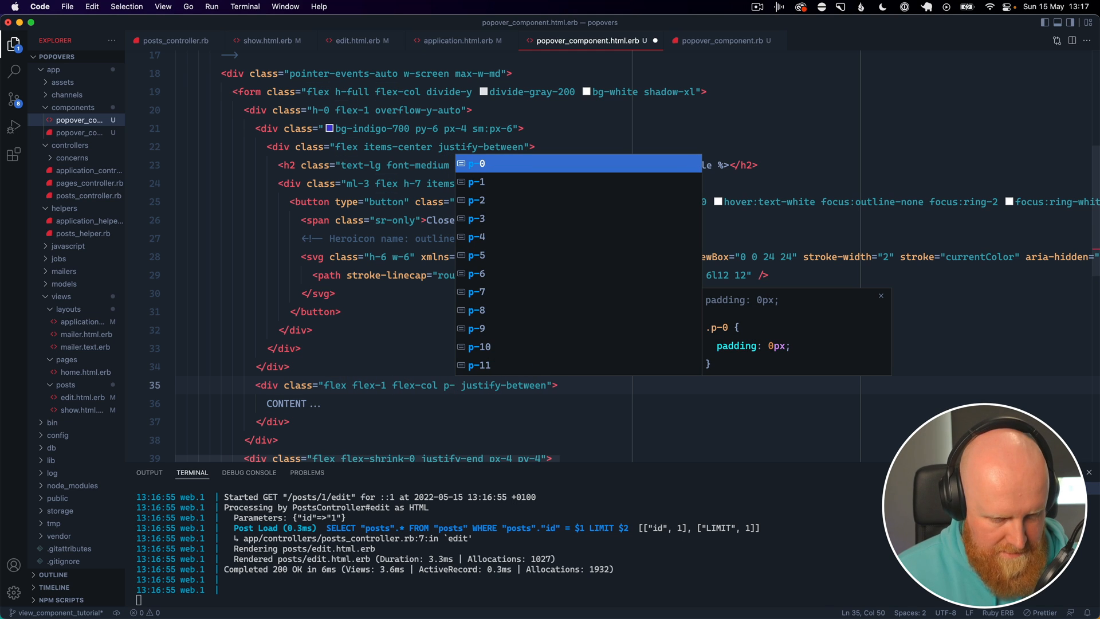
pyautogui.click(349, 403)
pyautogui.write('<%%>')
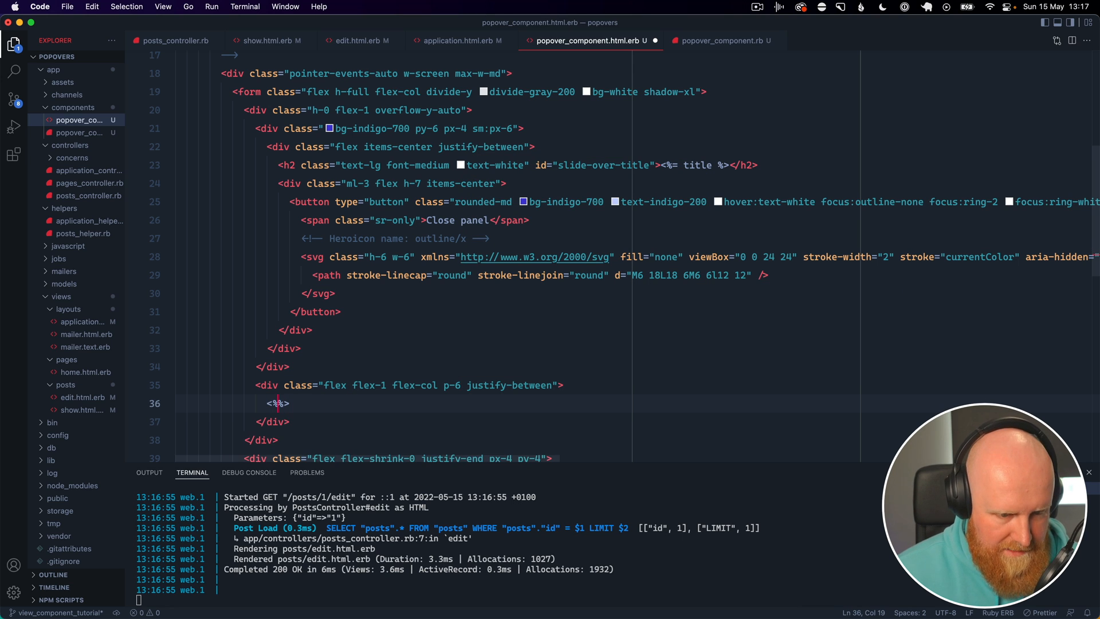
pyautogui.write('comn')
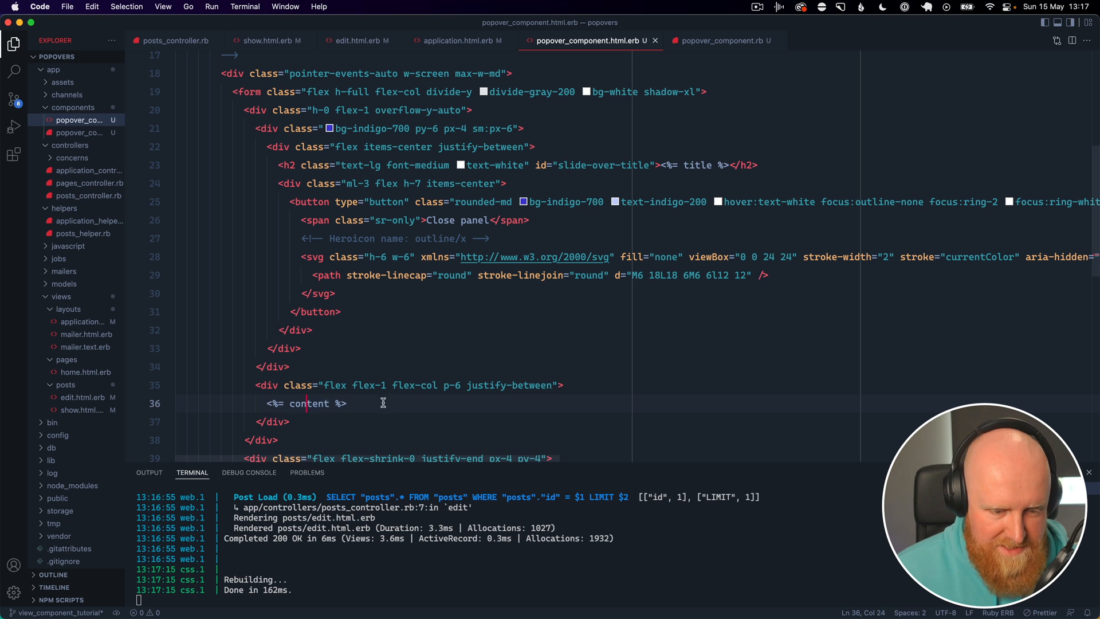
# Step: Select the <%= content %> output tag line in the template
pyautogui.doubleClick(309, 403)
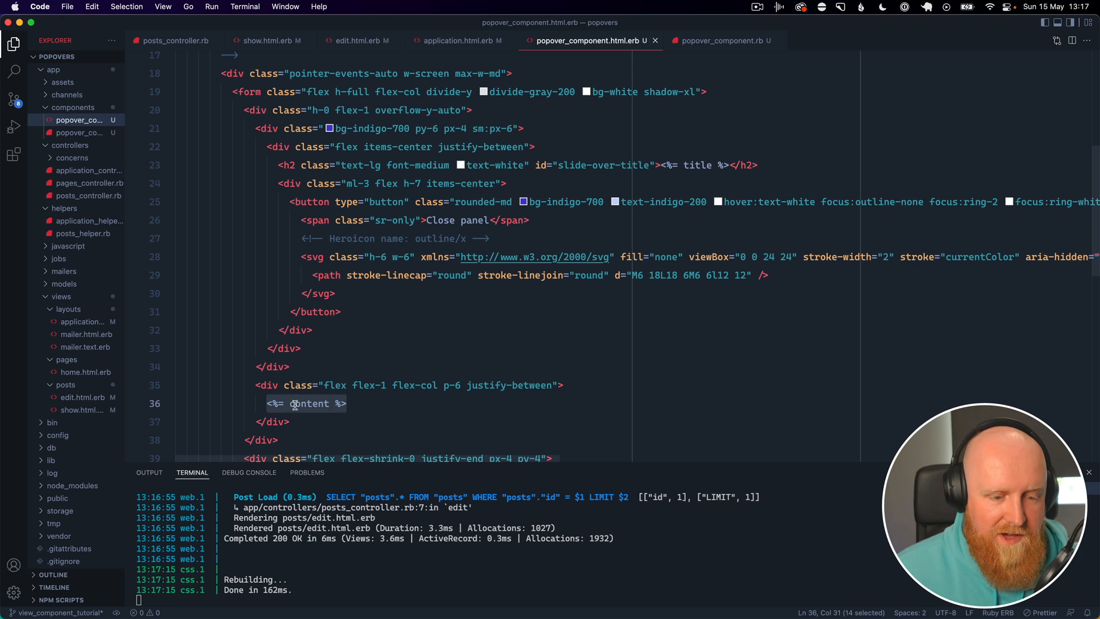
pyautogui.click(382, 404)
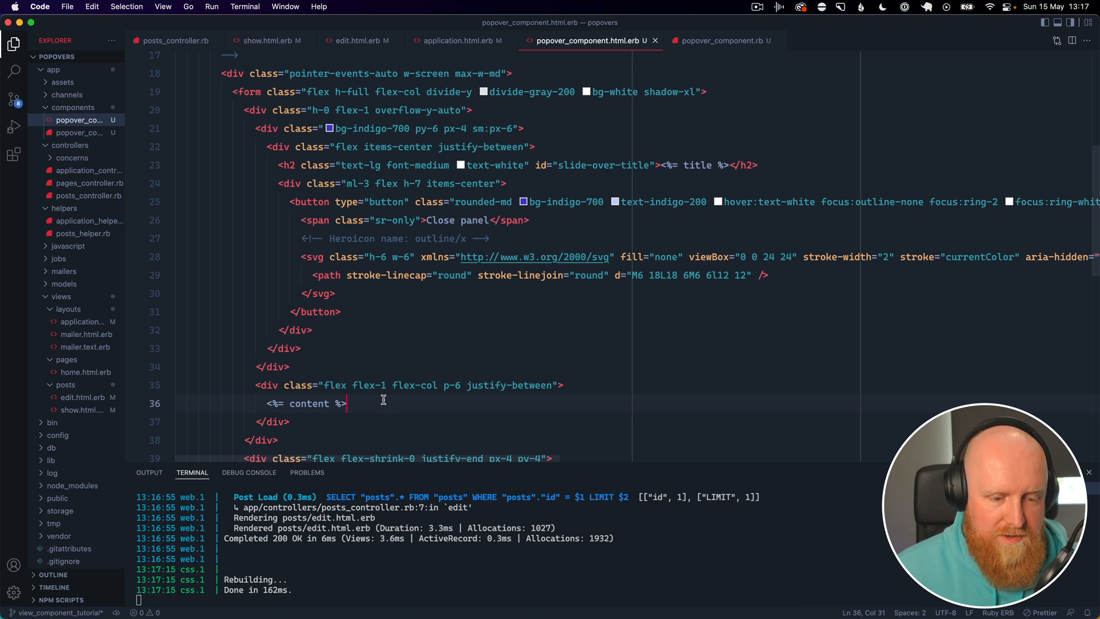
pyautogui.moveTo(281, 390)
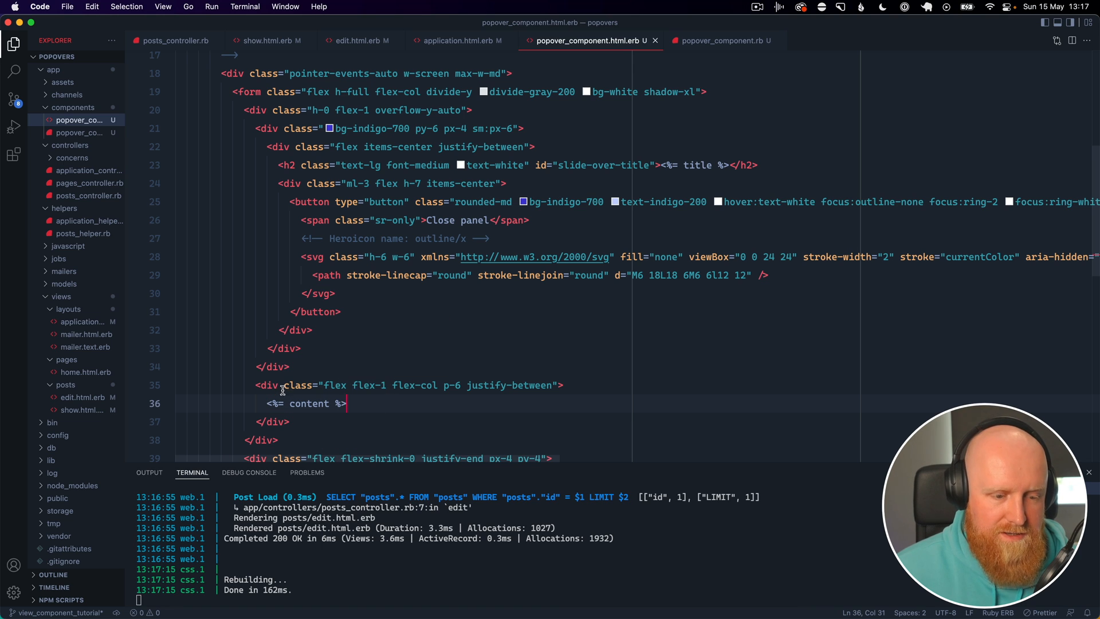
pyautogui.moveTo(268, 403); pyautogui.dragTo(345, 403)
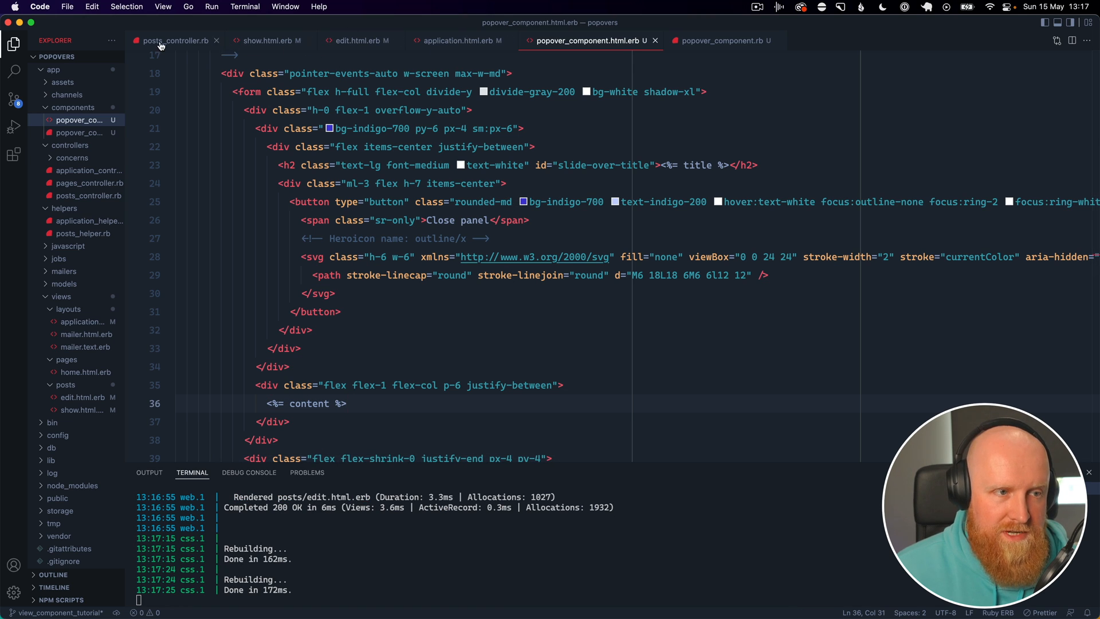
# Step: Wrap the PopoverComponent render in a do...end block containing 'Some content here....'
pyautogui.click(267, 40)
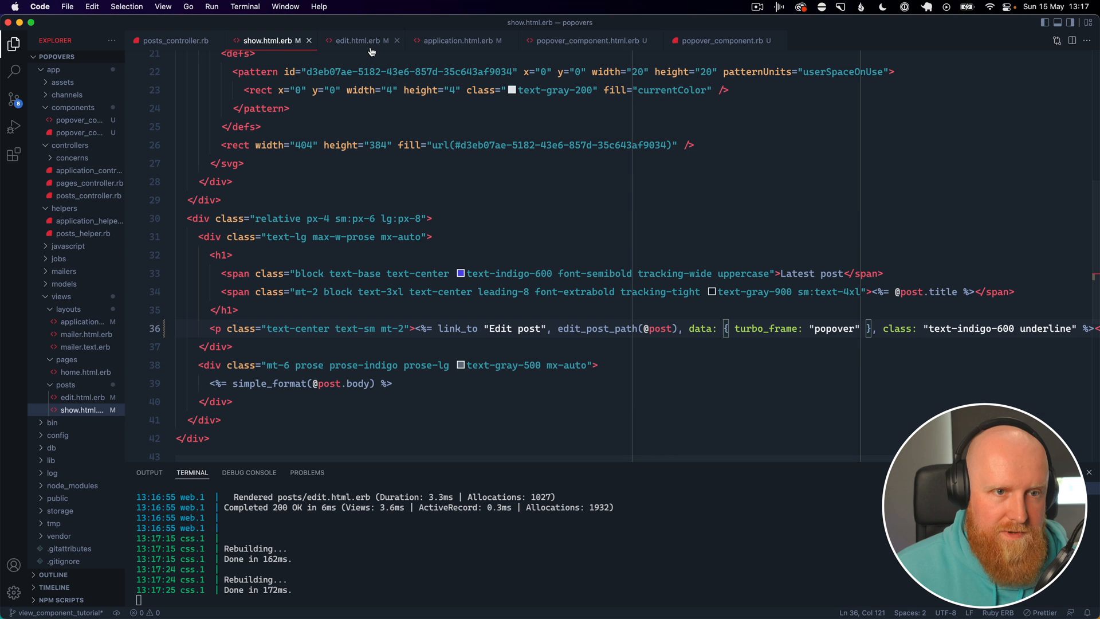
pyautogui.click(354, 40)
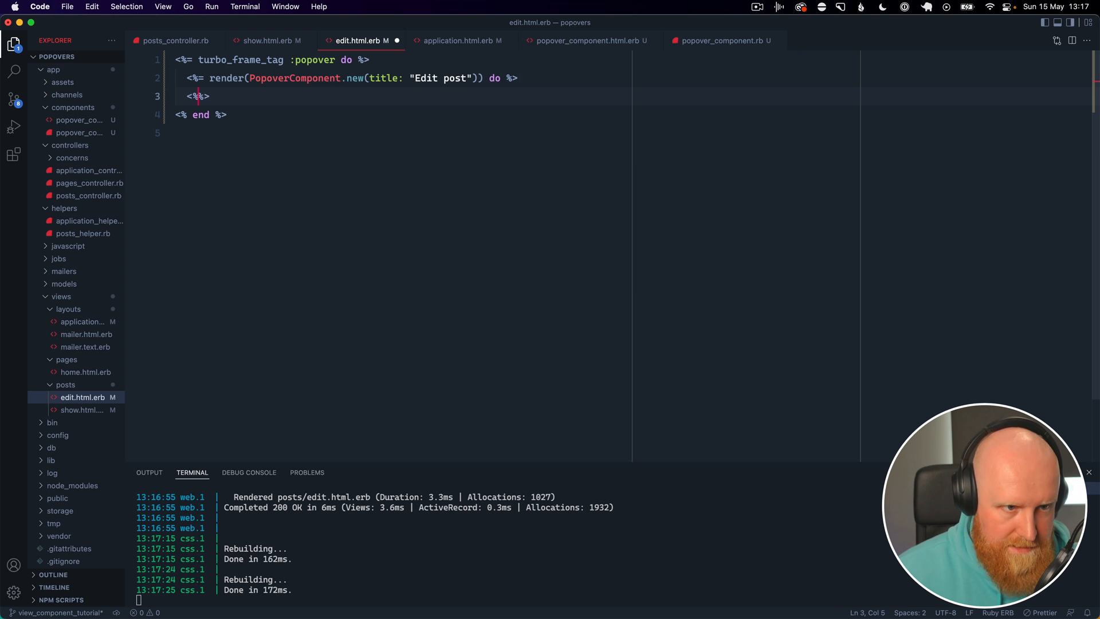
pyautogui.write('end')
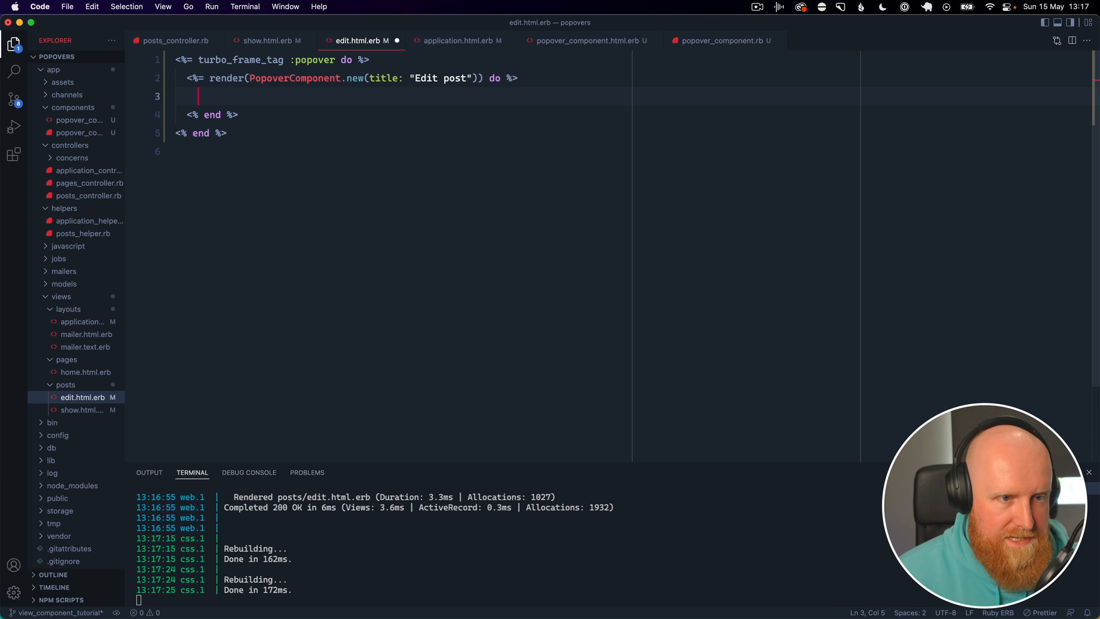
pyautogui.write('some contedn')
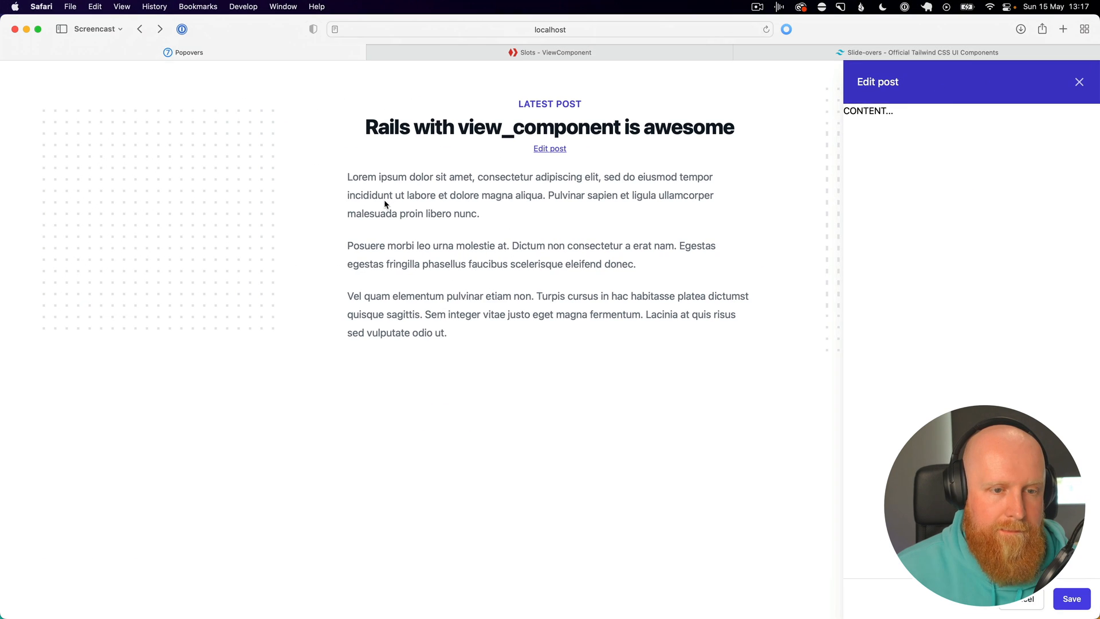
pyautogui.write('Some content here....')
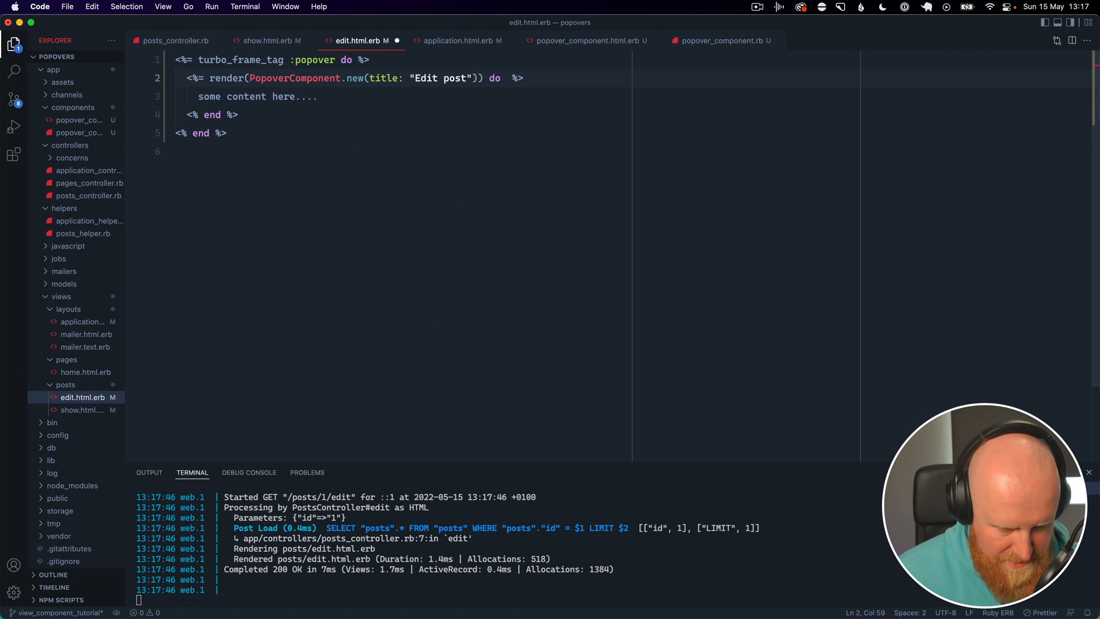
# Step: Write the c.content slot call in edit.html.erb and check renders_one :content in the component class
pyautogui.write('c|')
pyautogui.click(403, 96)
pyautogui.write('<%  %>')
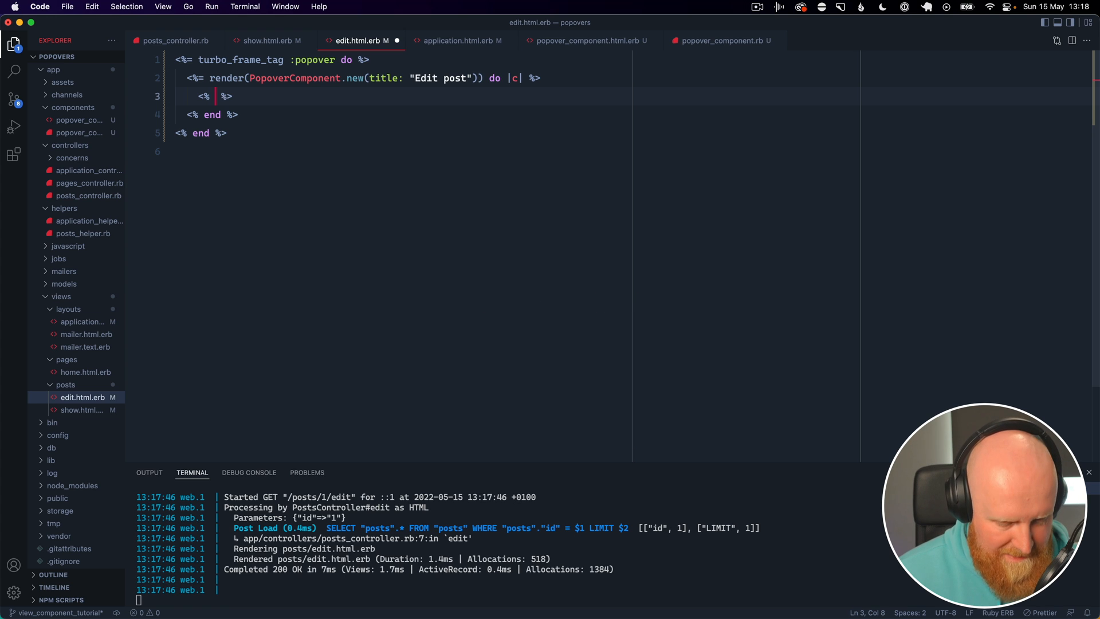
pyautogui.write('c.content do')
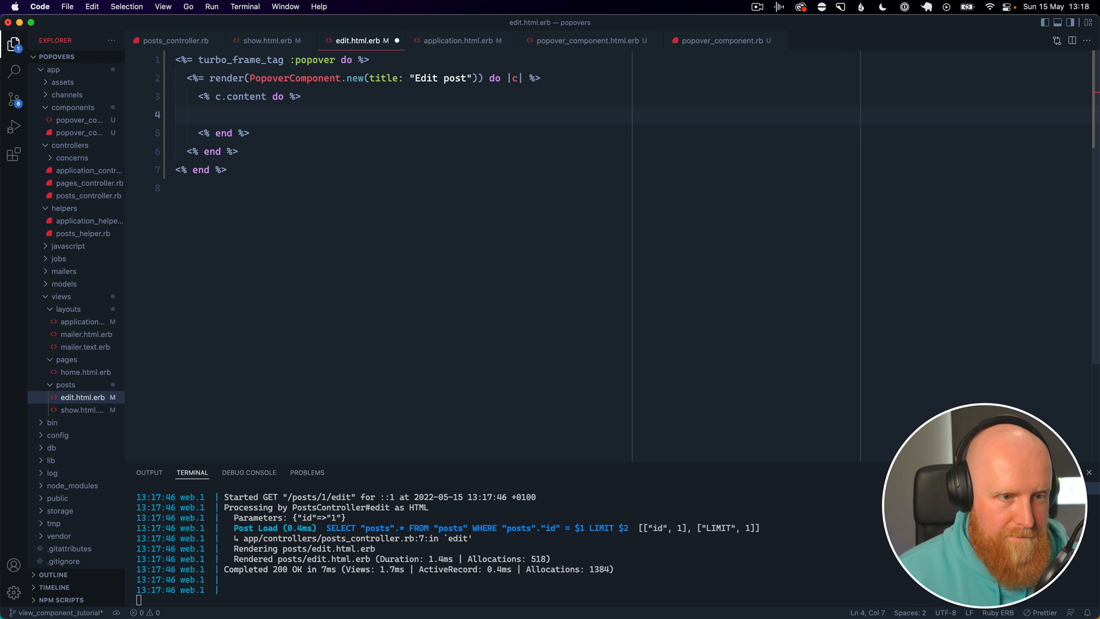
pyautogui.write('content')
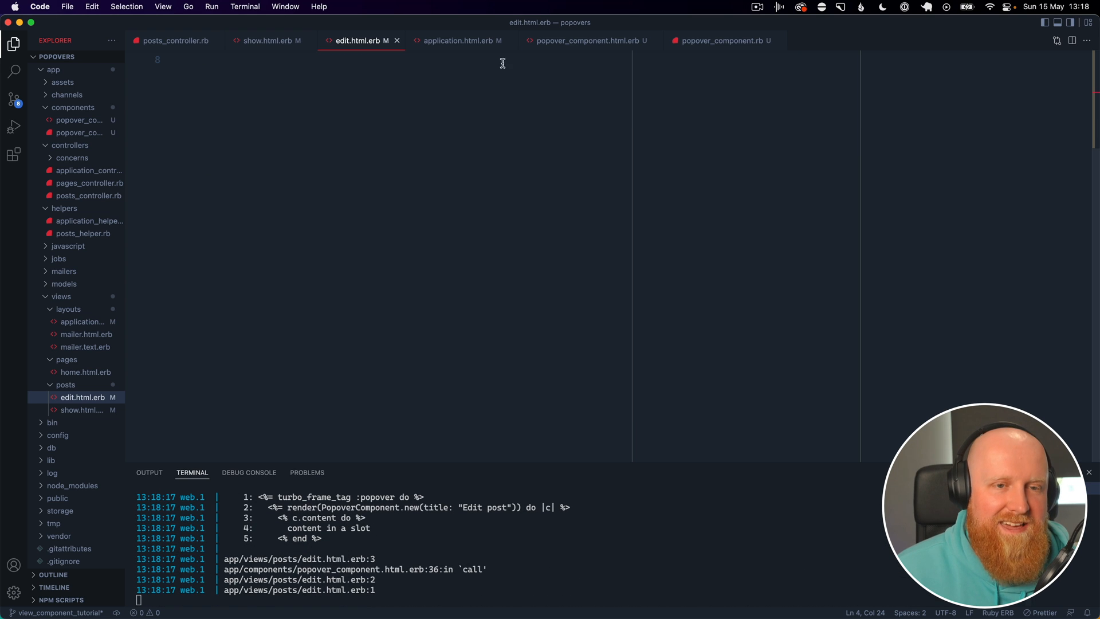
pyautogui.click(722, 40)
pyautogui.write('renders_one :c')
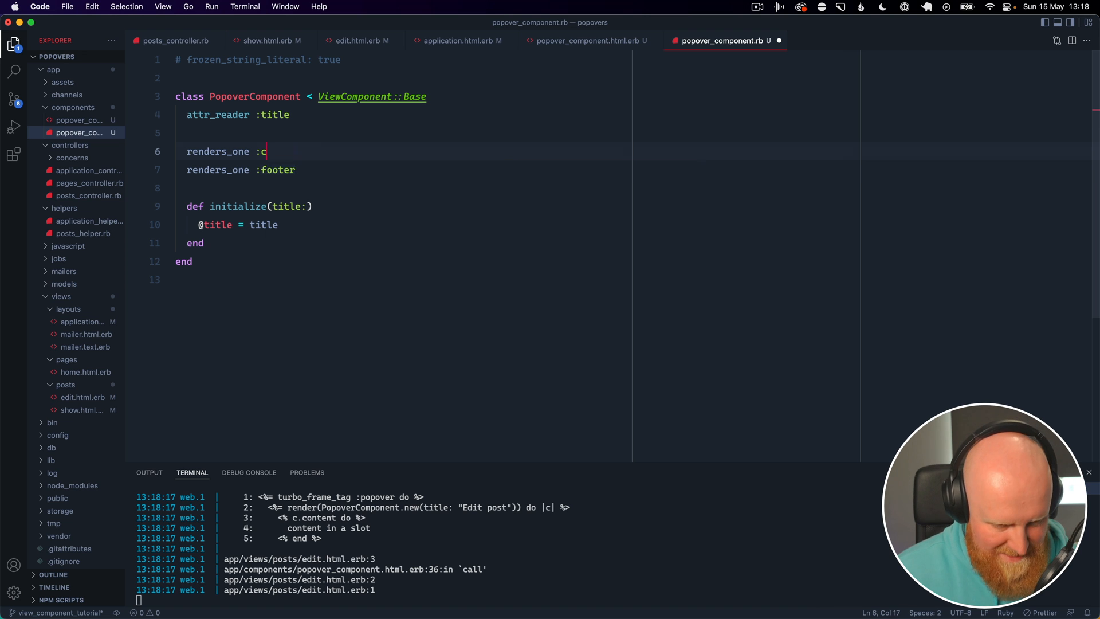
pyautogui.write('ontent %>')
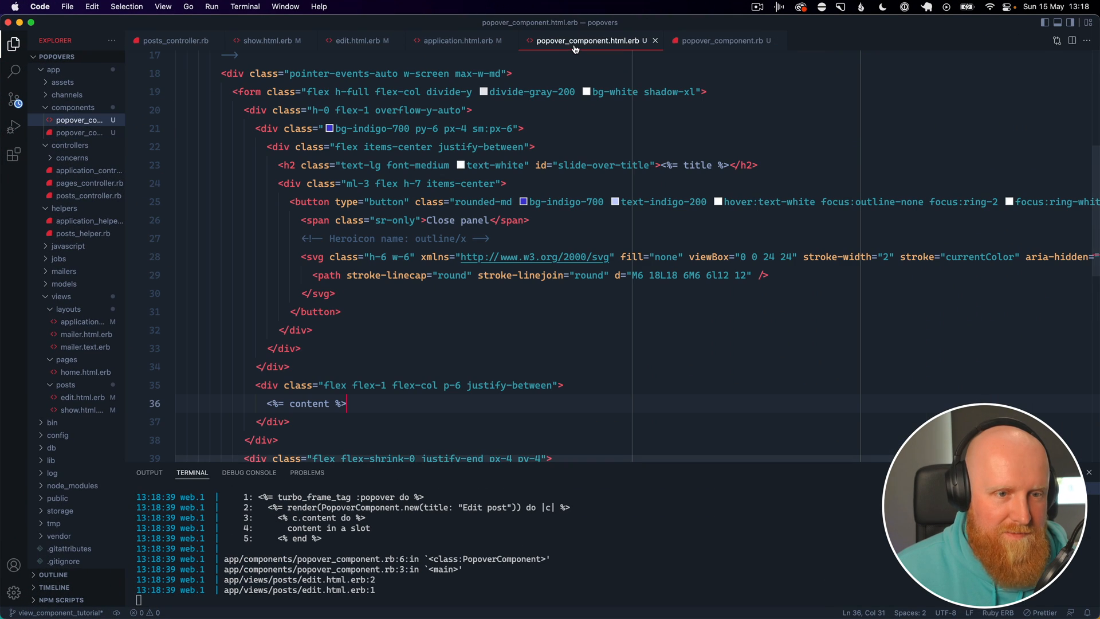
# Step: Rename the slot call in the edit view from c.content to c.body
pyautogui.click(357, 40)
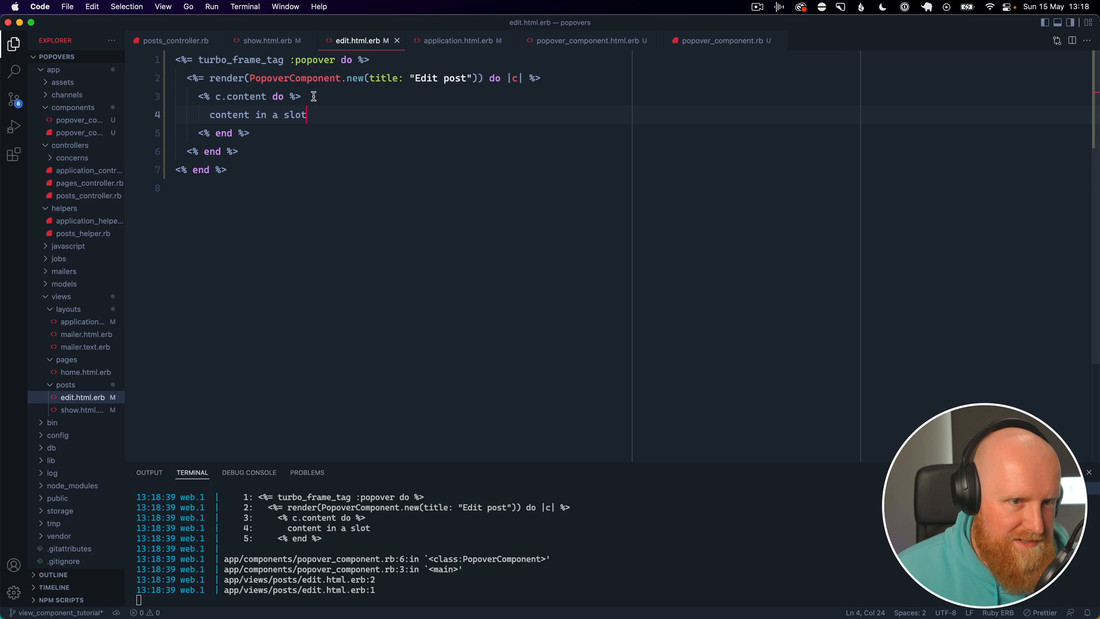
pyautogui.click(278, 130)
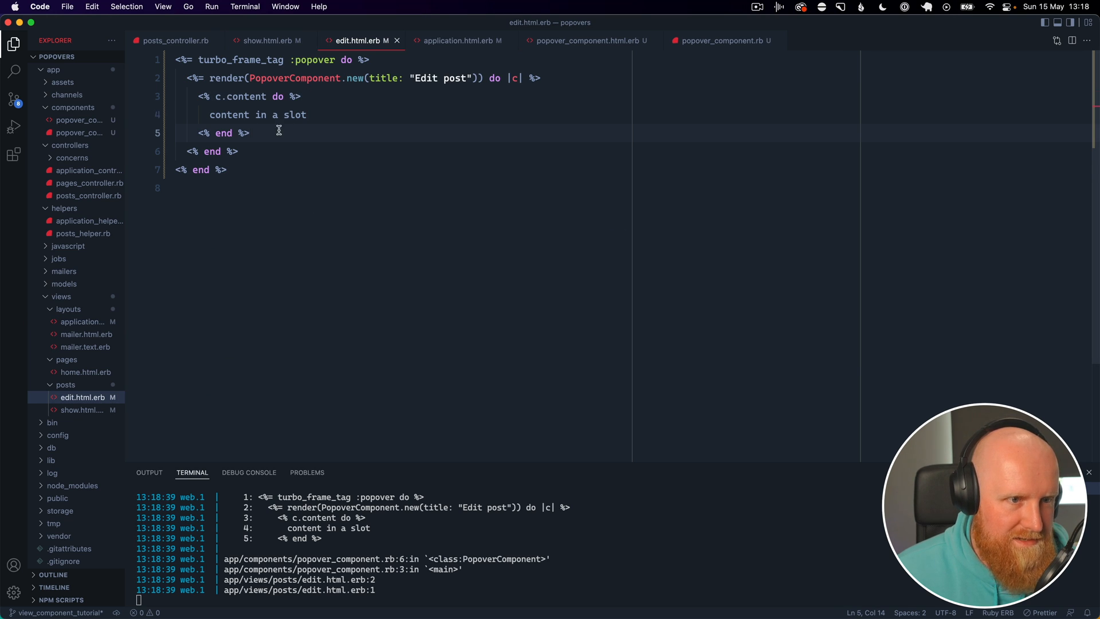
pyautogui.doubleClick(245, 97)
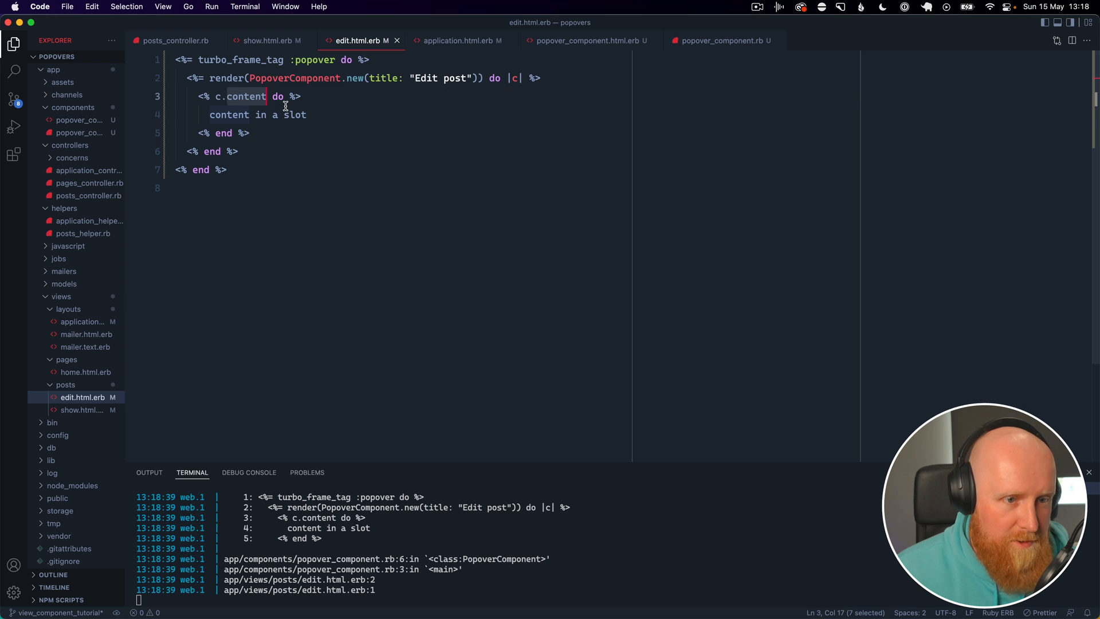
pyautogui.write('bo')
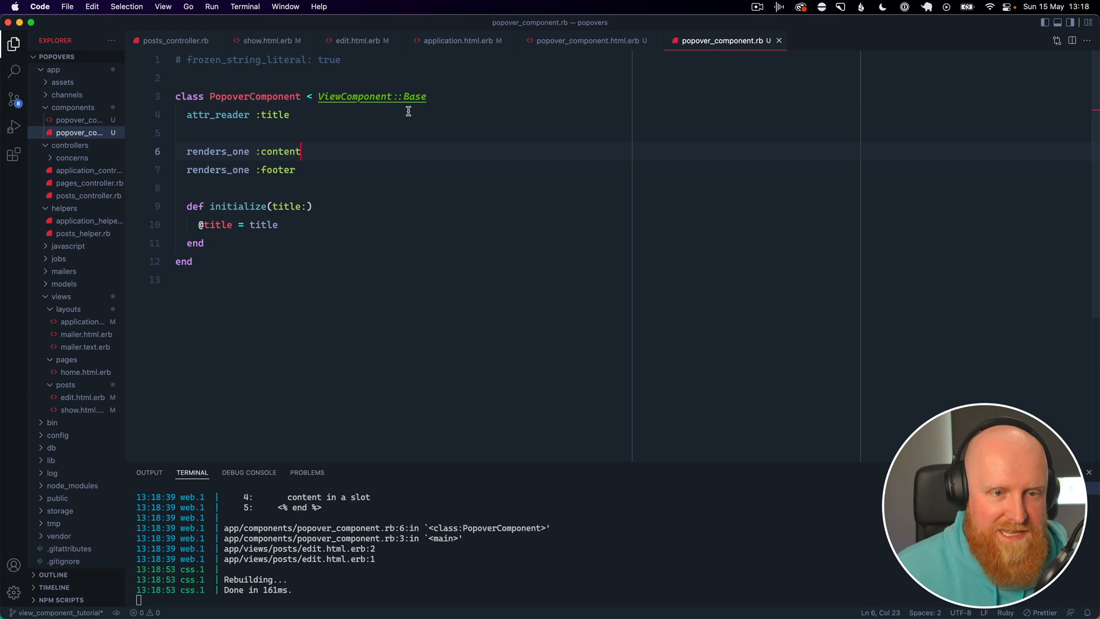
pyautogui.write('body')
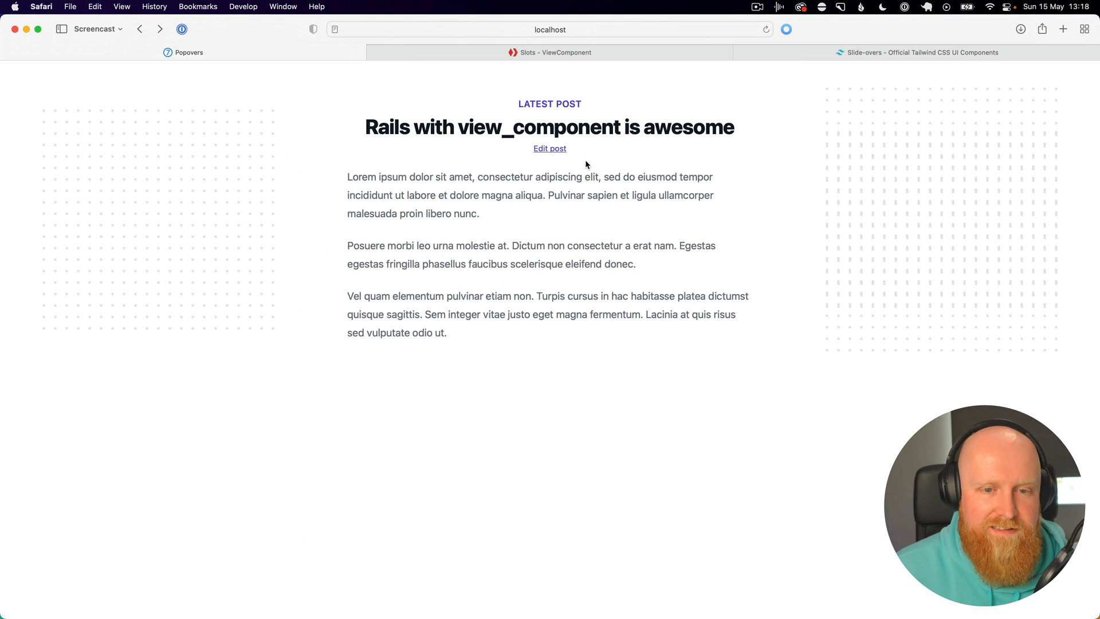
pyautogui.moveTo(557, 166)
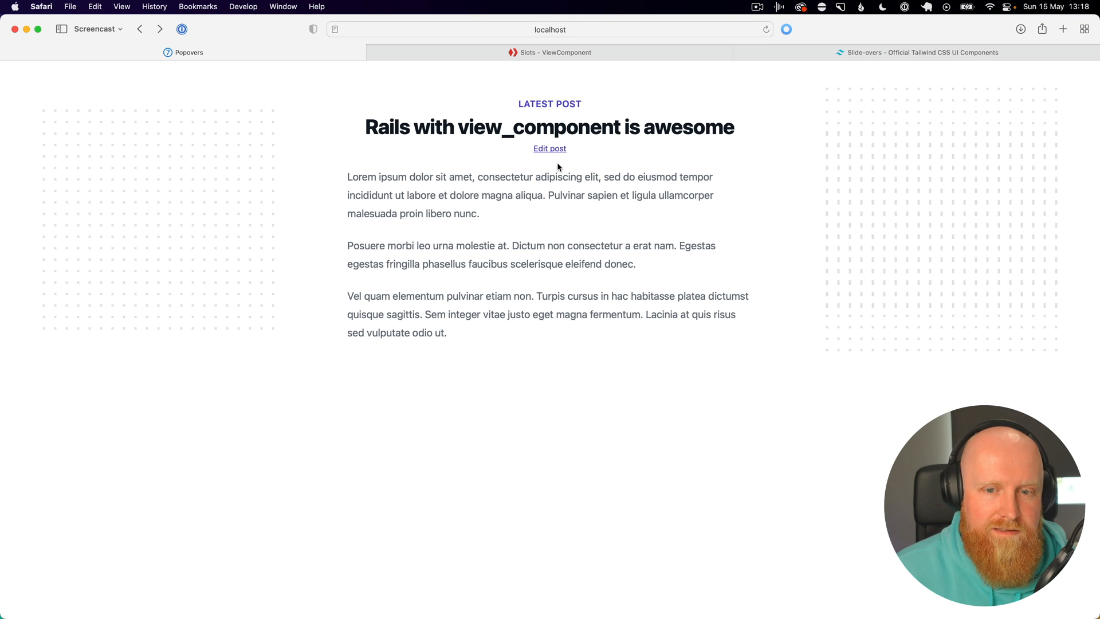
# Step: After seeing the empty slide-over, change <% c.body do %> to <%= c.body do %> so the block is output
pyautogui.click(549, 148)
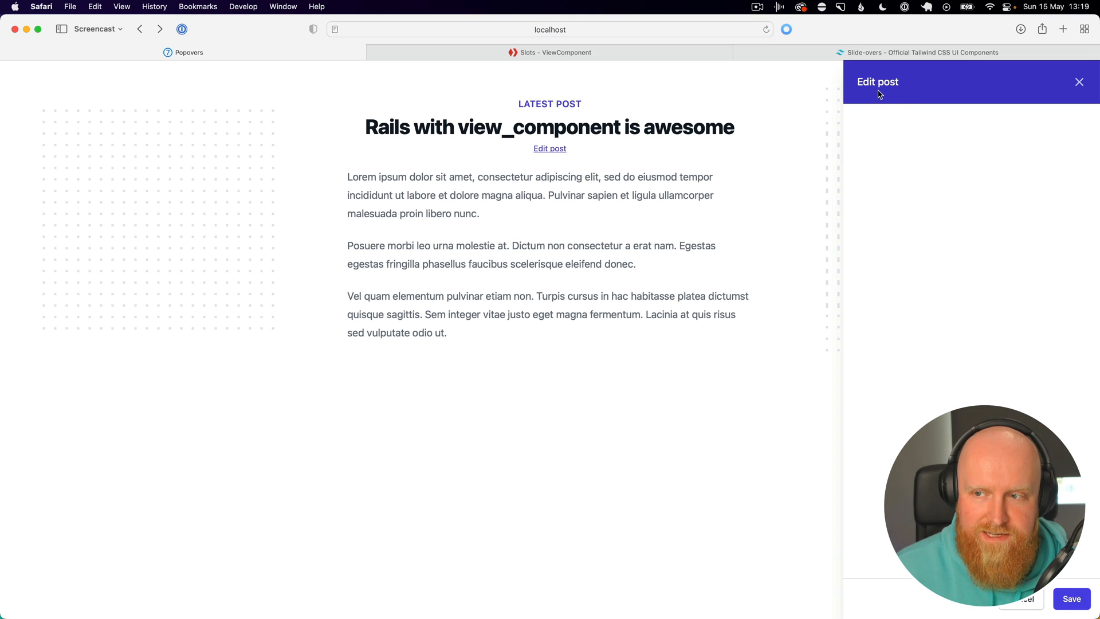
pyautogui.moveTo(927, 126)
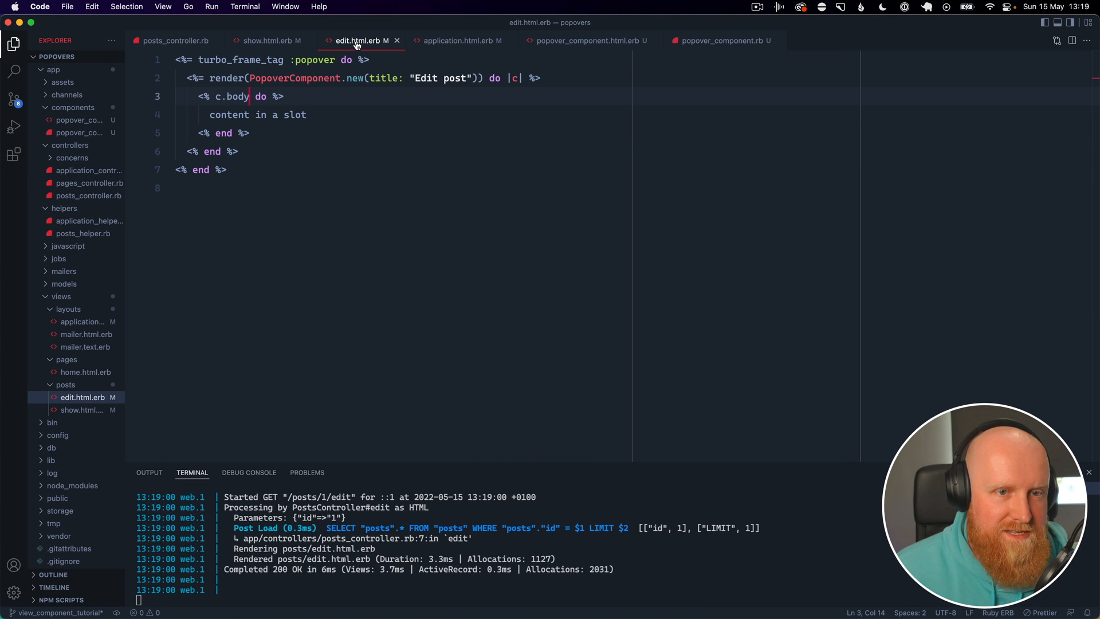
pyautogui.click(210, 96)
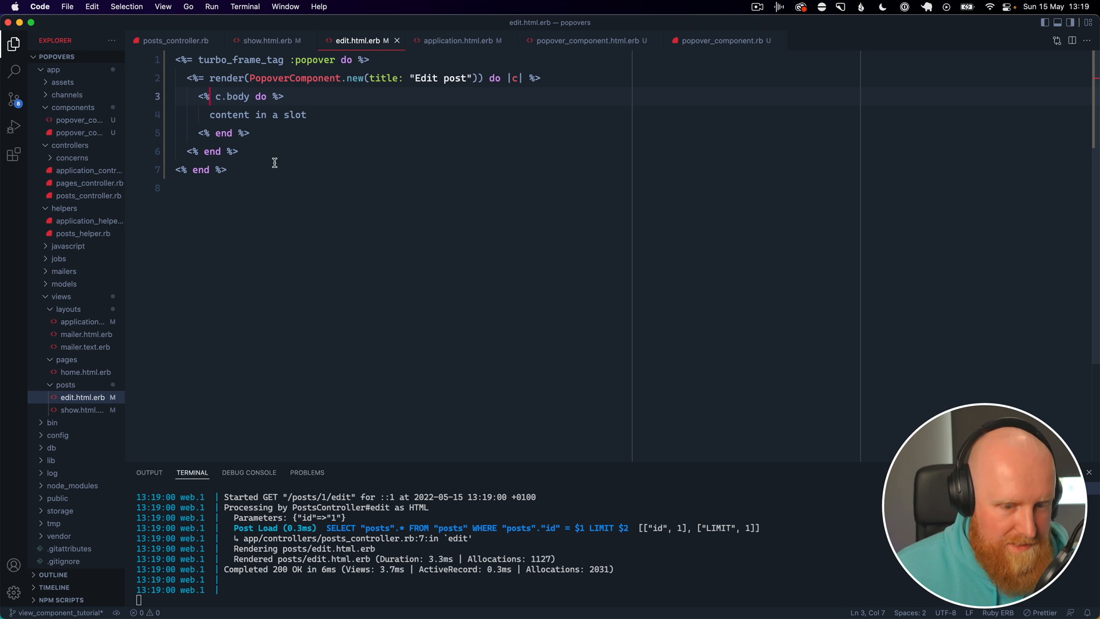
pyautogui.write('=')
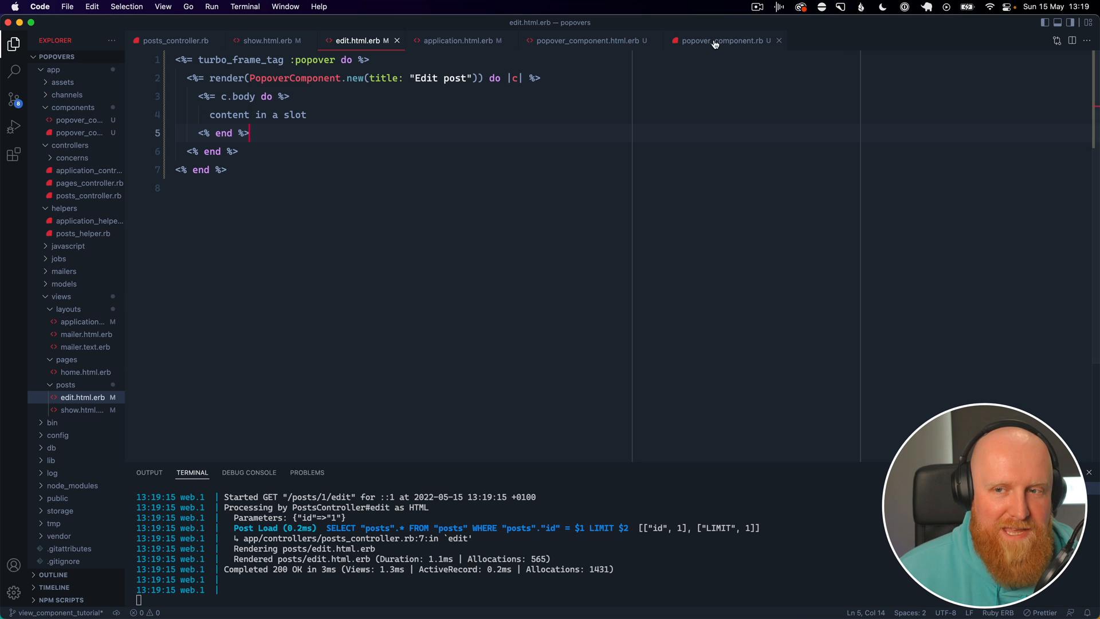
# Step: Review popover_component.rb, then select the whole body block in the edit view for duplication
pyautogui.click(716, 40)
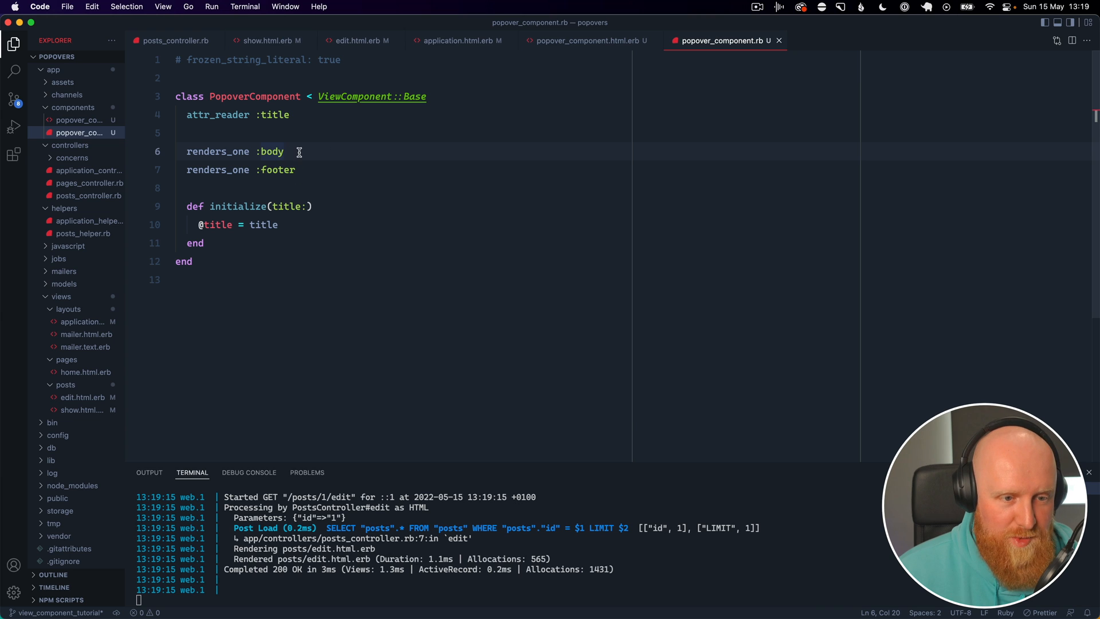
pyautogui.click(296, 169)
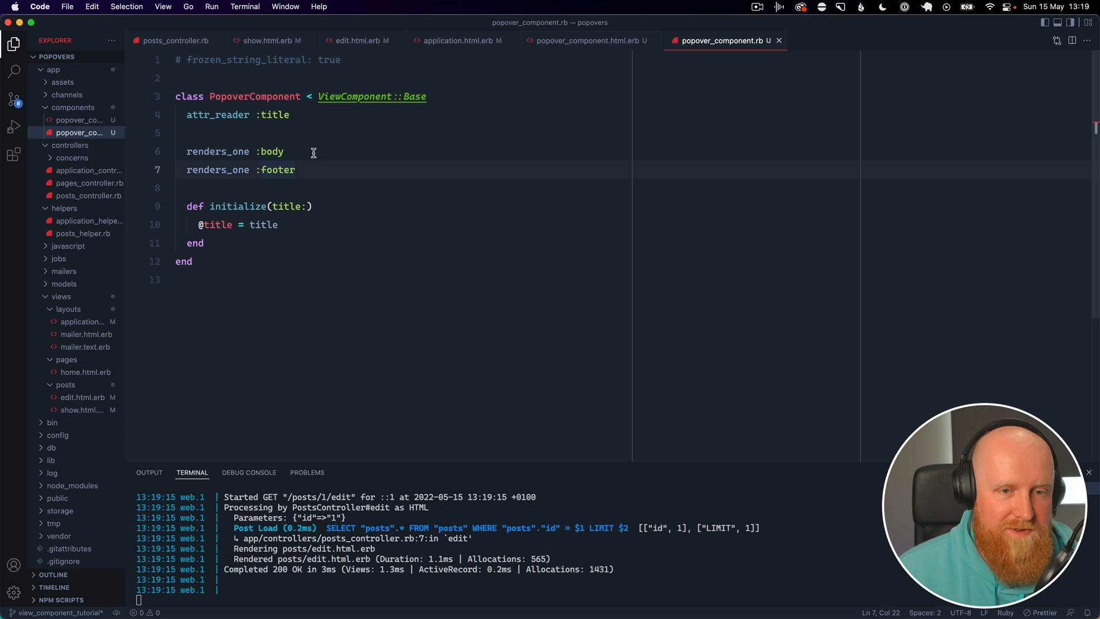
pyautogui.click(357, 40)
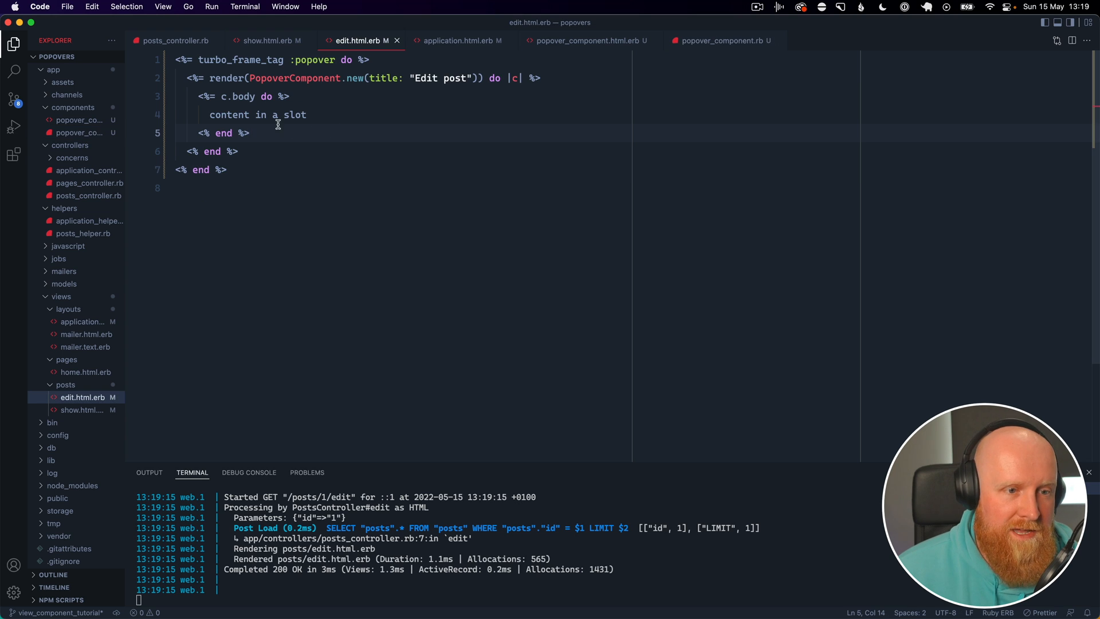
pyautogui.moveTo(198, 96); pyautogui.dragTo(250, 133)
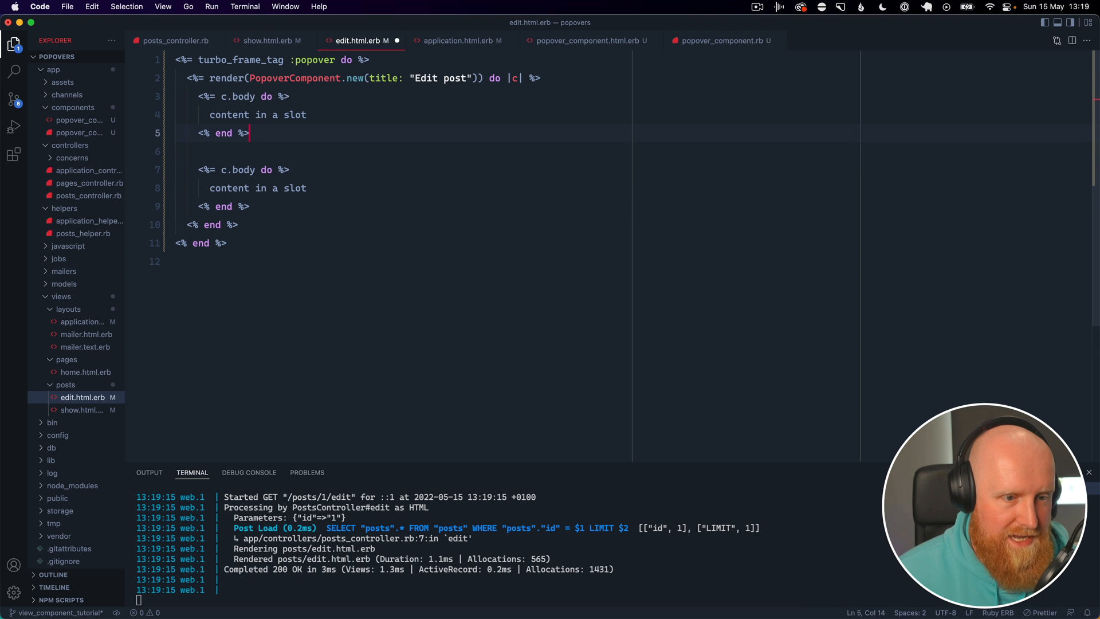
# Step: Rename the duplicated block to c.footer and render <%= footer %> in popover_component.html.erb
pyautogui.write('footer')
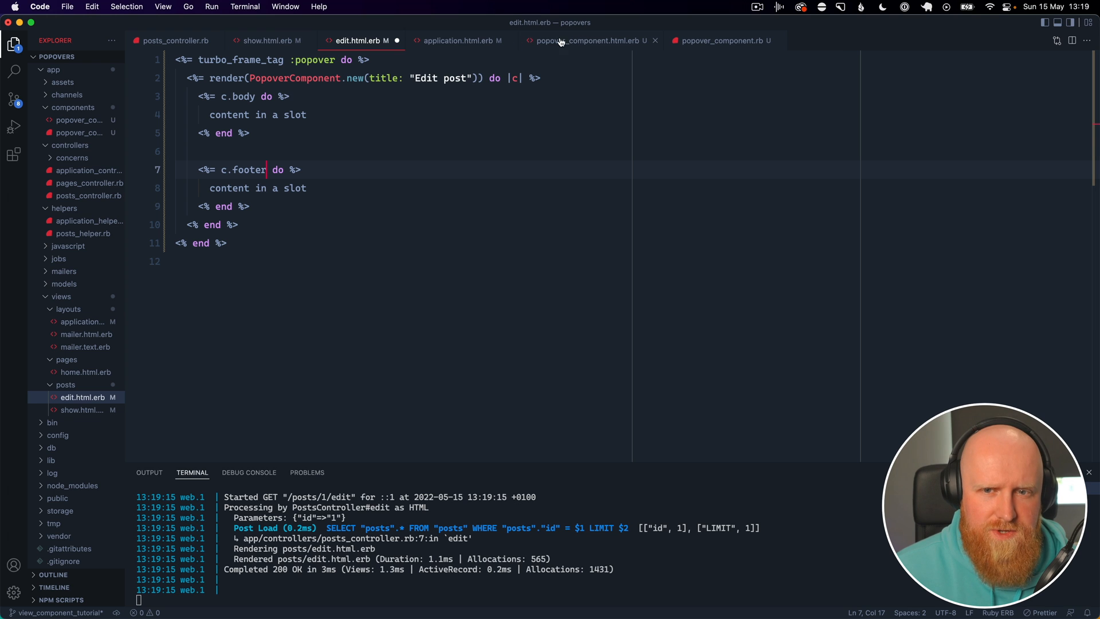
pyautogui.click(588, 40)
pyautogui.write('<%=%>')
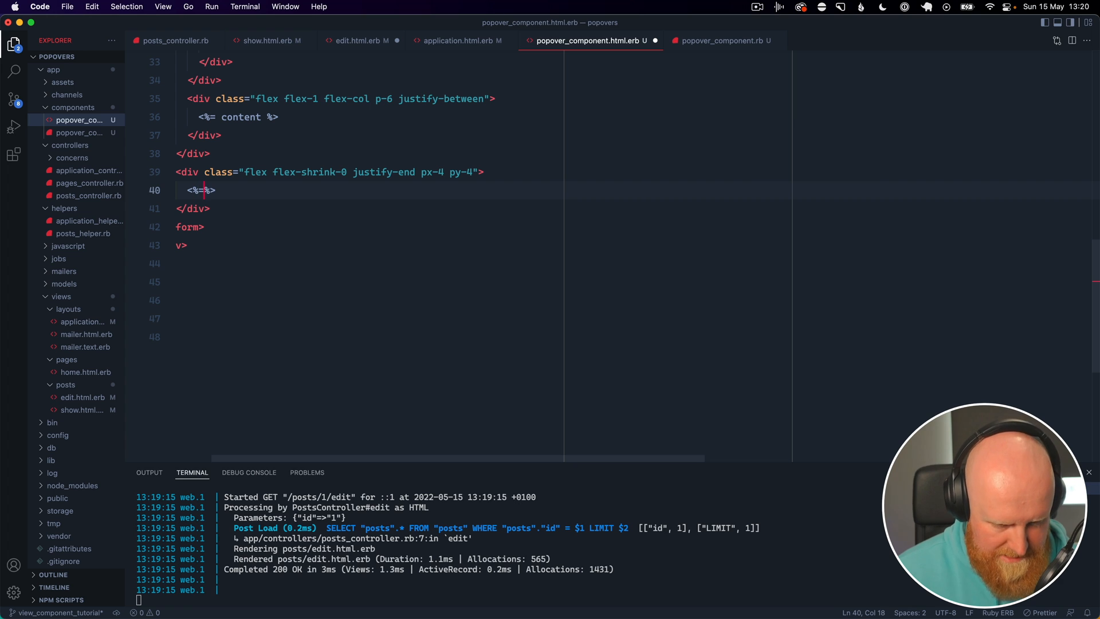
pyautogui.write('footer do %>')
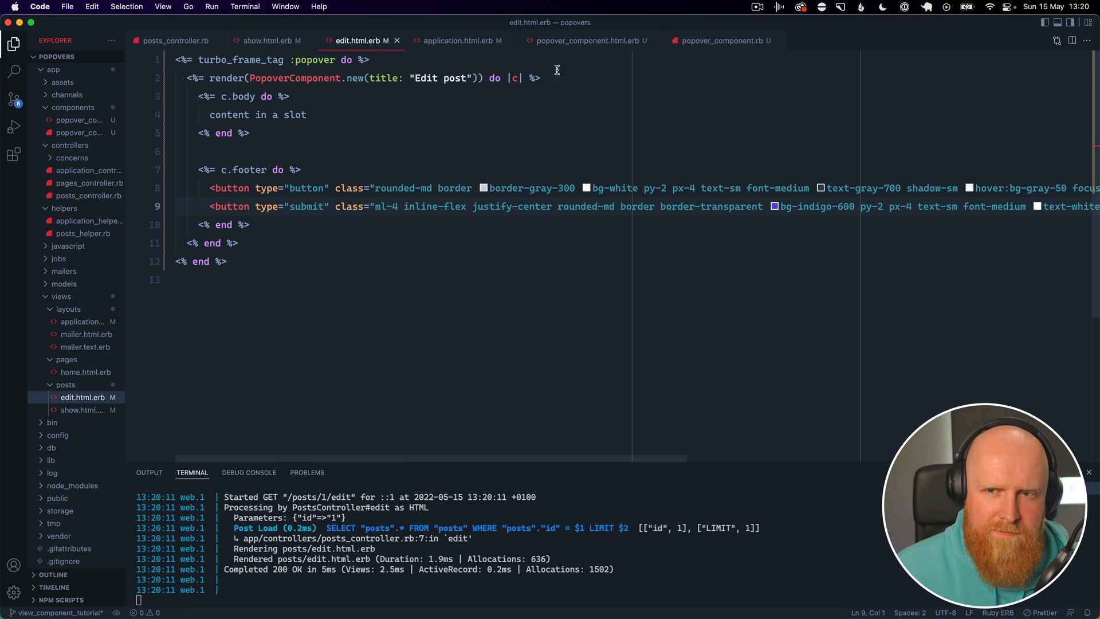
# Step: Change the popover template to render body instead of content
pyautogui.click(723, 40)
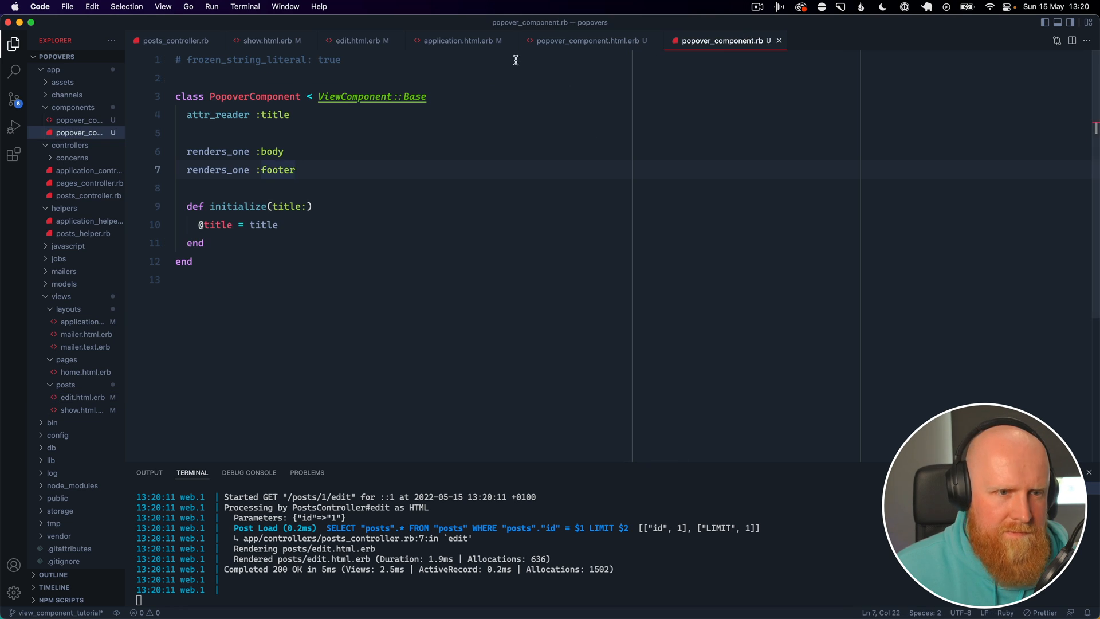
pyautogui.click(582, 40)
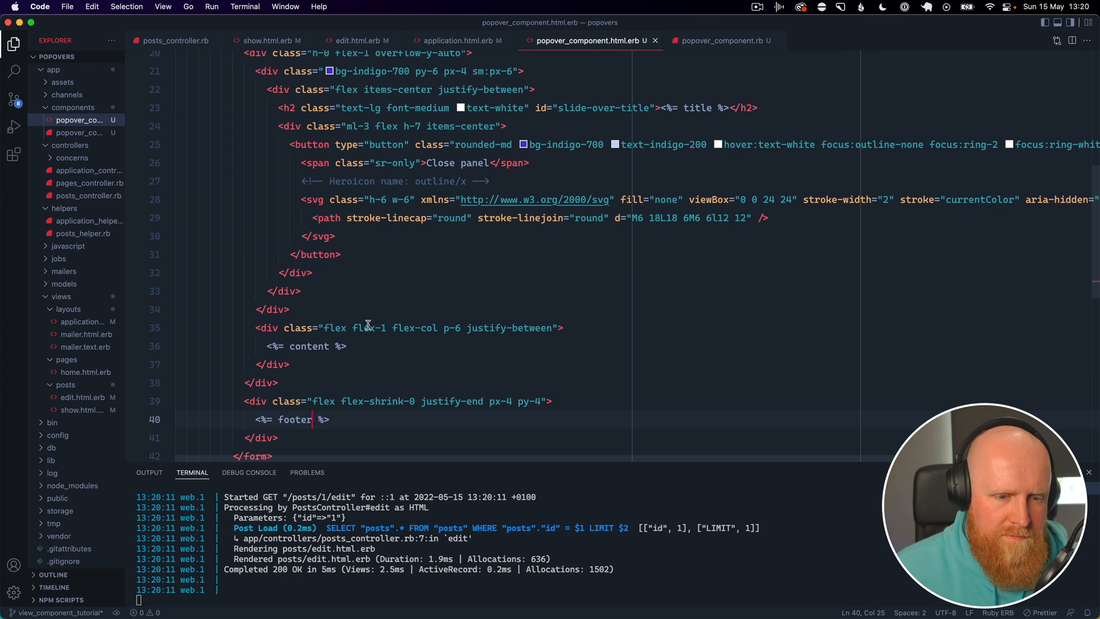
pyautogui.doubleClick(308, 346)
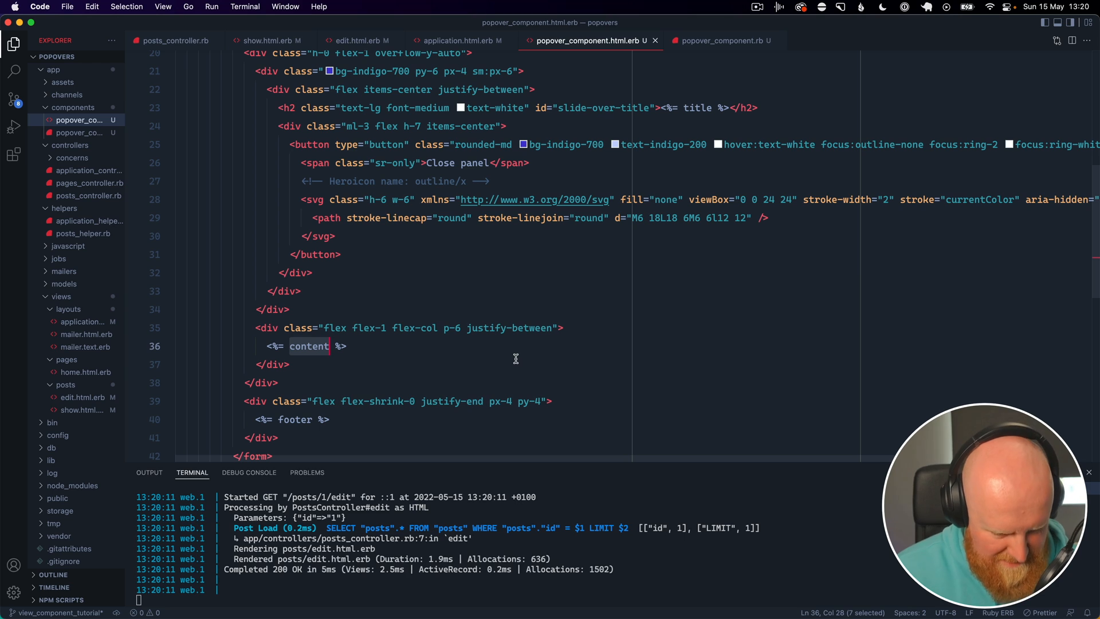
pyautogui.write('body')
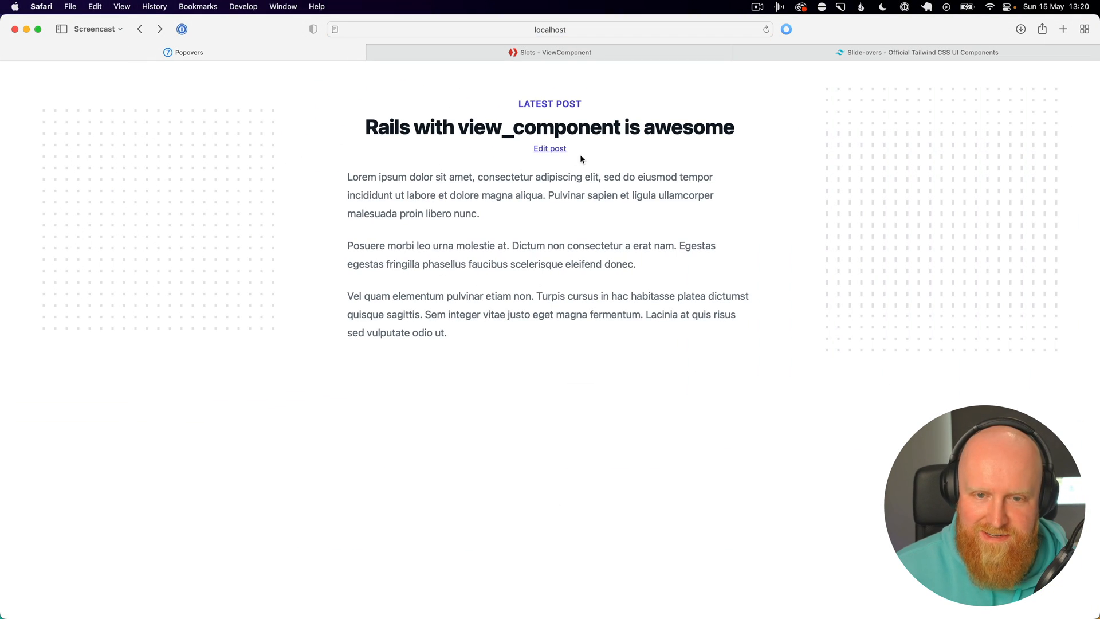
# Step: Reload localhost and open the Edit post slide-over showing 'content in a slot' and Save post
pyautogui.click(550, 147)
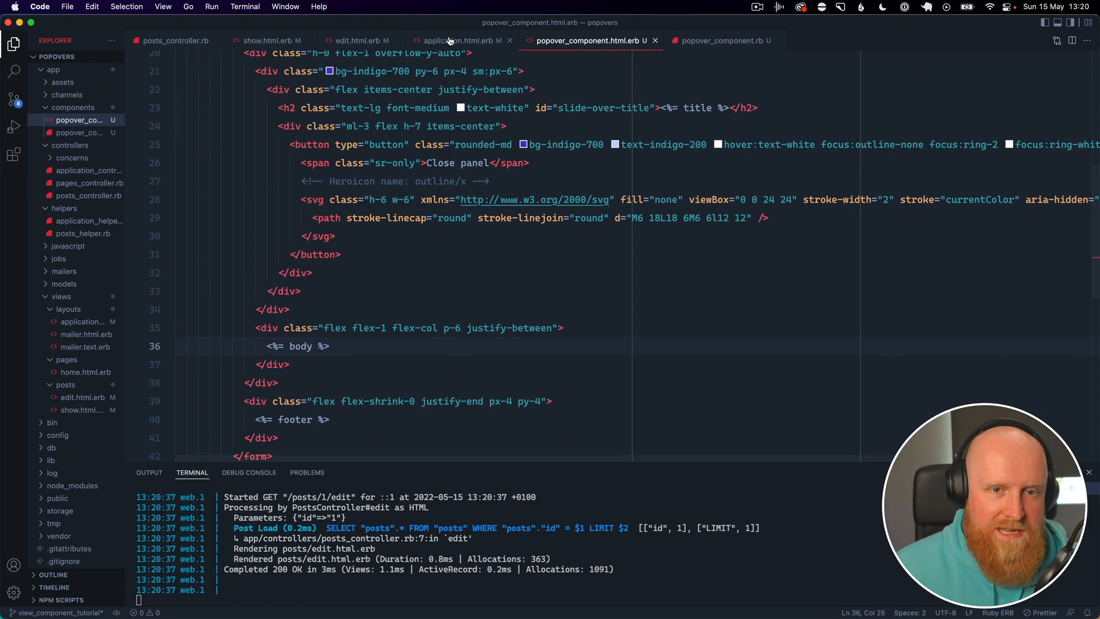
pyautogui.click(355, 40)
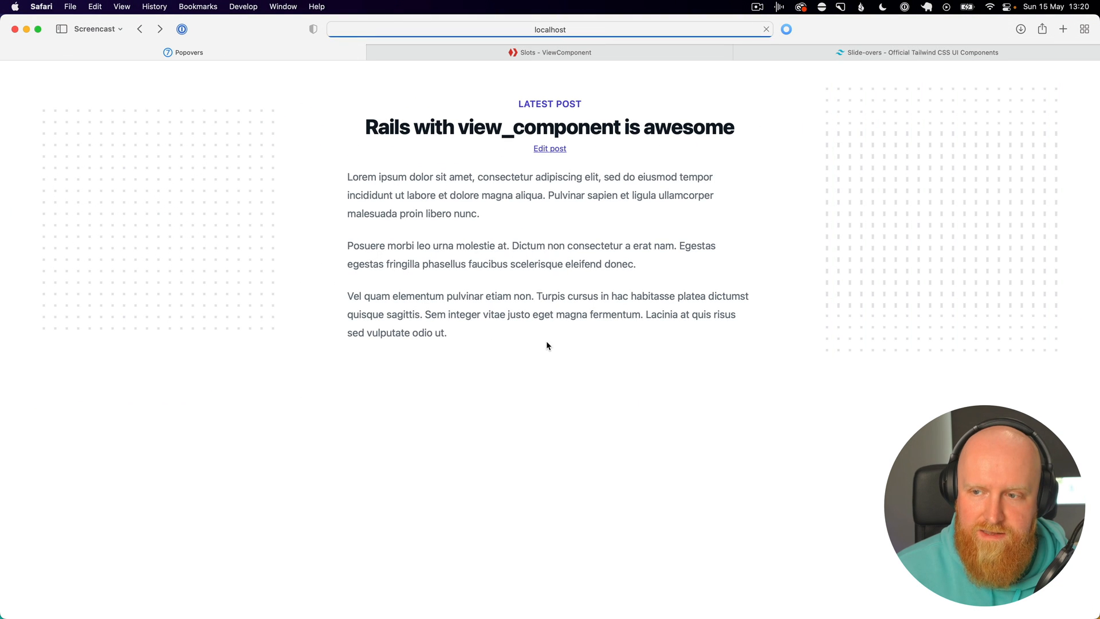
pyautogui.click(550, 148)
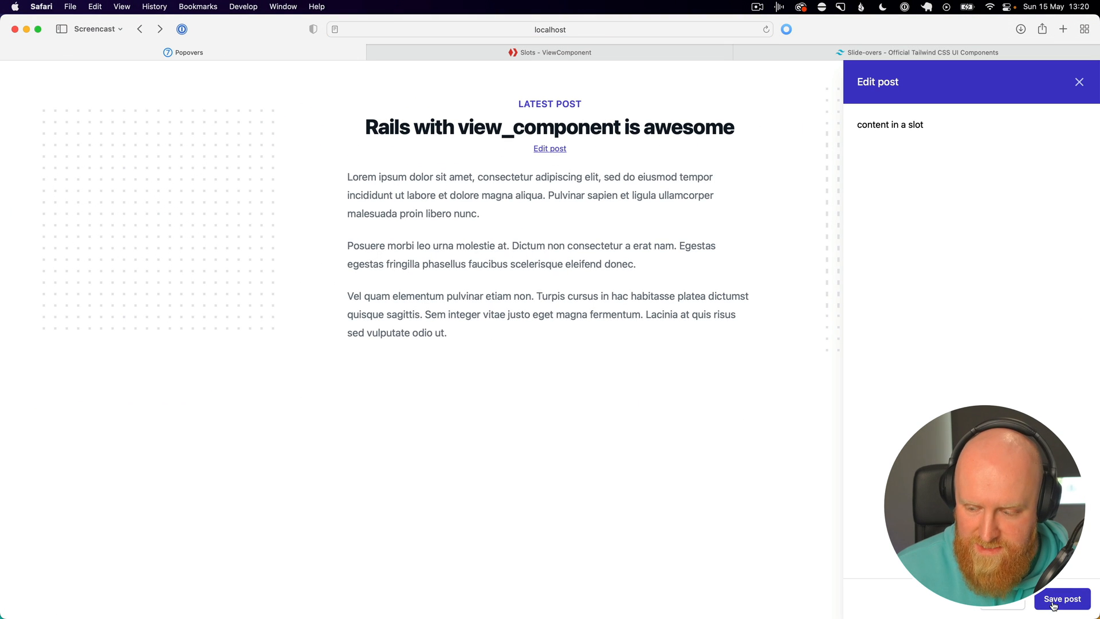